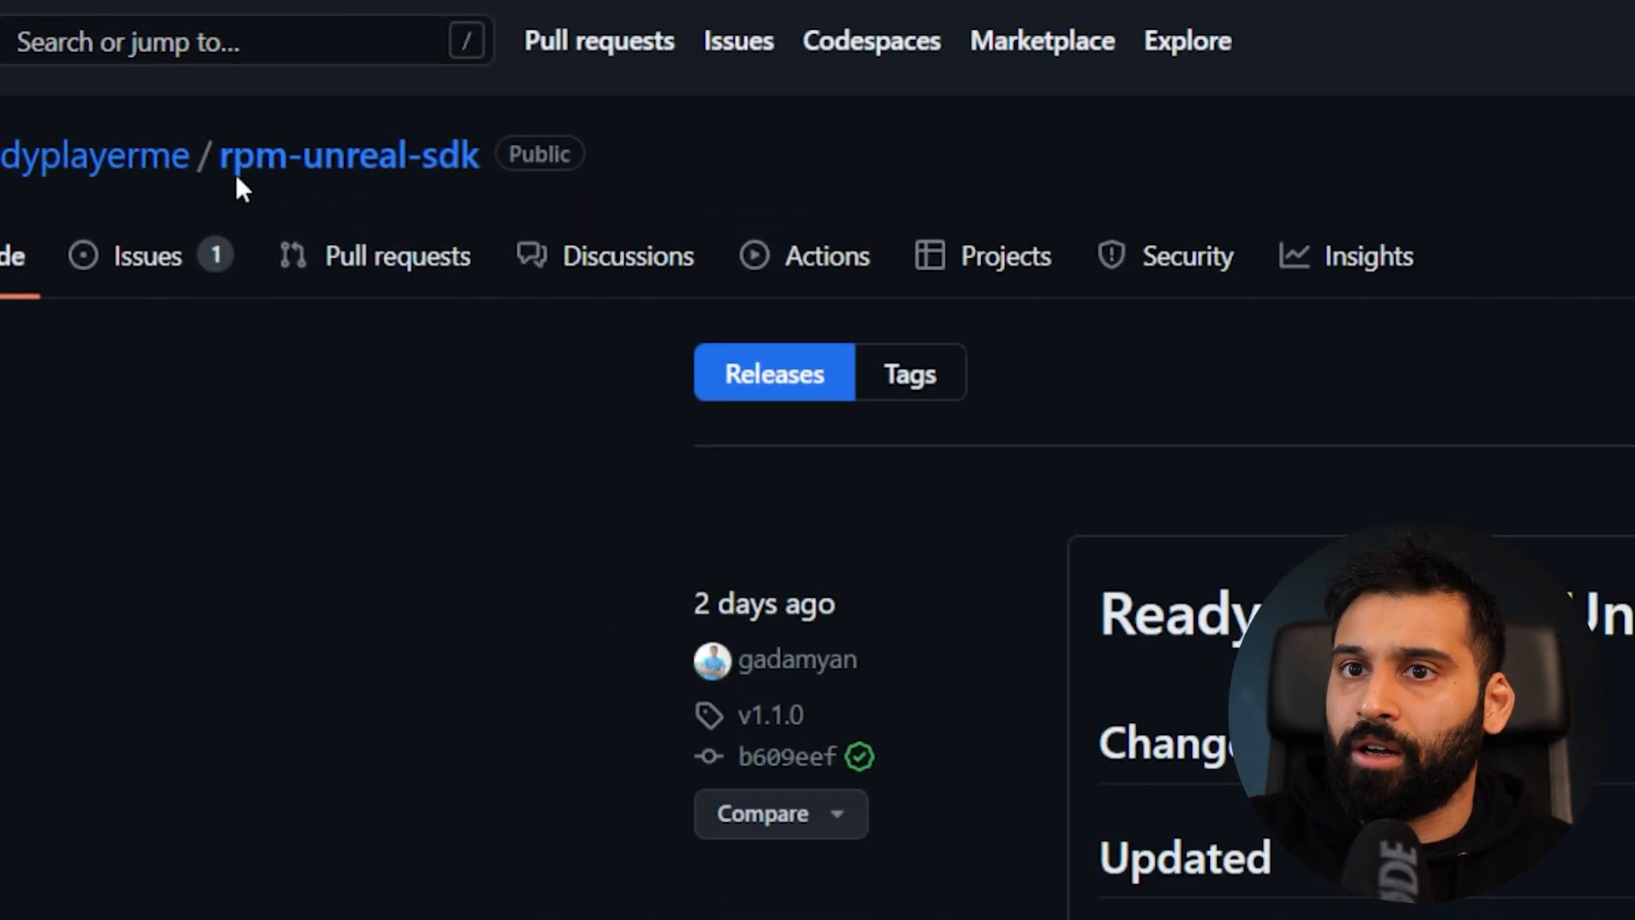
mouse_move(438, 157)
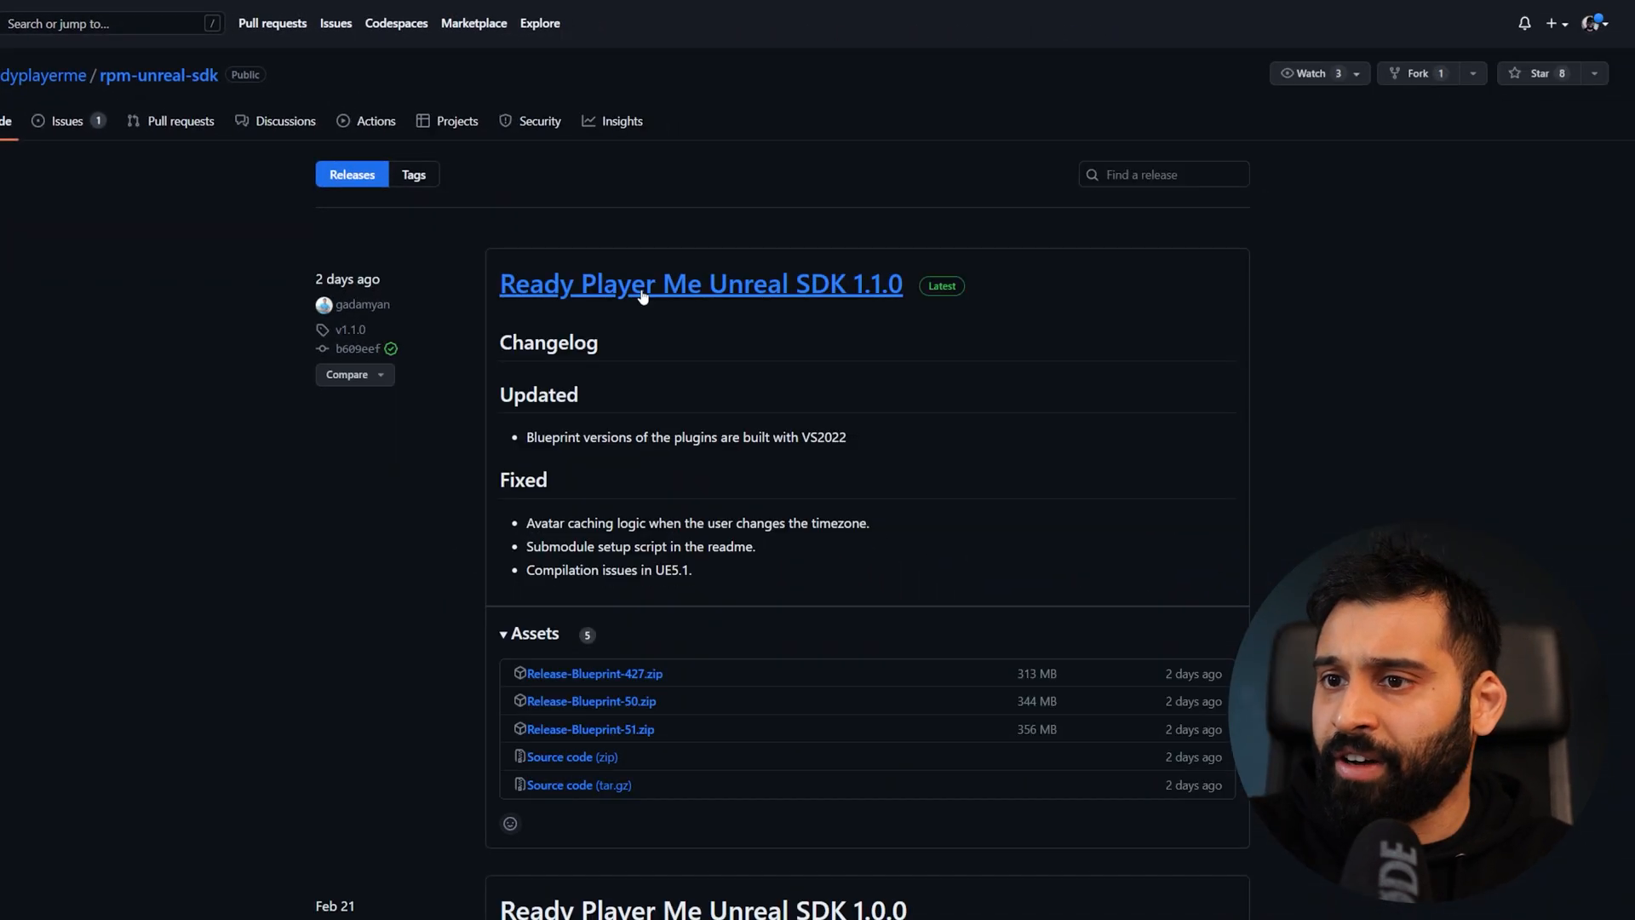
mouse_move(642, 246)
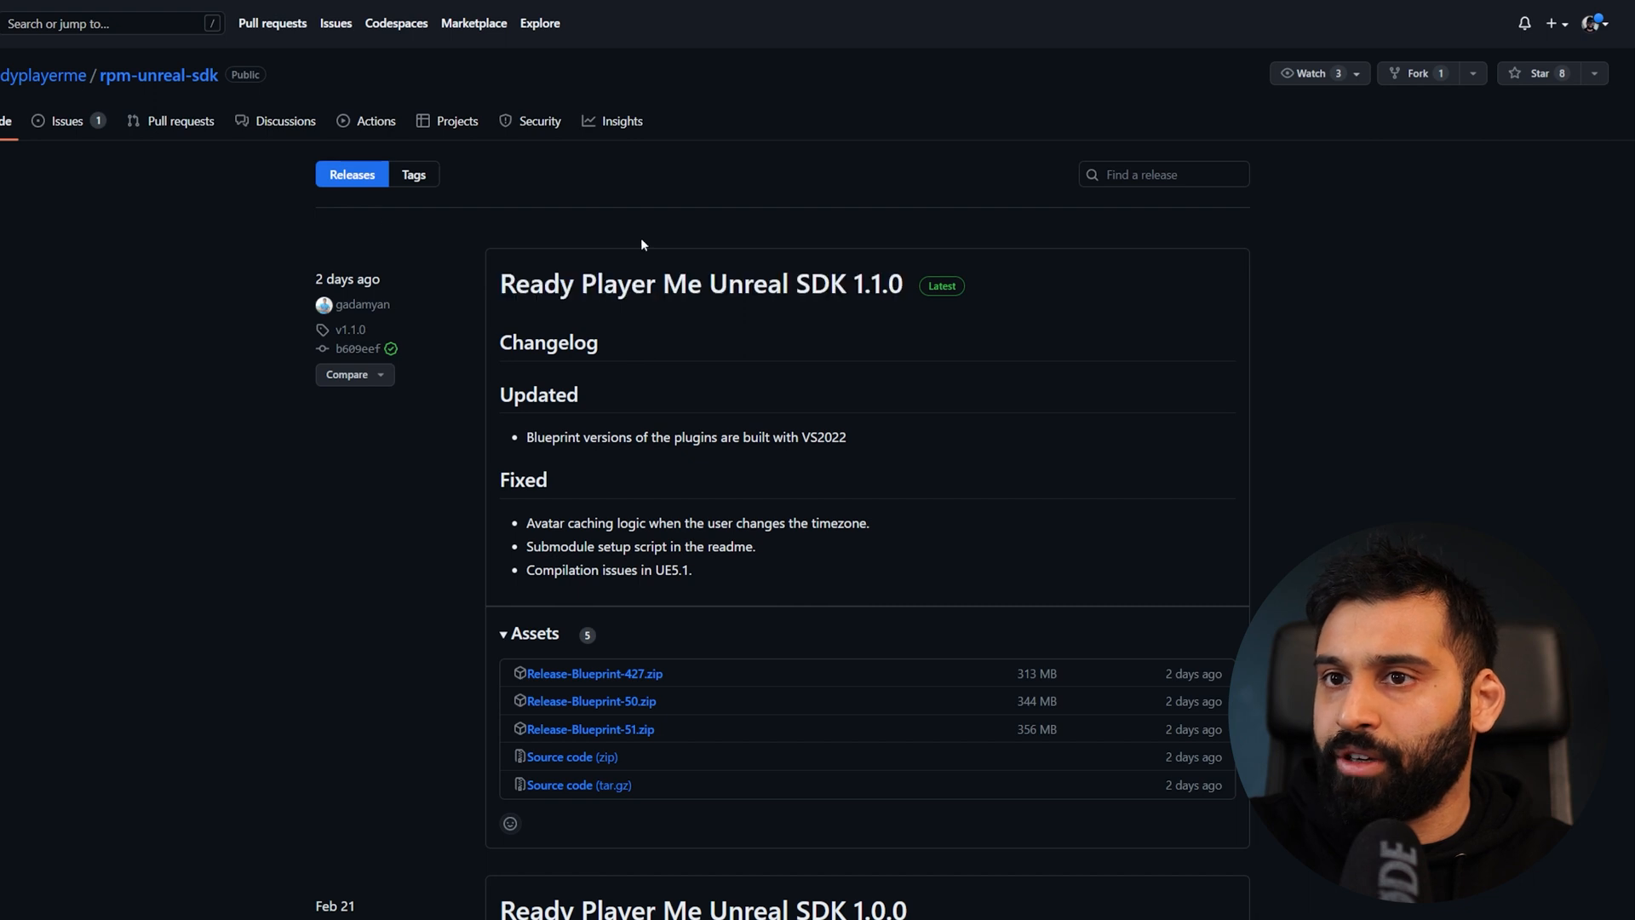
mouse_move(329, 128)
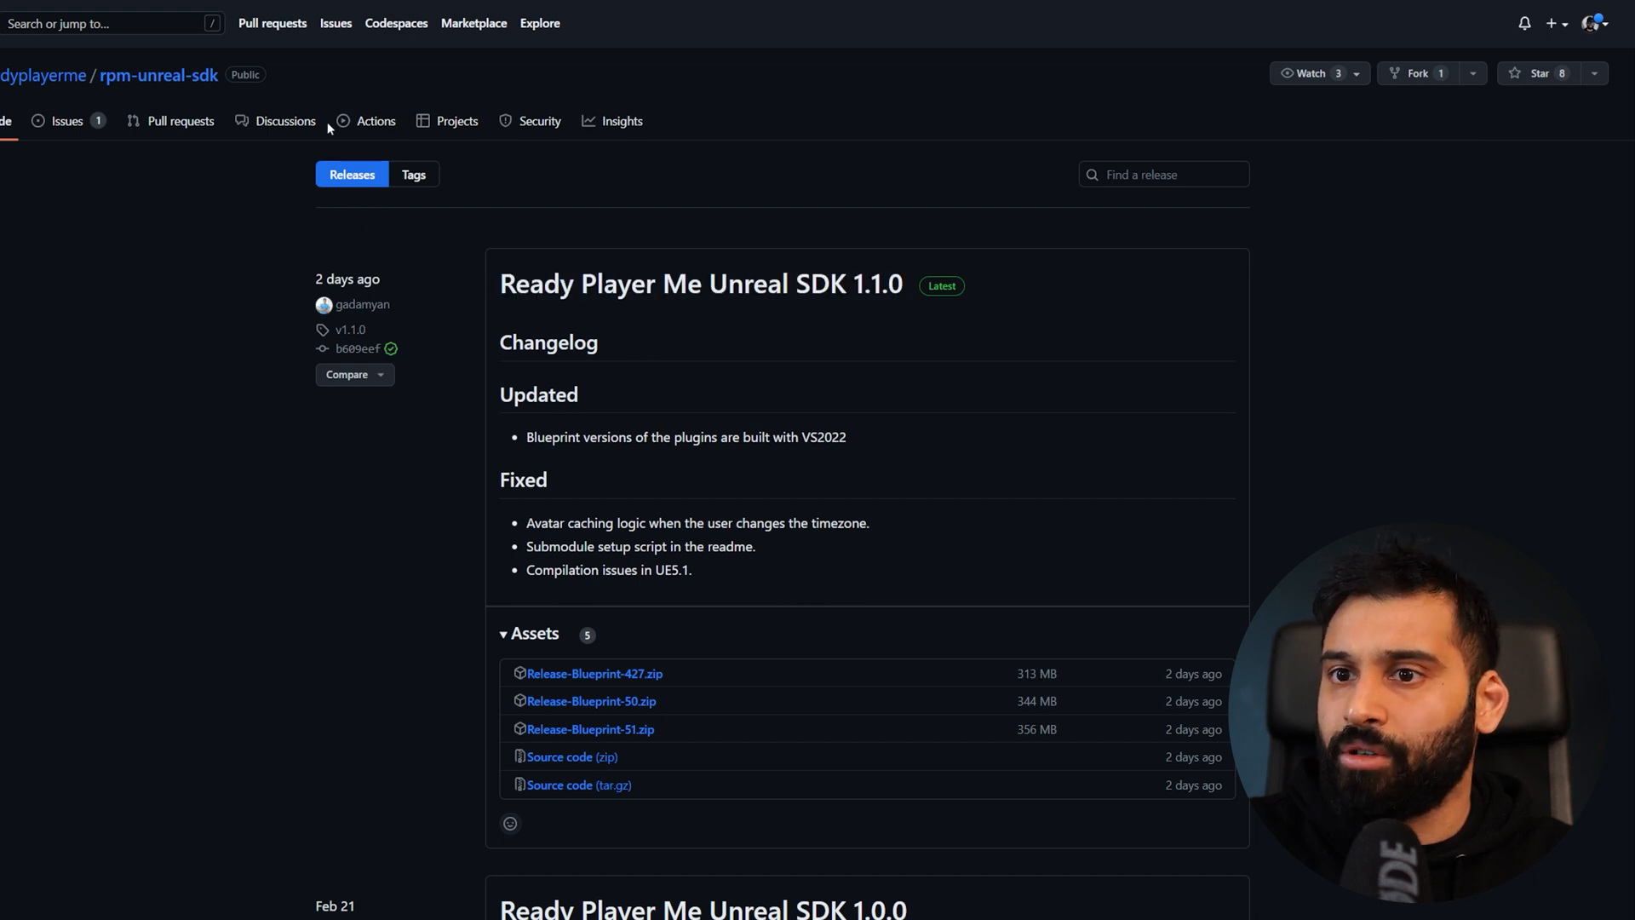
mouse_move(590, 388)
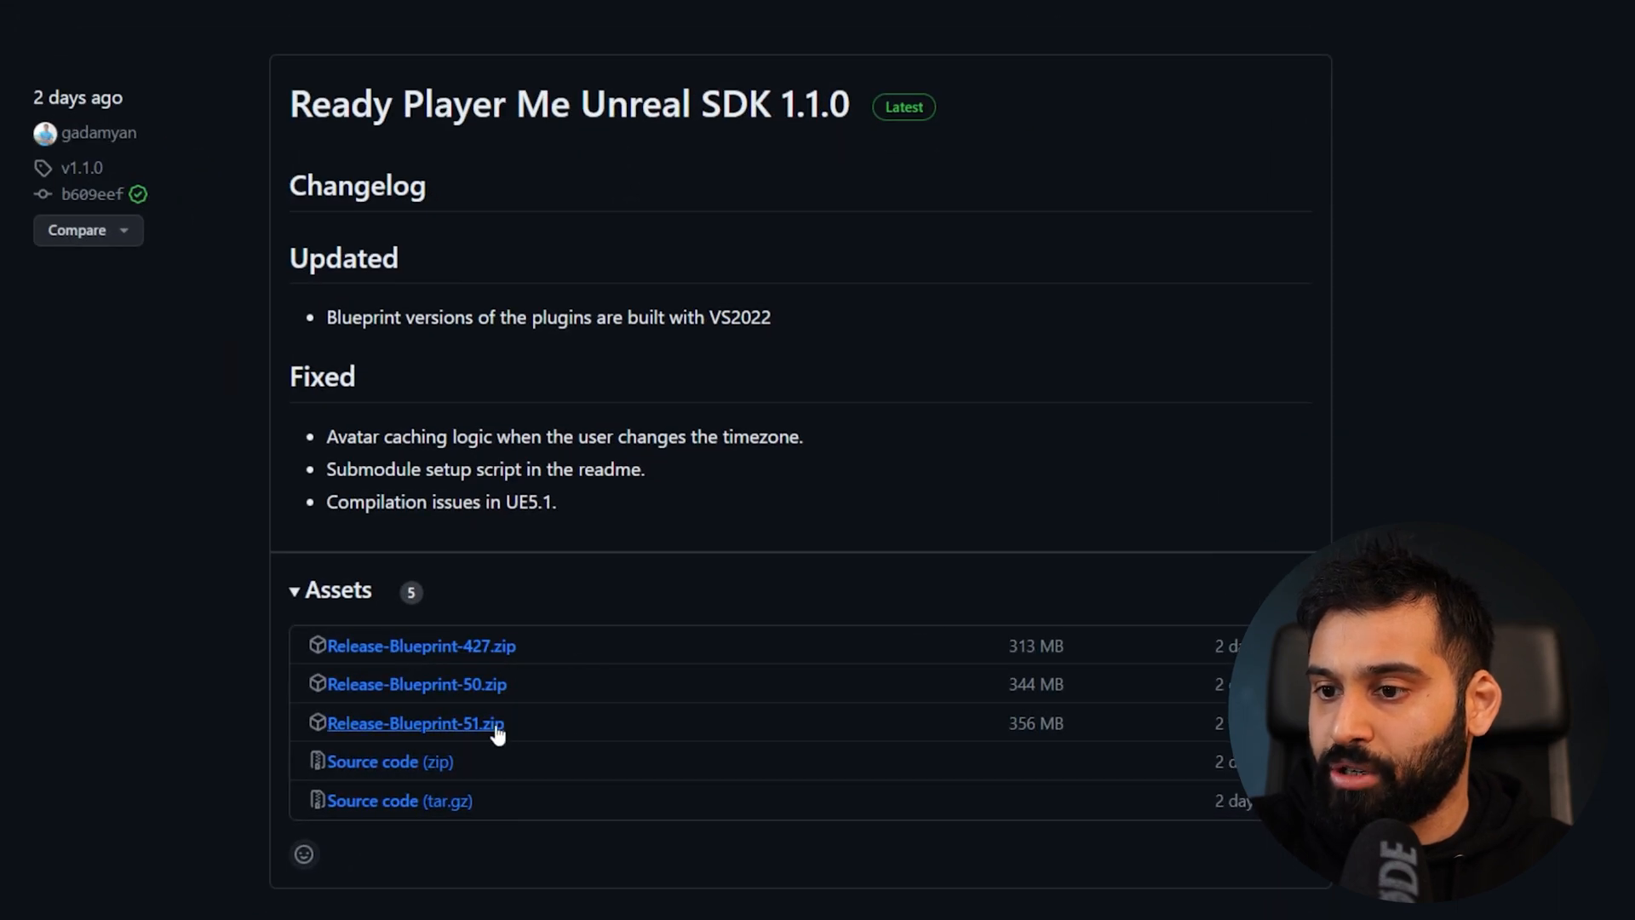
mouse_move(524, 731)
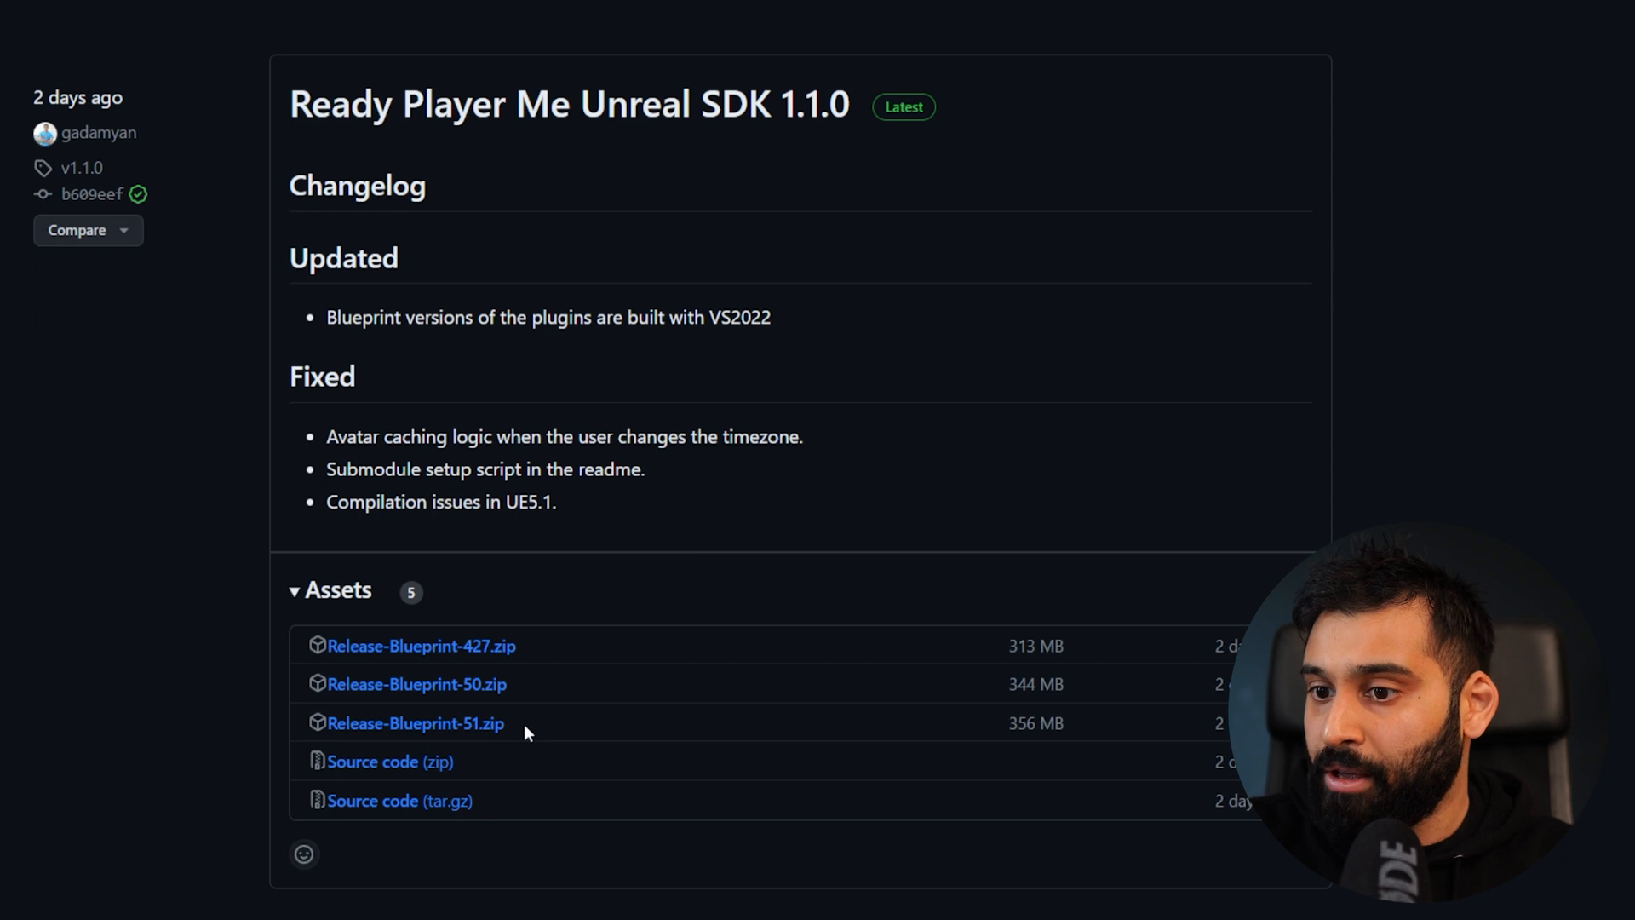
mouse_move(415, 723)
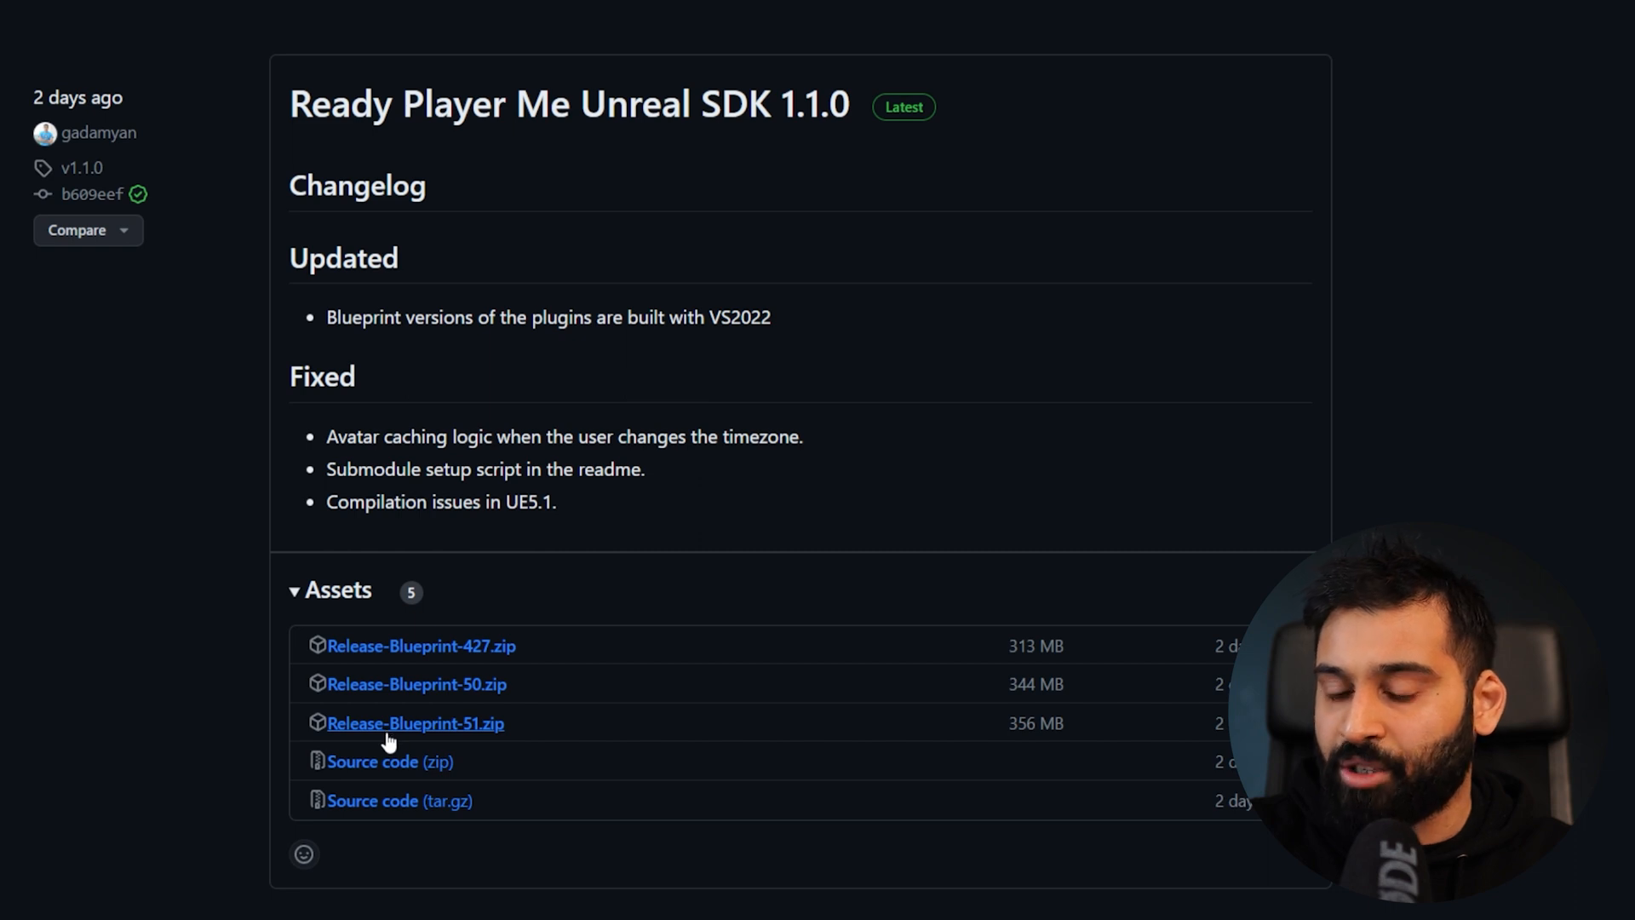
Open Release-Blueprint-51 and select the ReadyPlayerMe and glTFRuntime plugin folders to copy
left_click(415, 722)
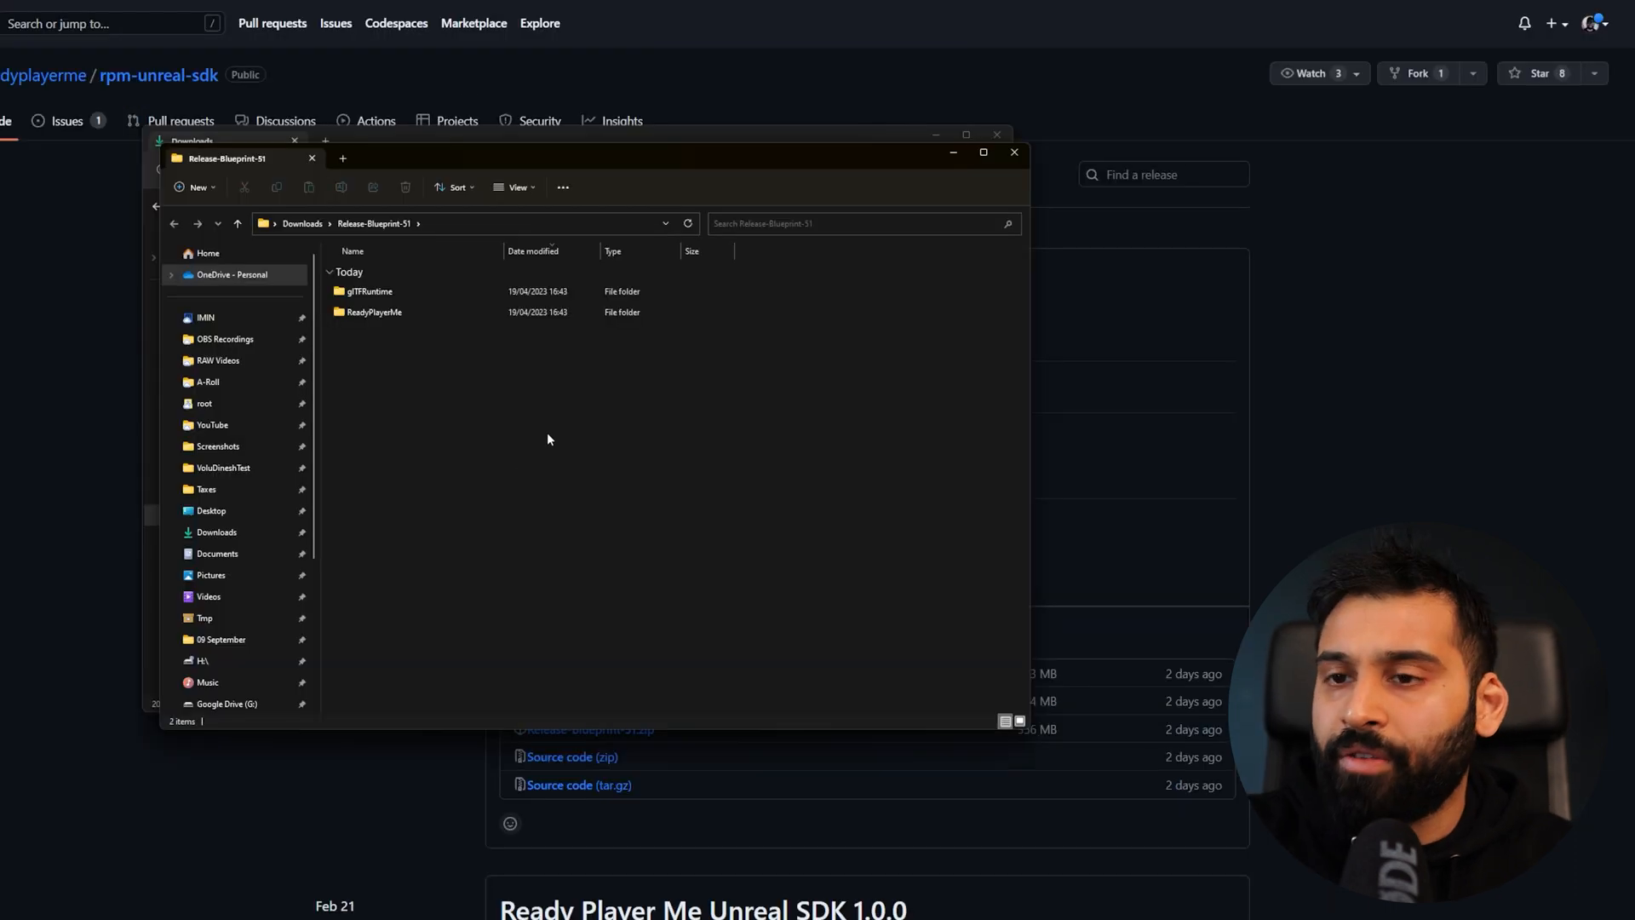
mouse_move(421, 378)
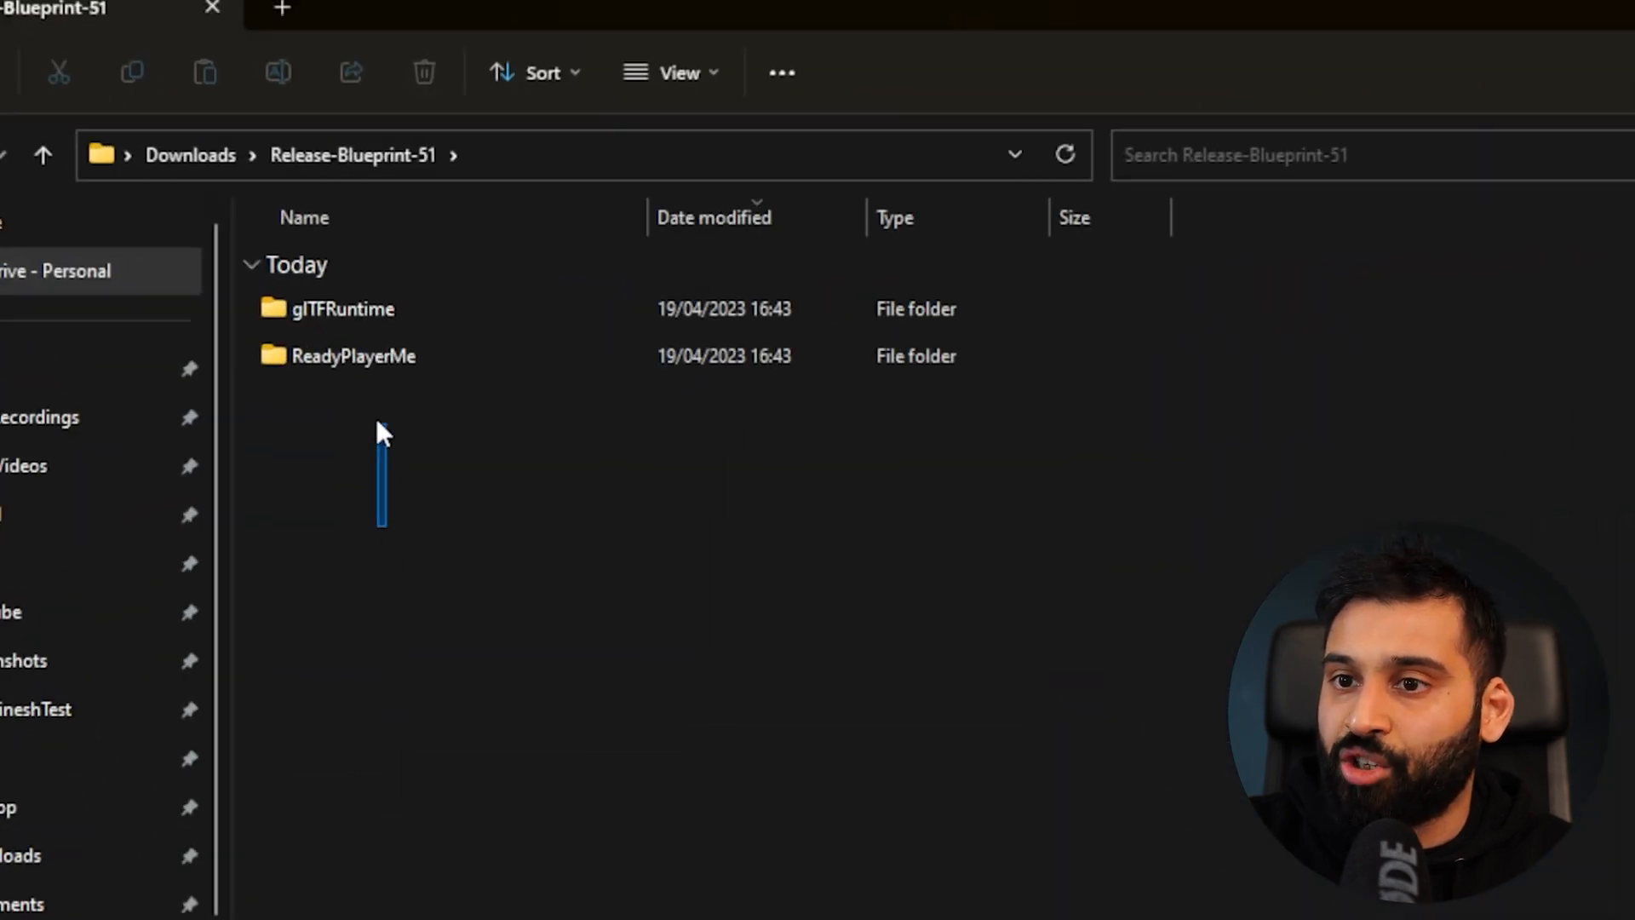
left_click(354, 356)
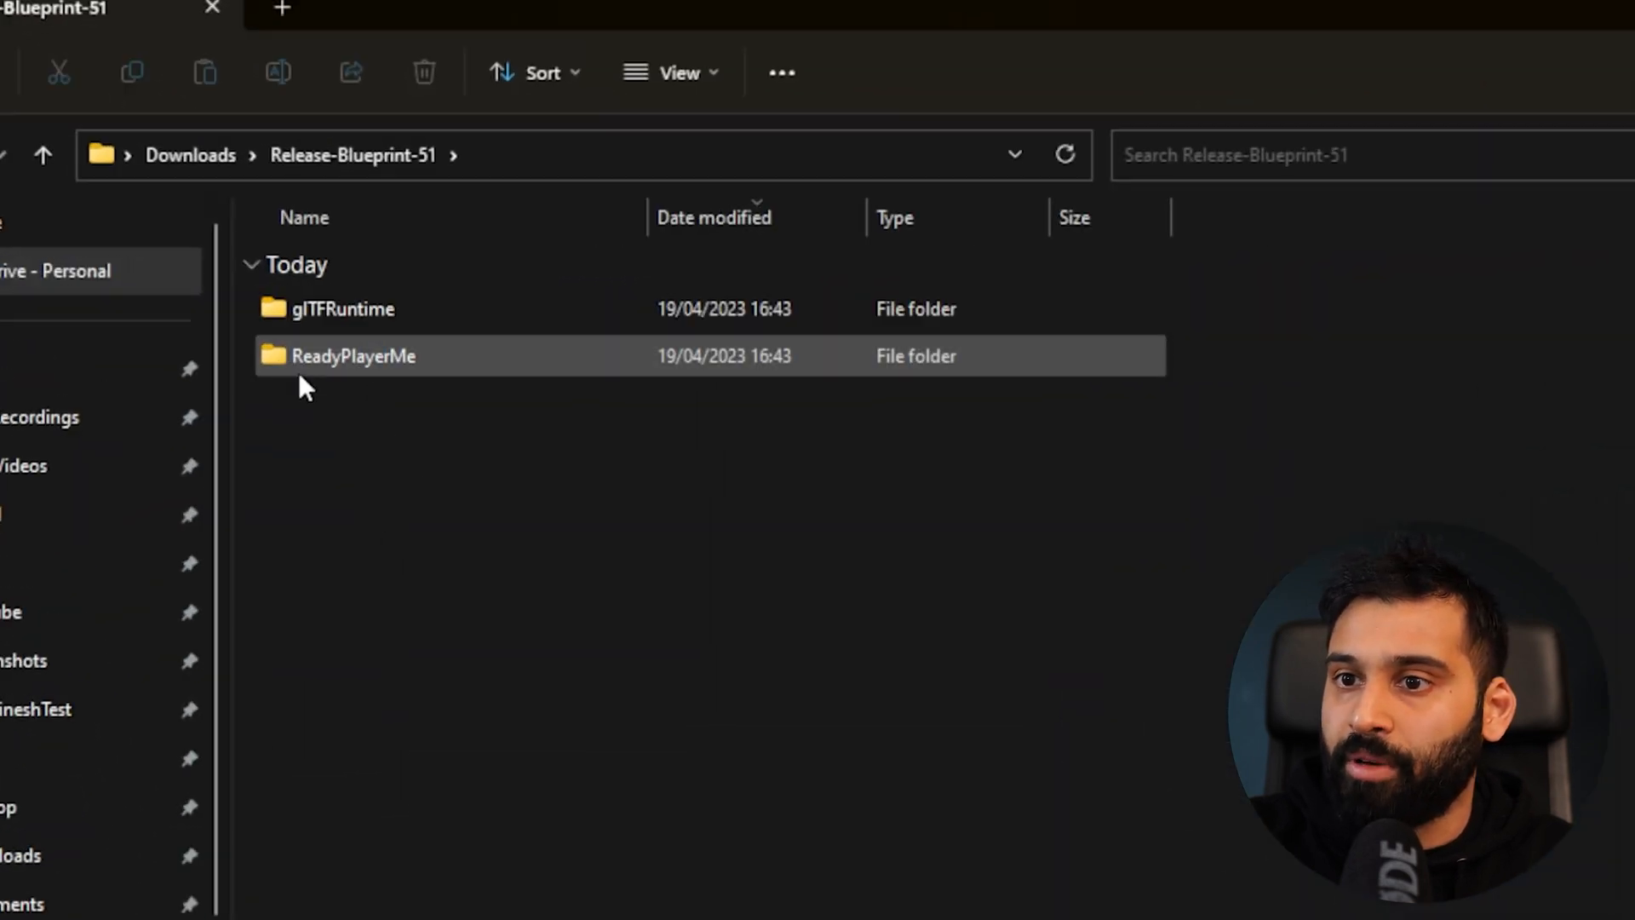
left_click(418, 470)
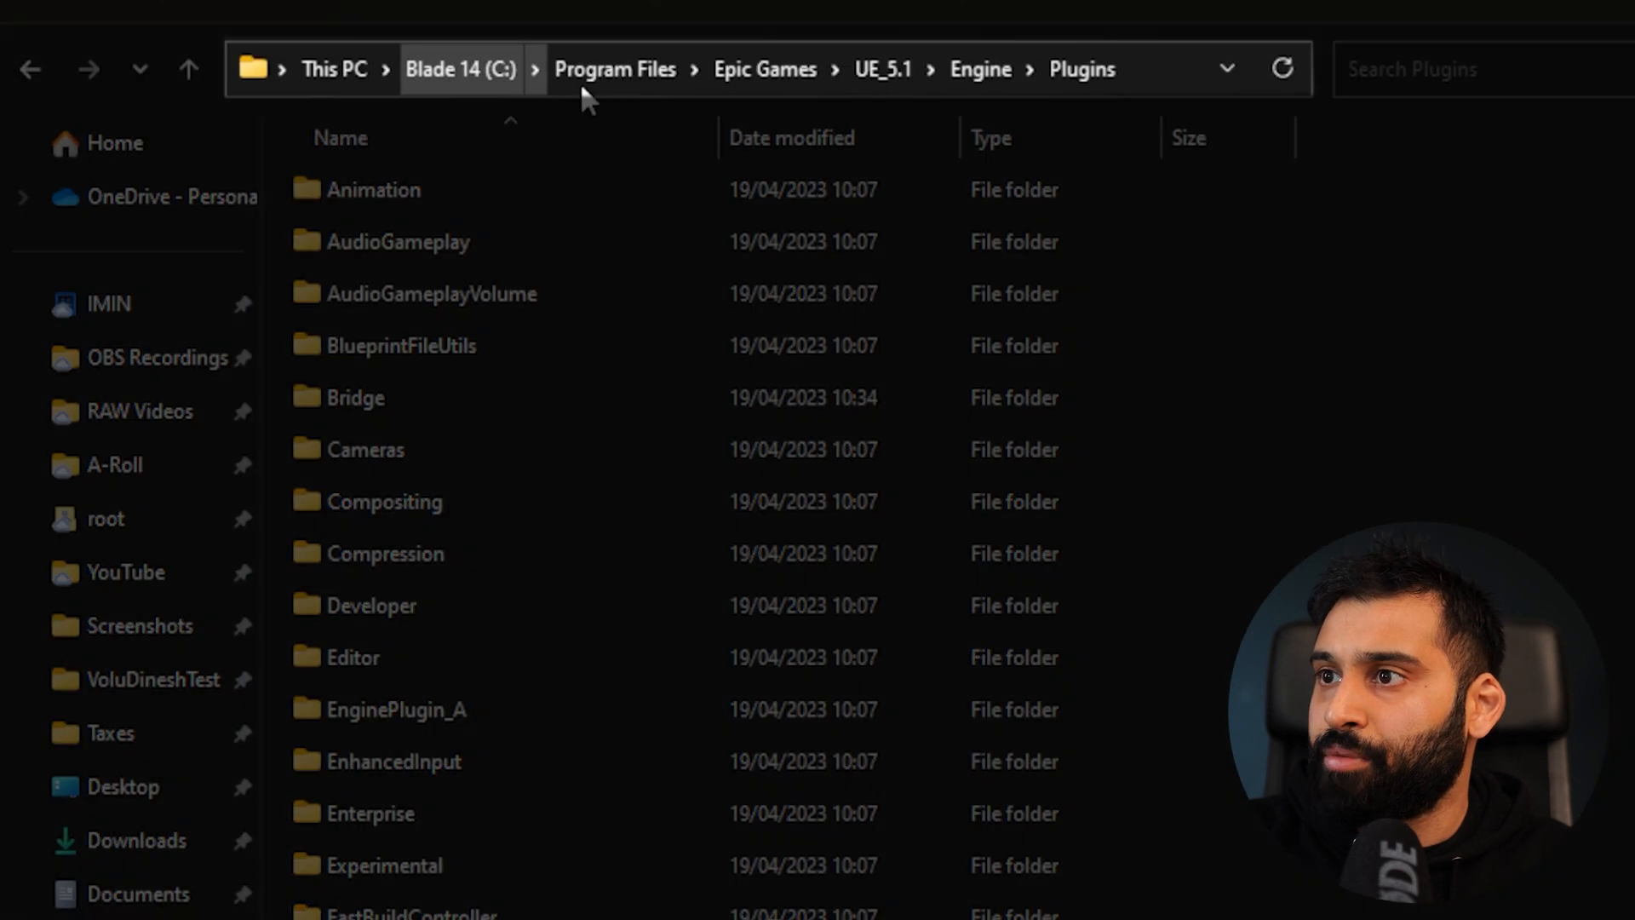
mouse_move(882, 68)
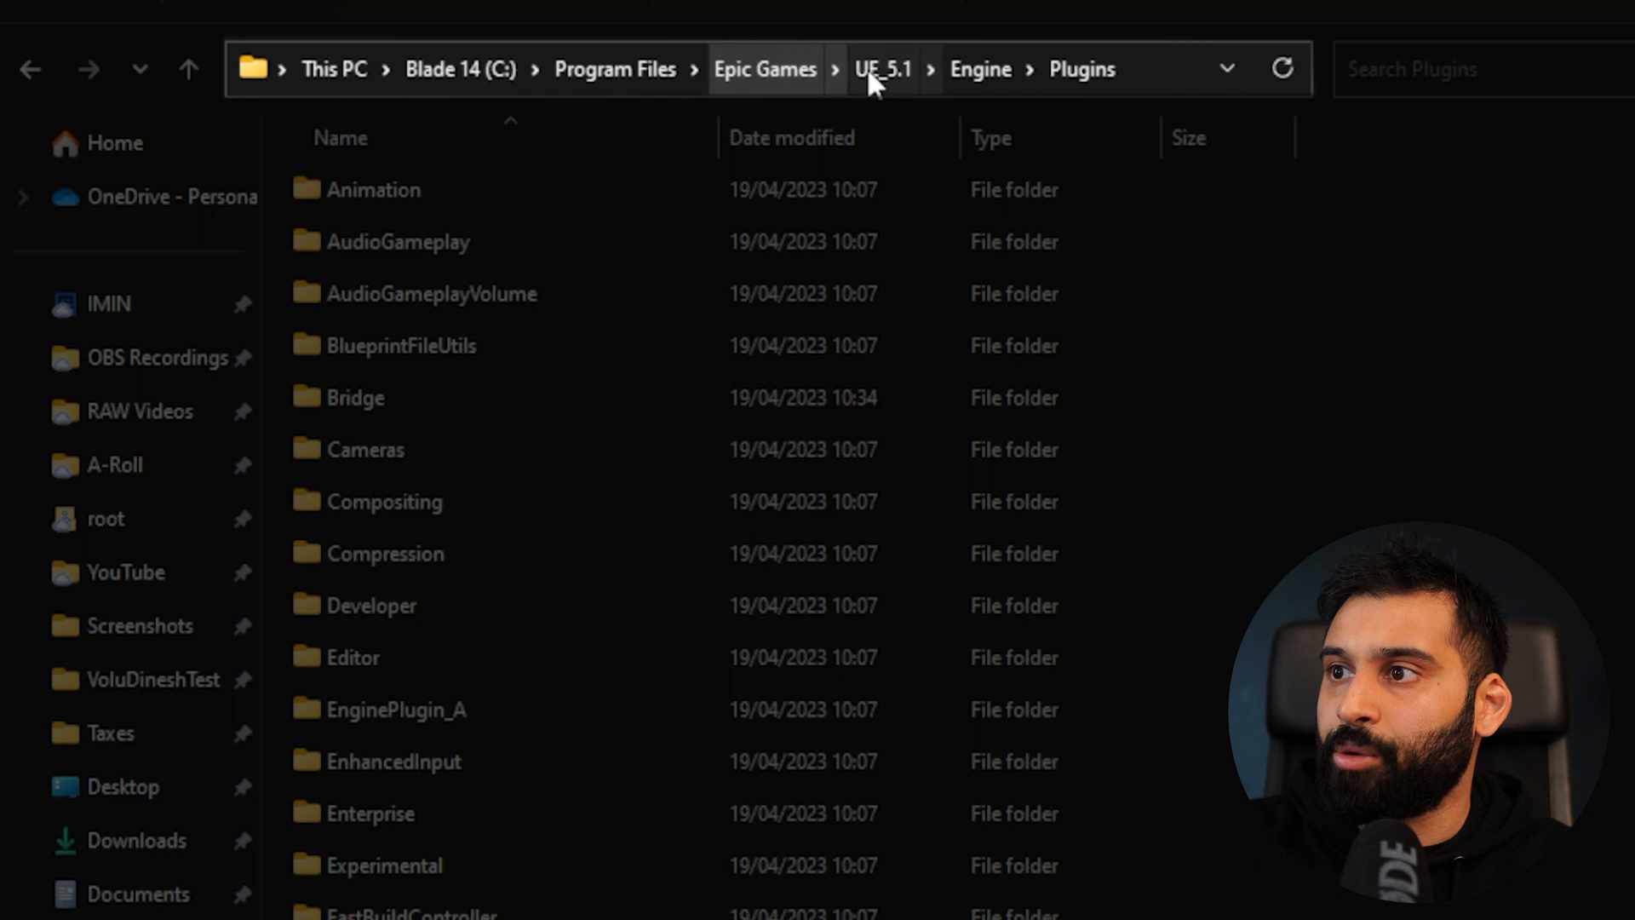
mouse_move(980, 68)
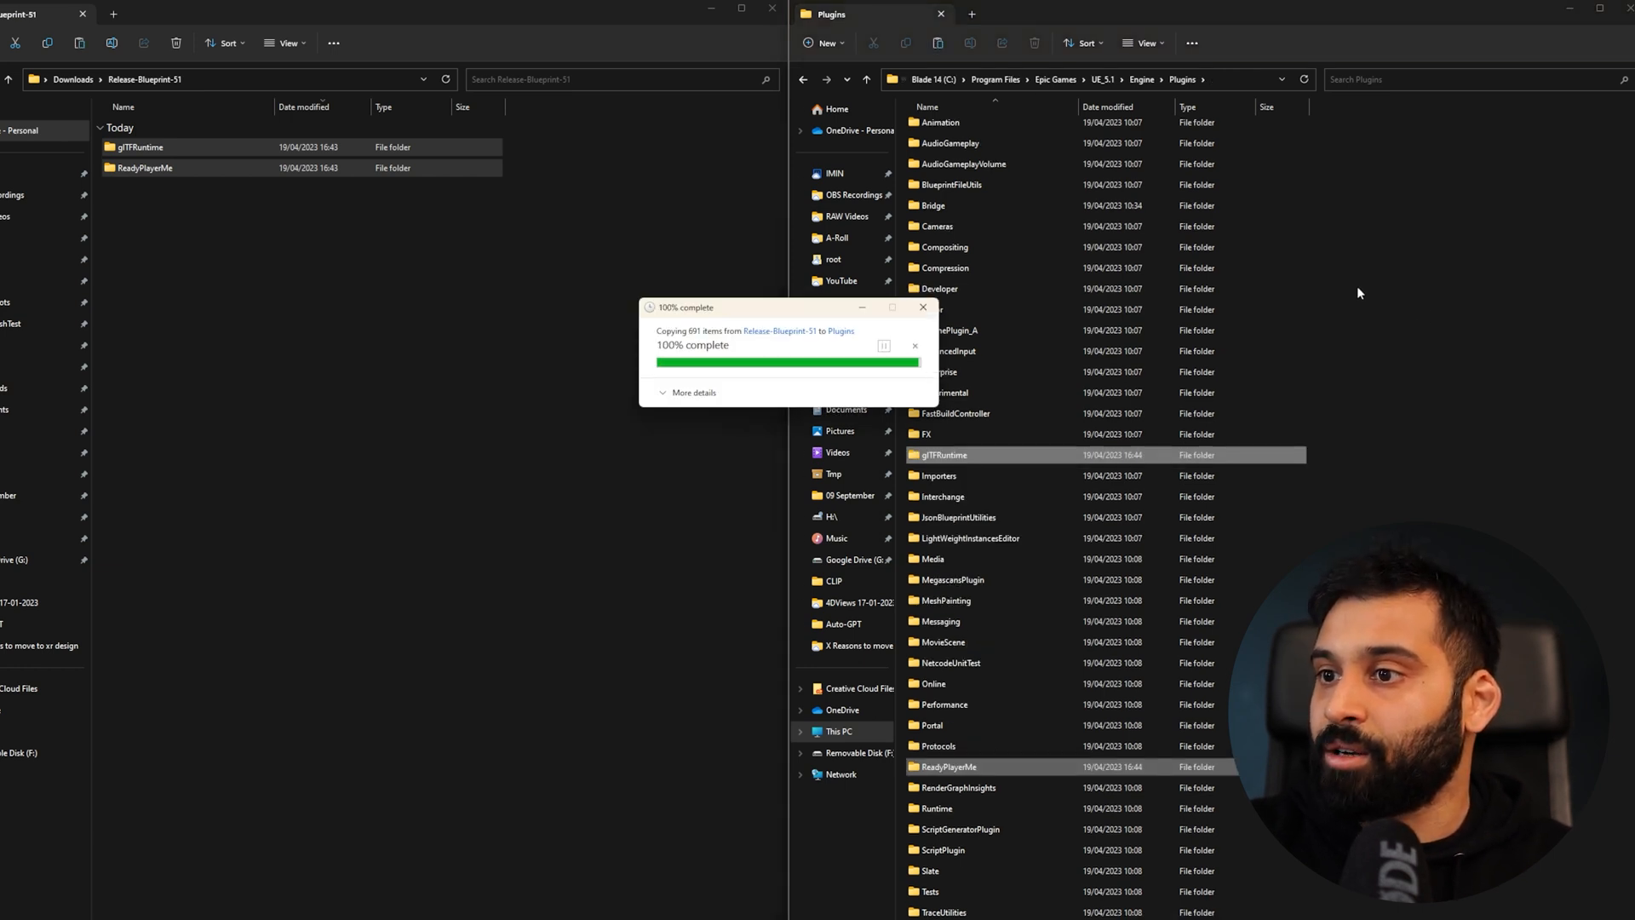
Paste both plugin folders into UE_5.1\Engine\Plugins and clear the selection
left_click(921, 307)
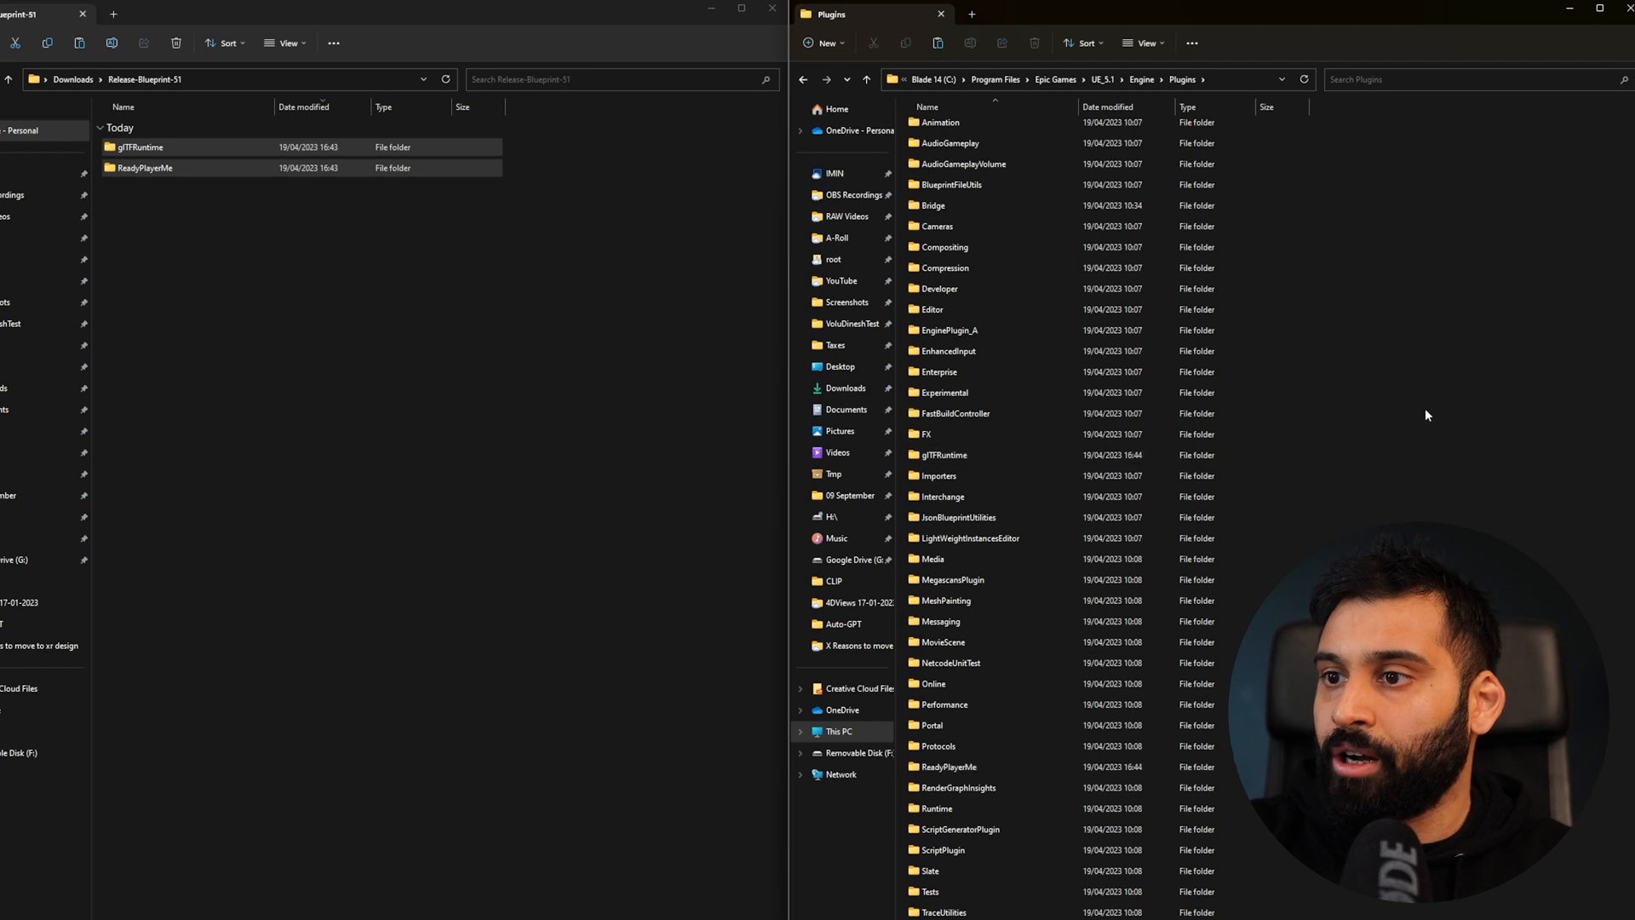
mouse_move(1330, 445)
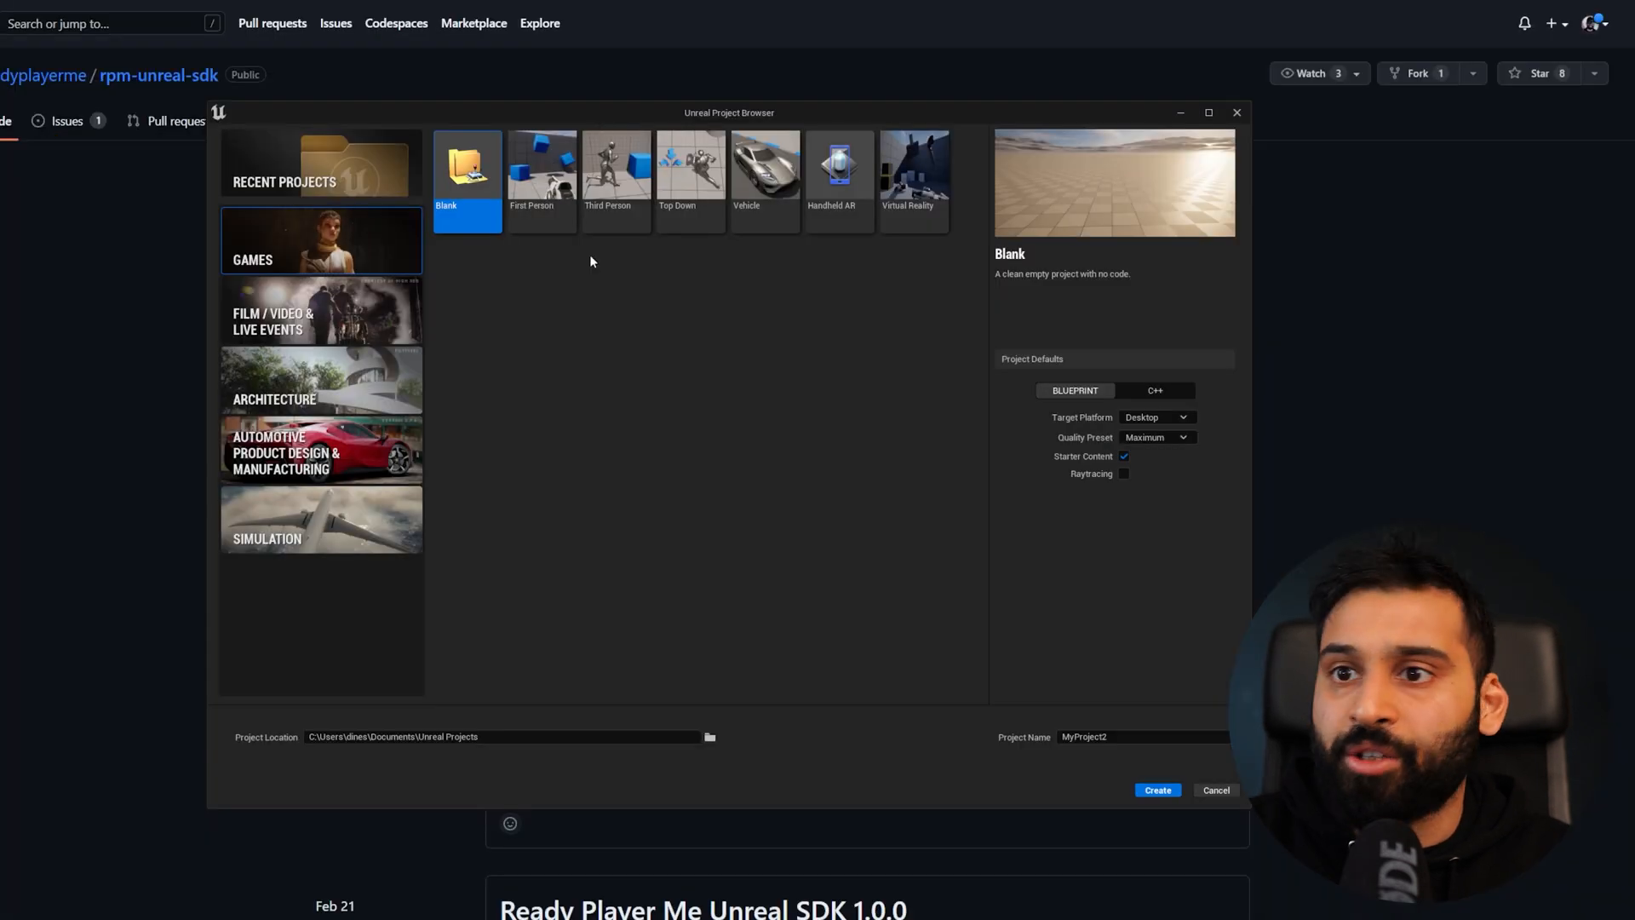
mouse_move(649, 416)
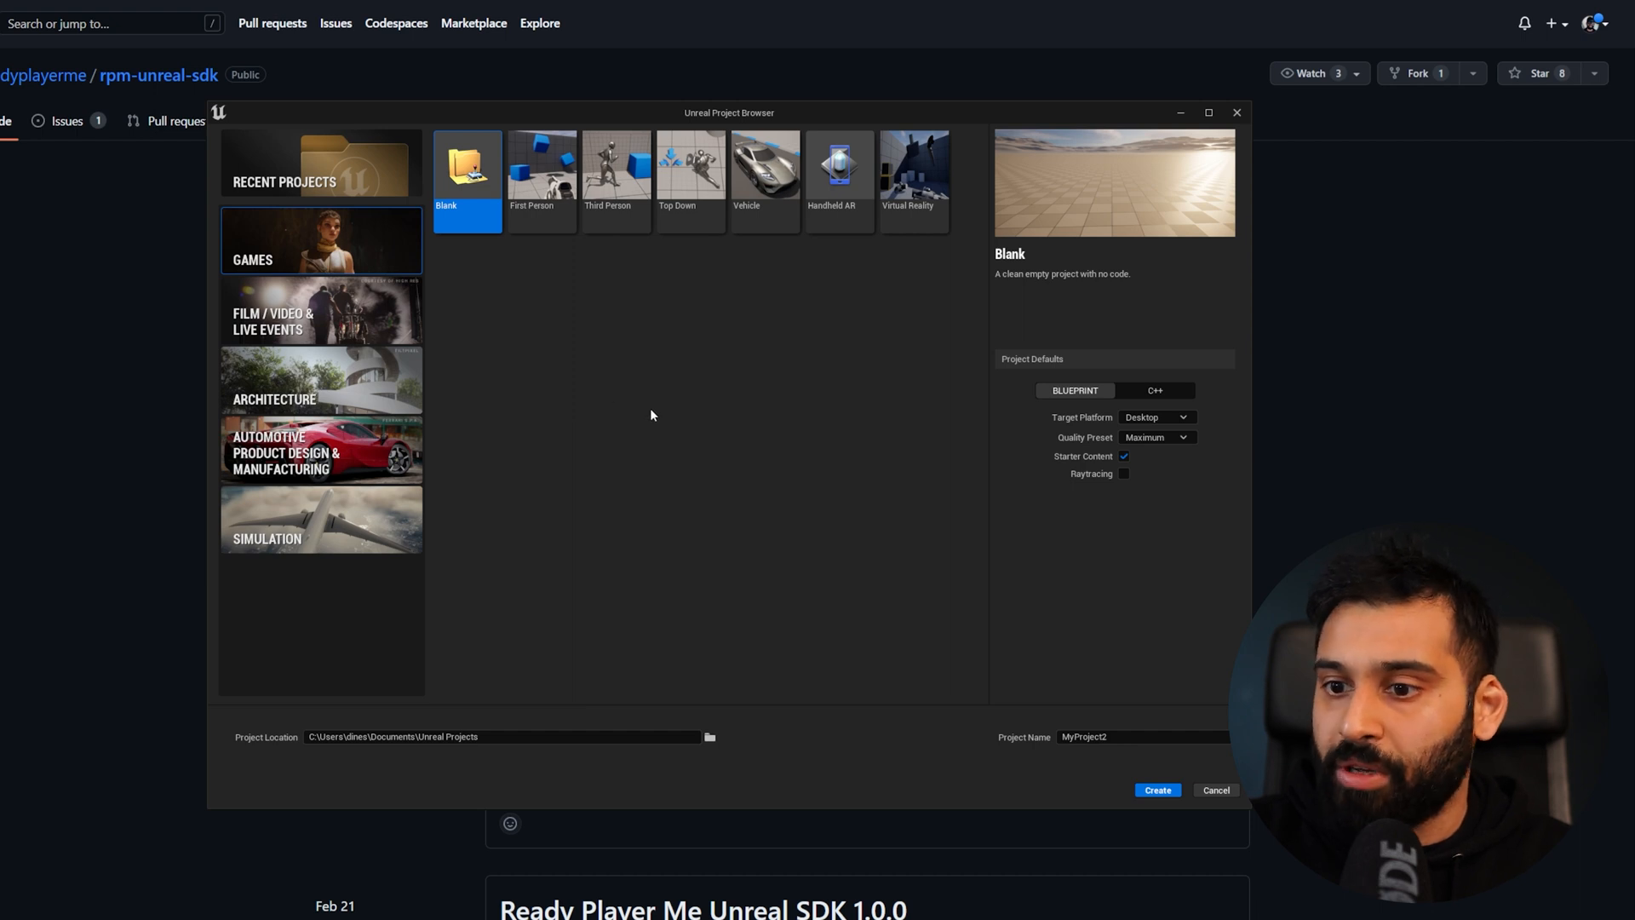
mouse_move(598, 335)
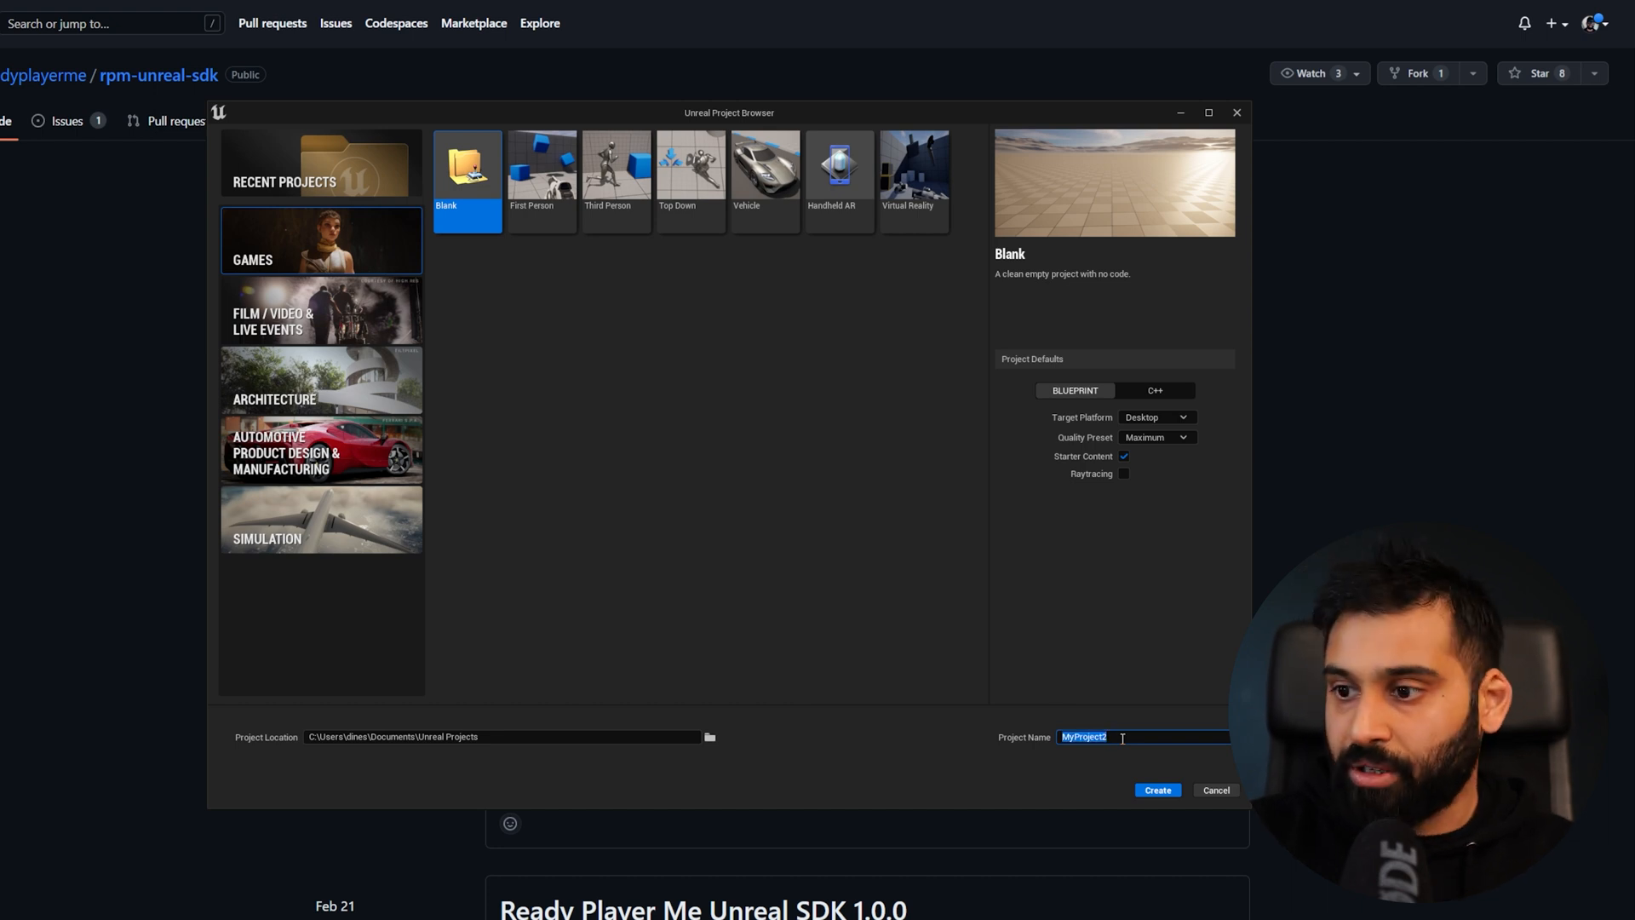
Name the blank Blueprint game project RPM_Setup and create it
type("RPM_")
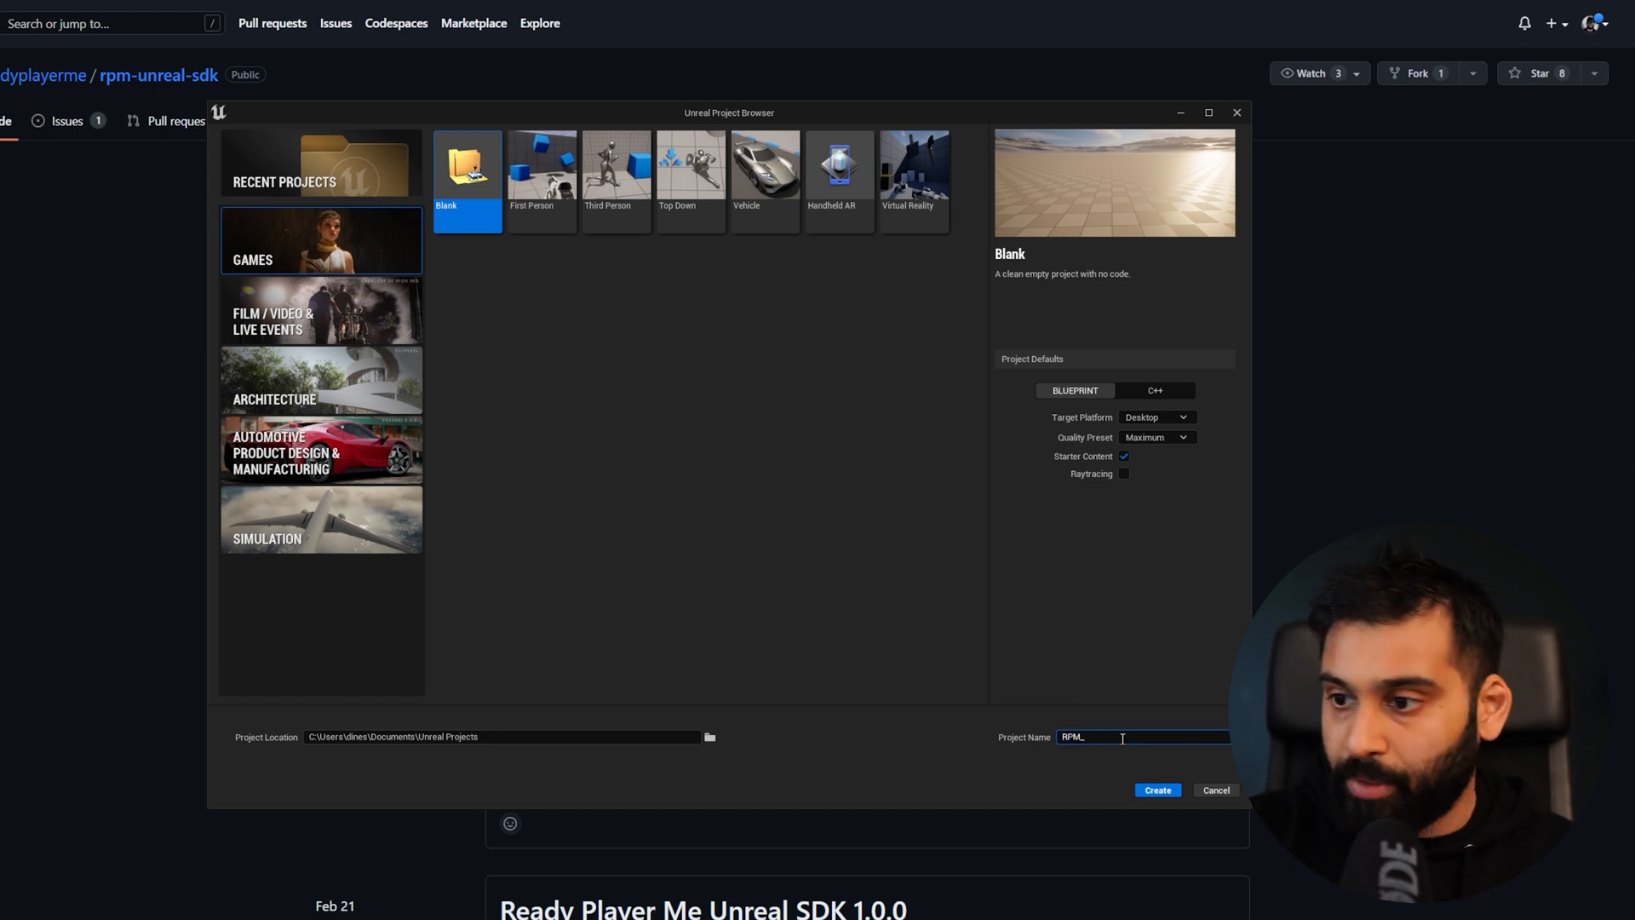
type("Setup")
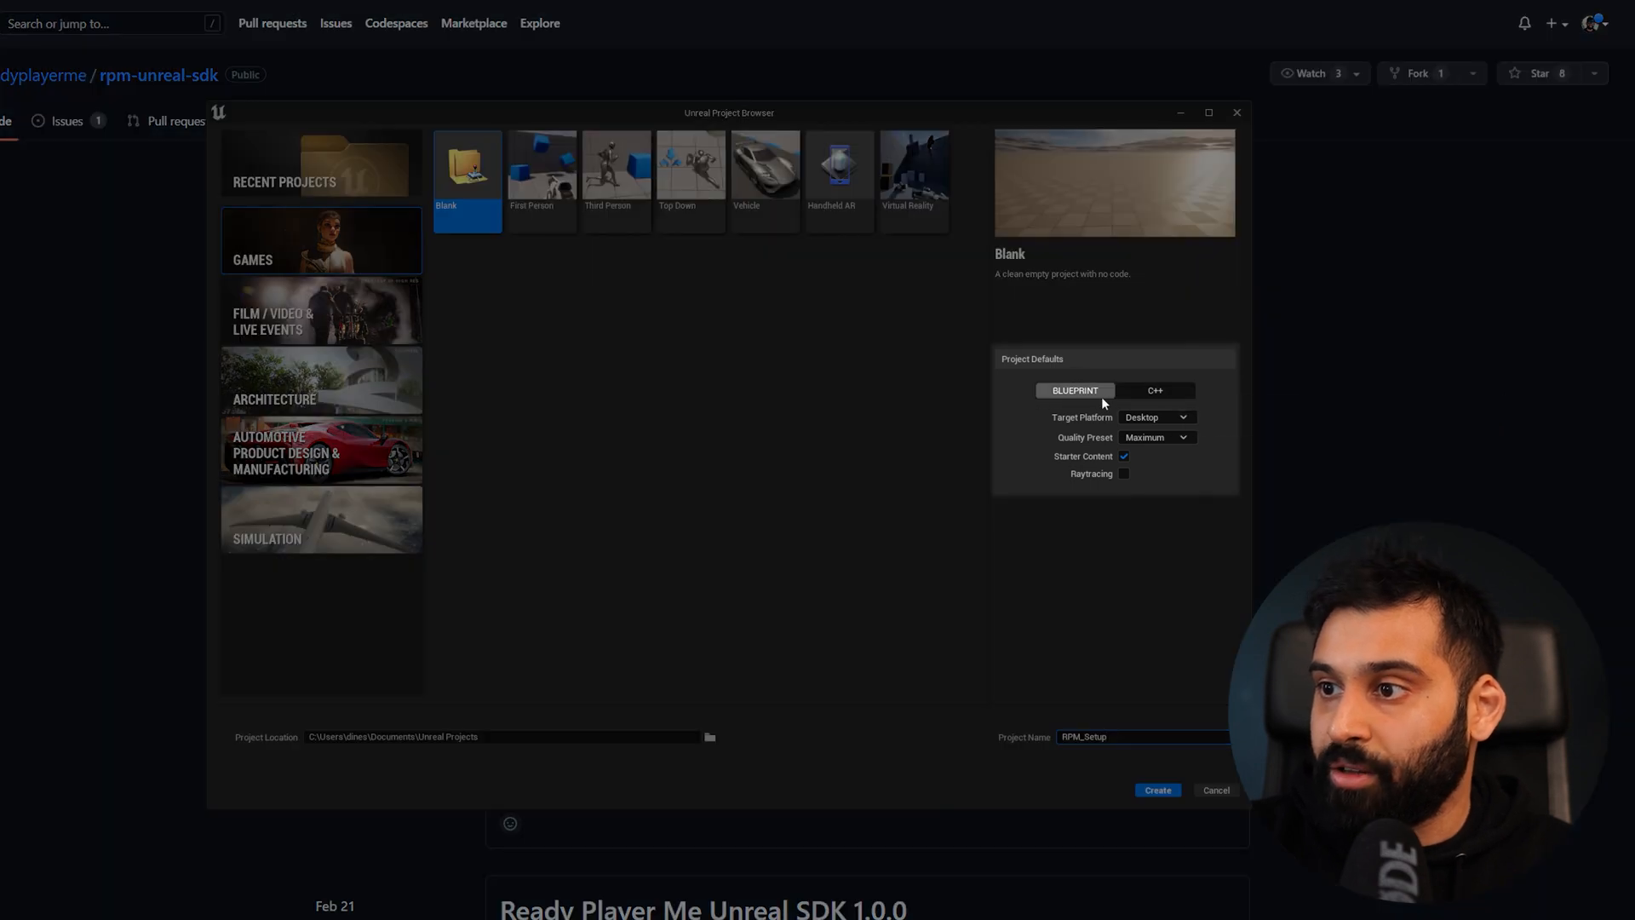
mouse_move(967, 464)
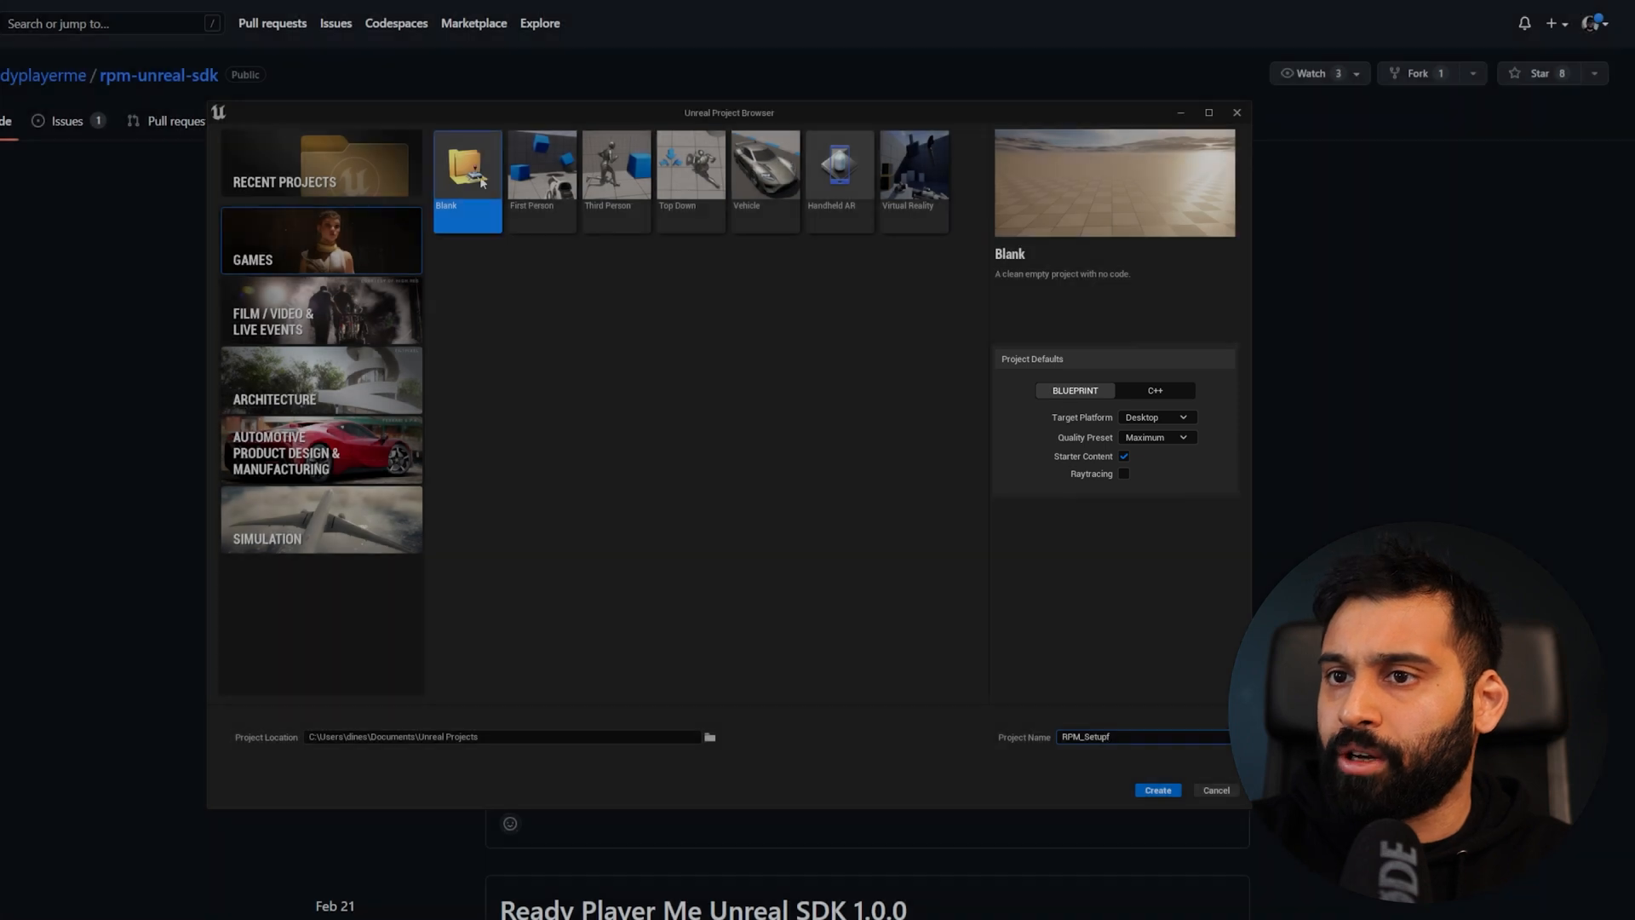
key("Backspace")
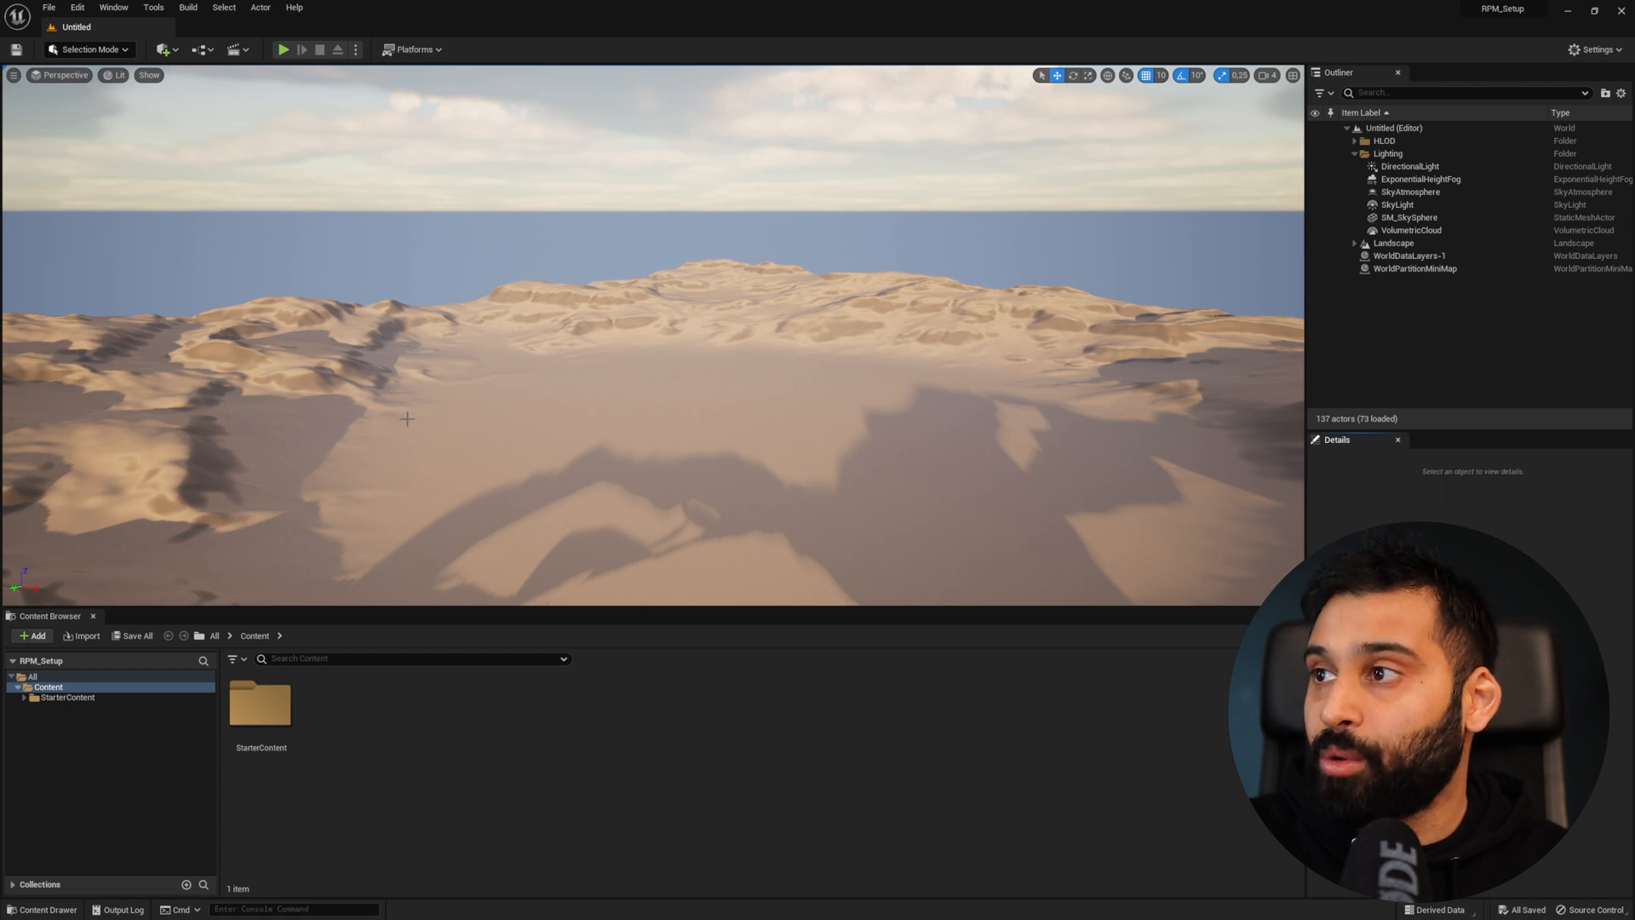
Choose Plugins from the editor's Settings dropdown
left_click(1589, 50)
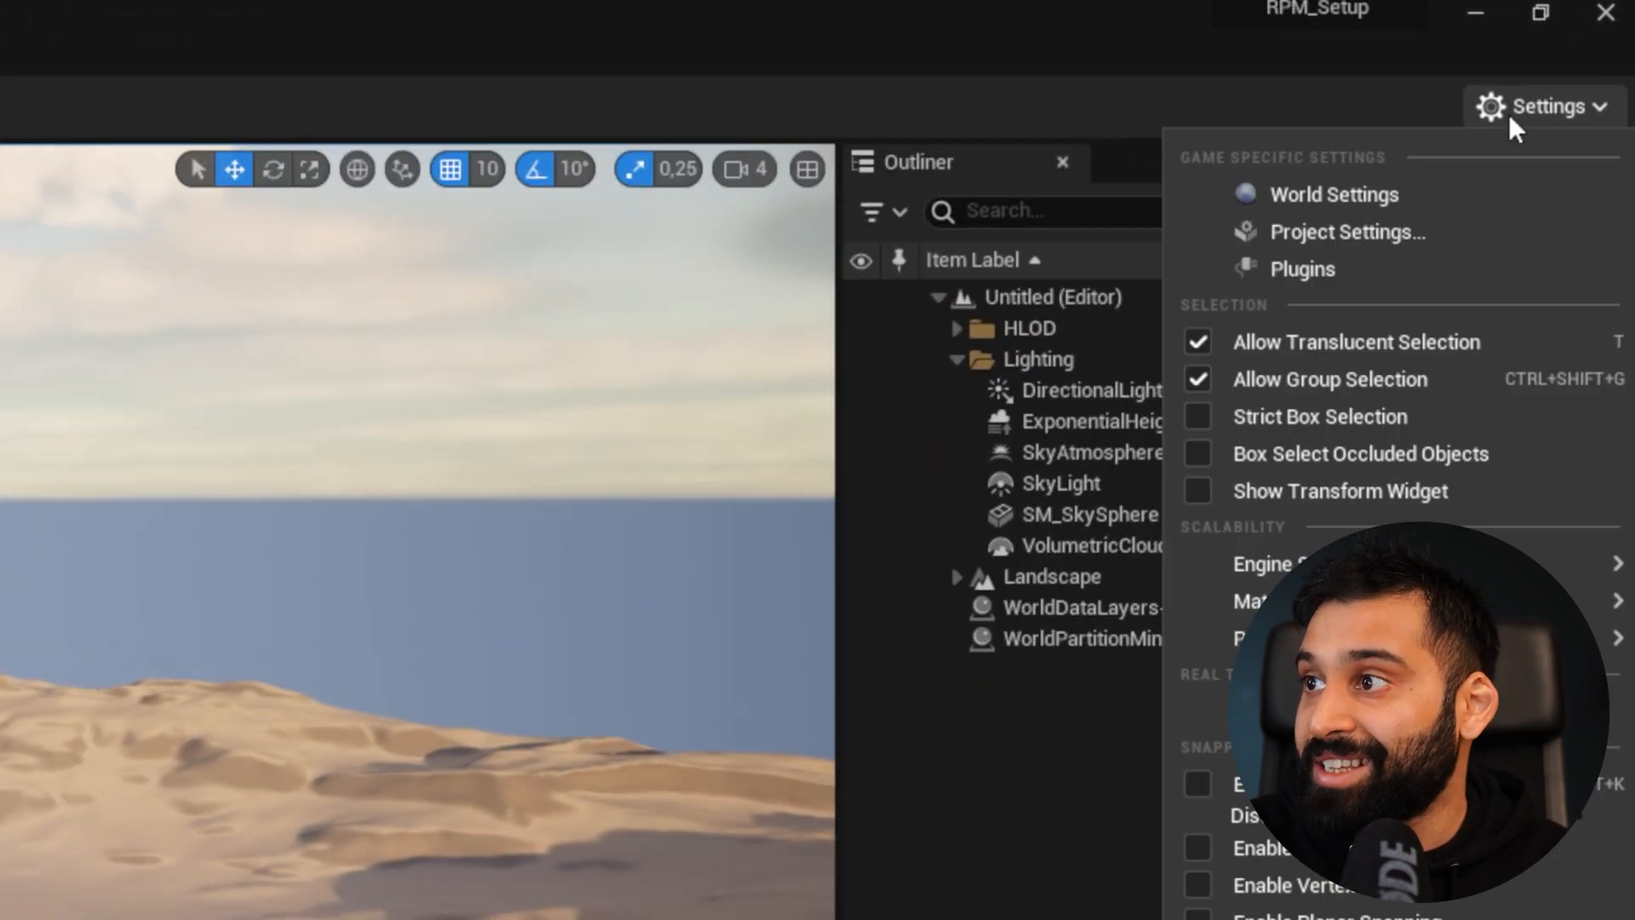
mouse_move(1350, 292)
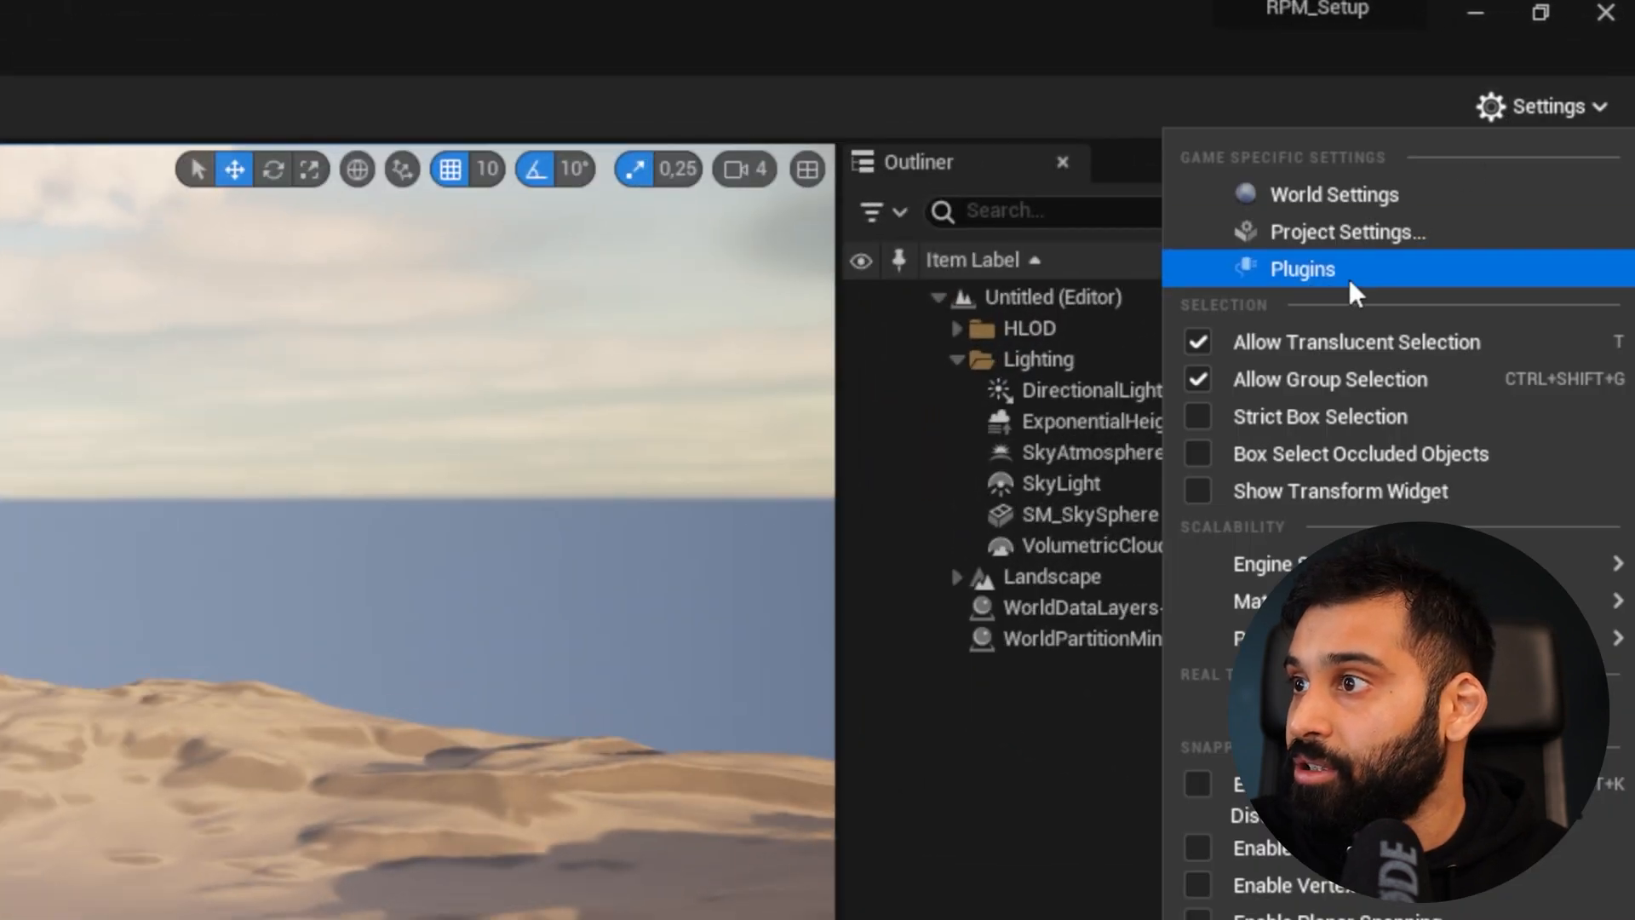
left_click(1300, 267)
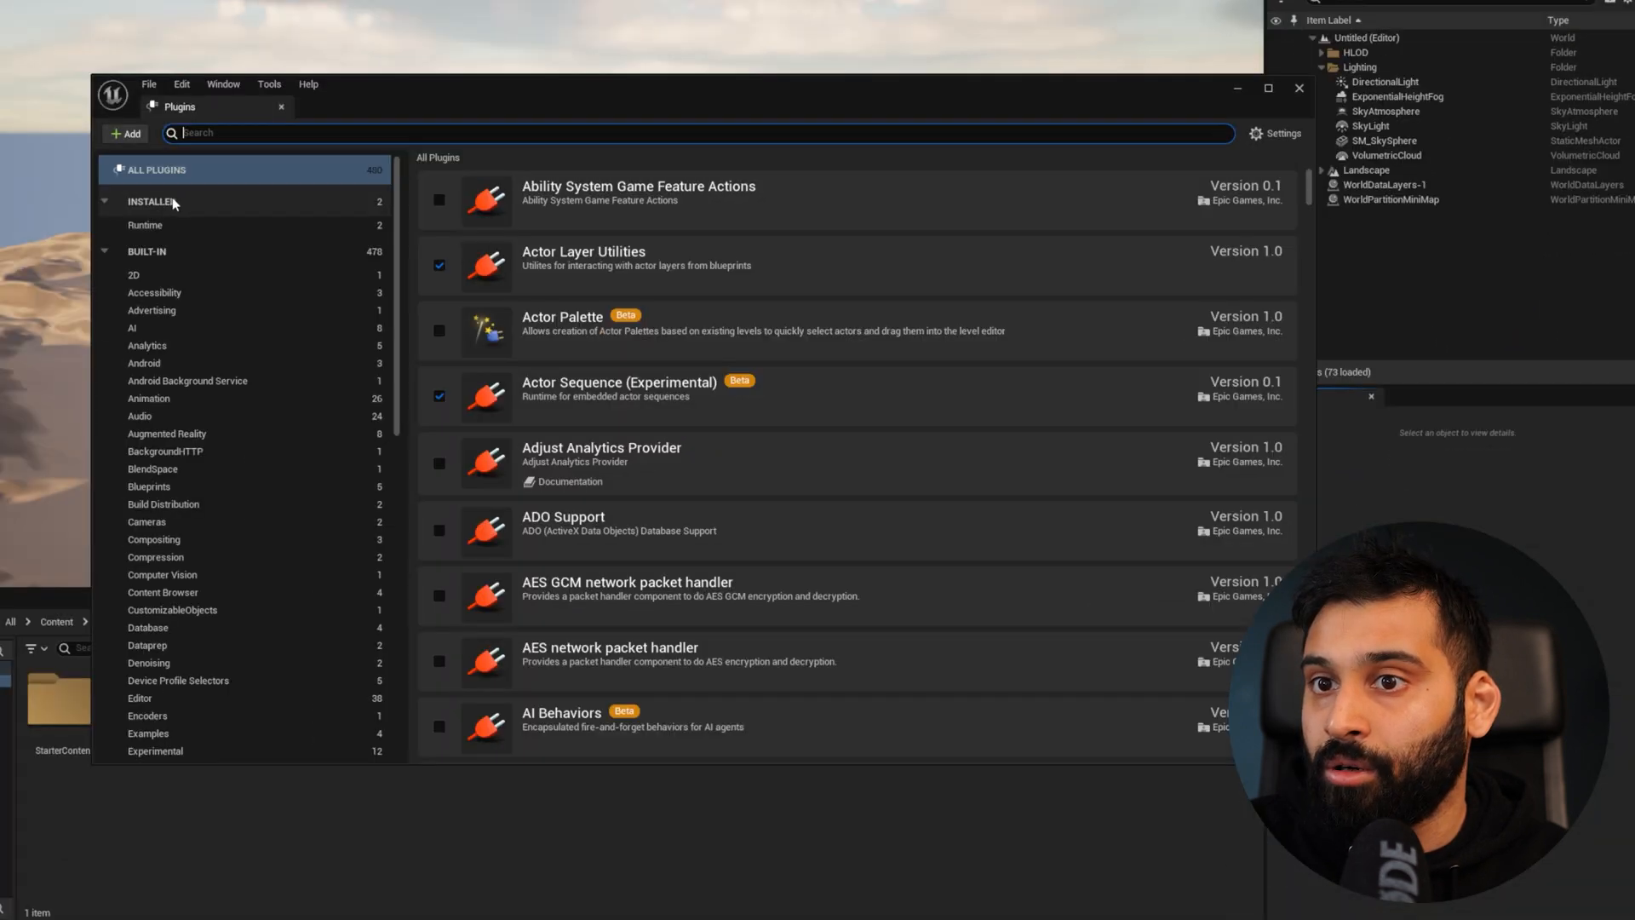
Filter to Installed plugins, confirming glTFRuntime and Ready Player Me are enabled
left_click(151, 201)
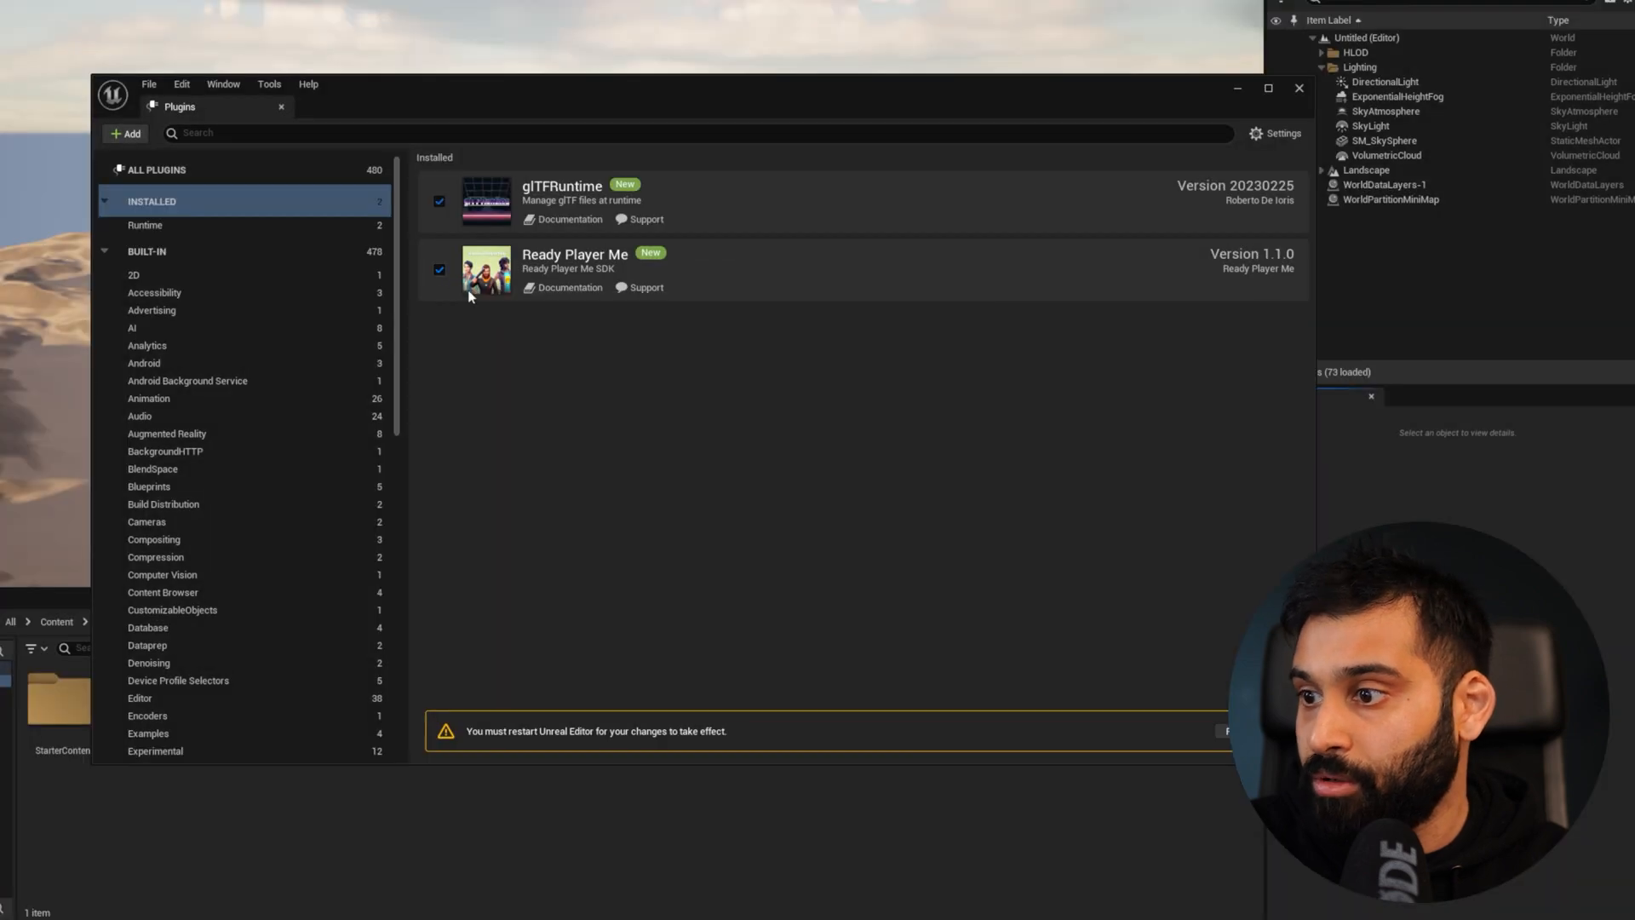
mouse_move(482, 741)
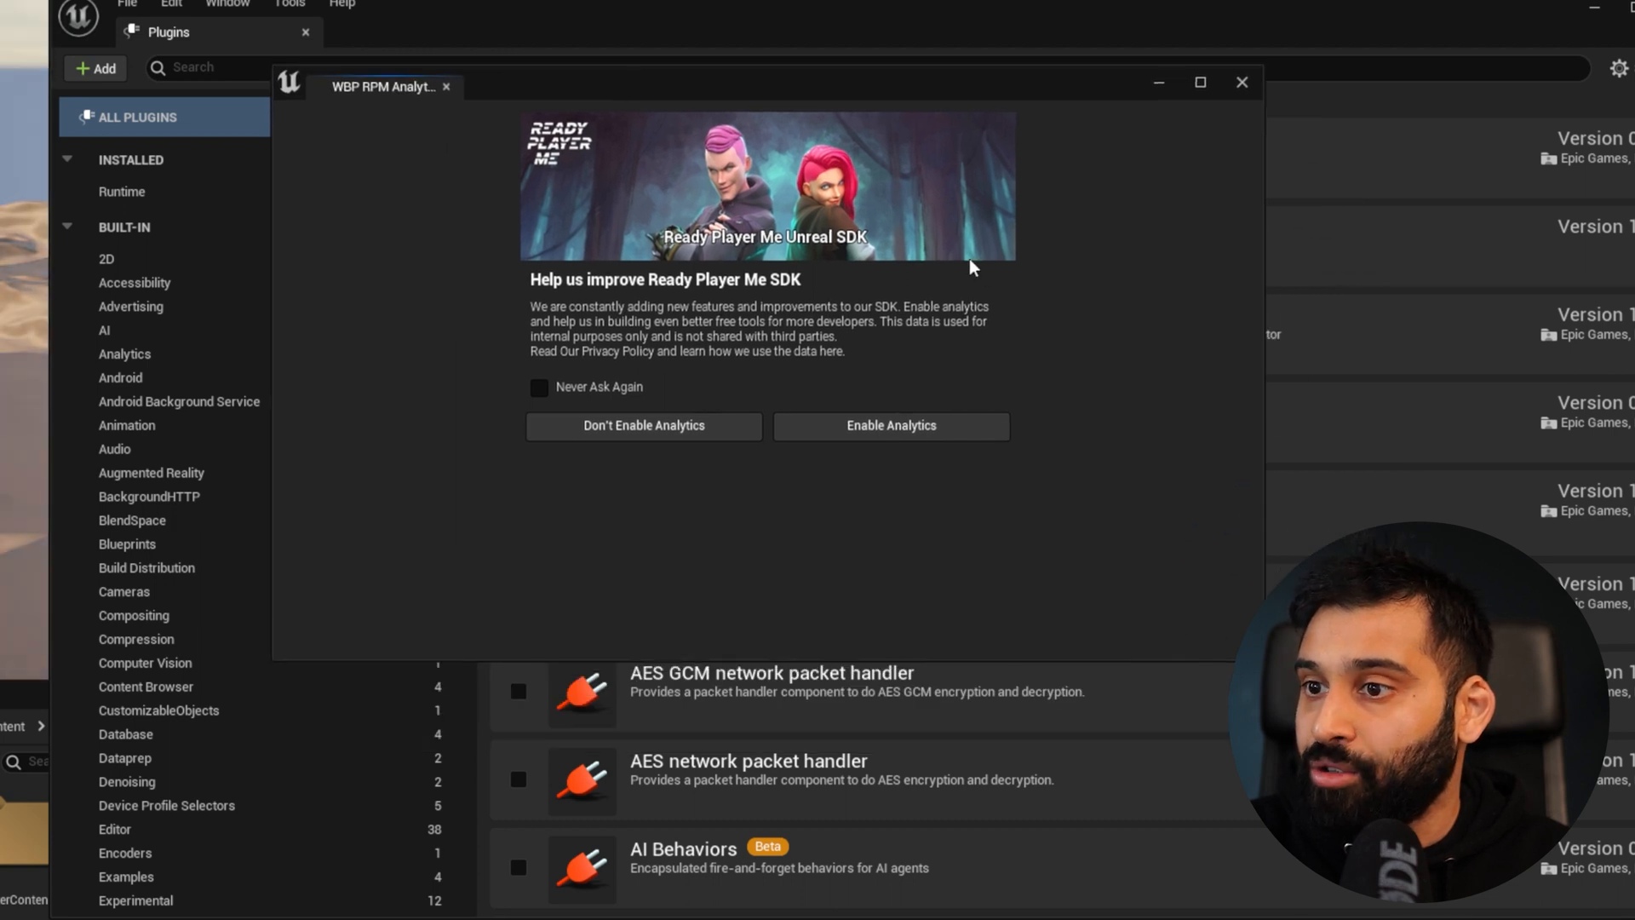
mouse_move(700, 249)
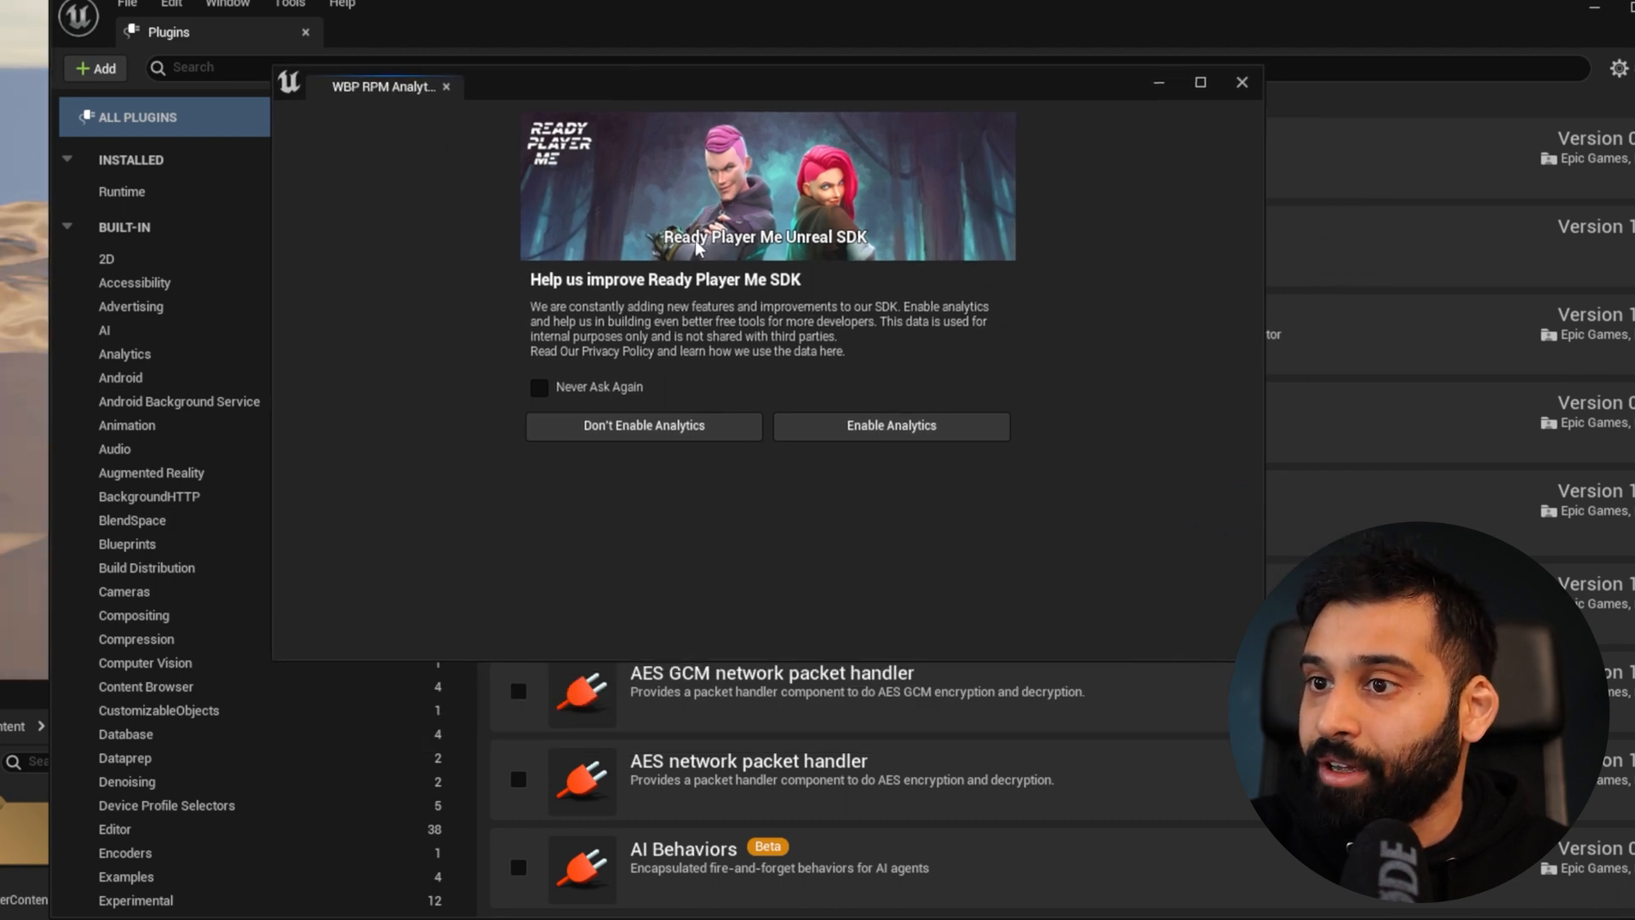
Dismiss the WBP RPM Analytics popup with one of its analytics buttons
left_click(644, 424)
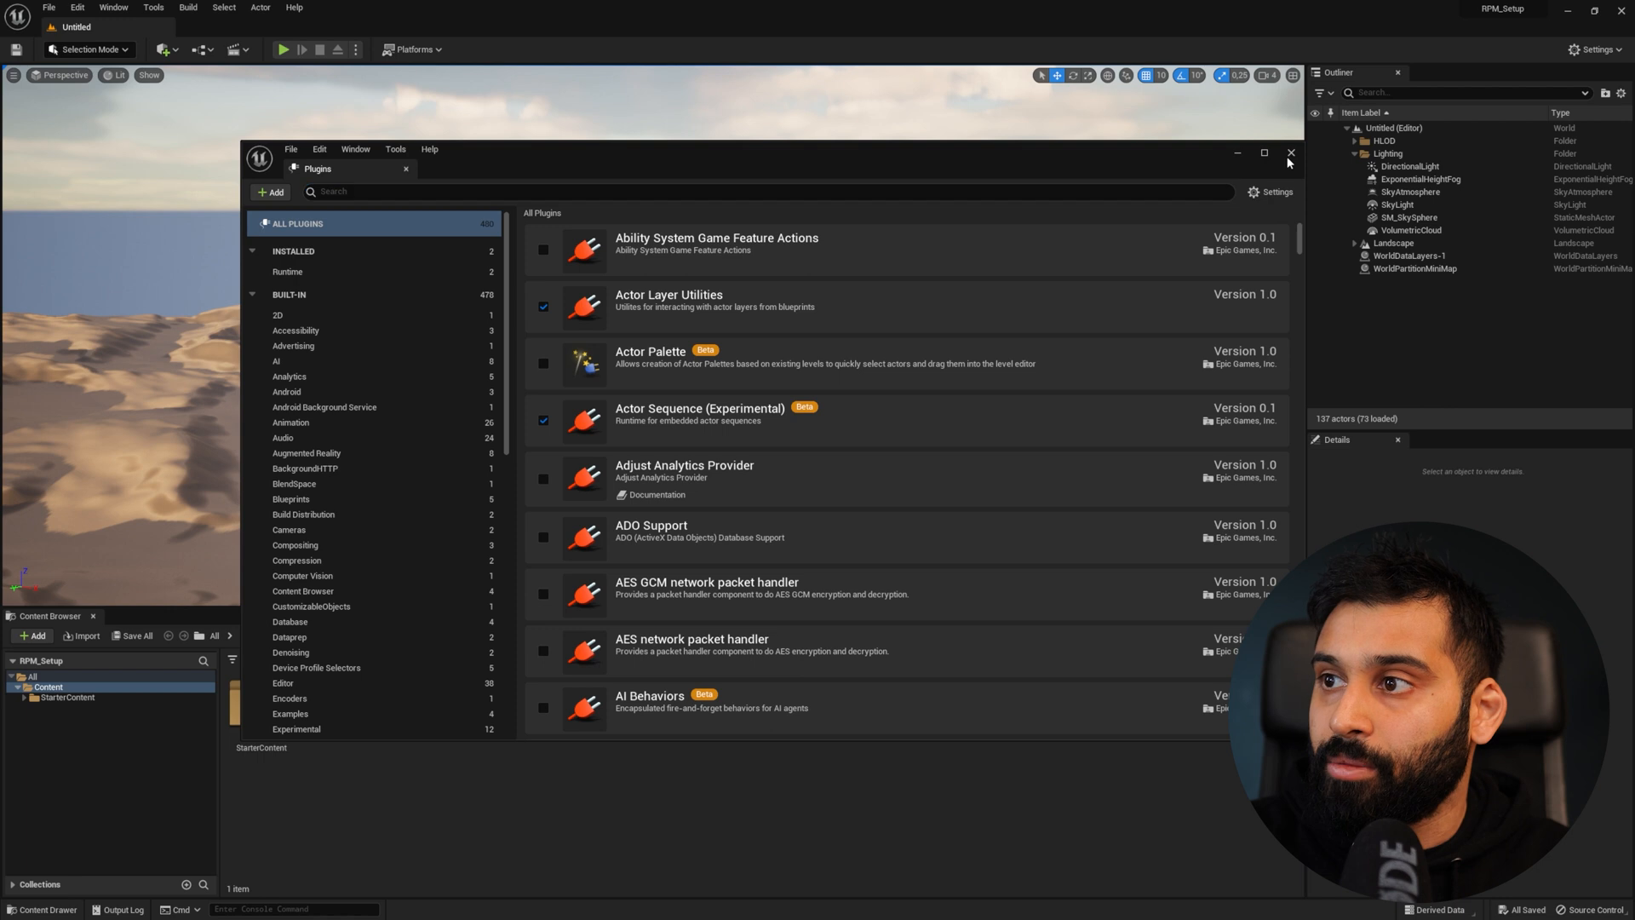
Close the Plugins window and widen the Content Browser sources panel
left_click(1291, 151)
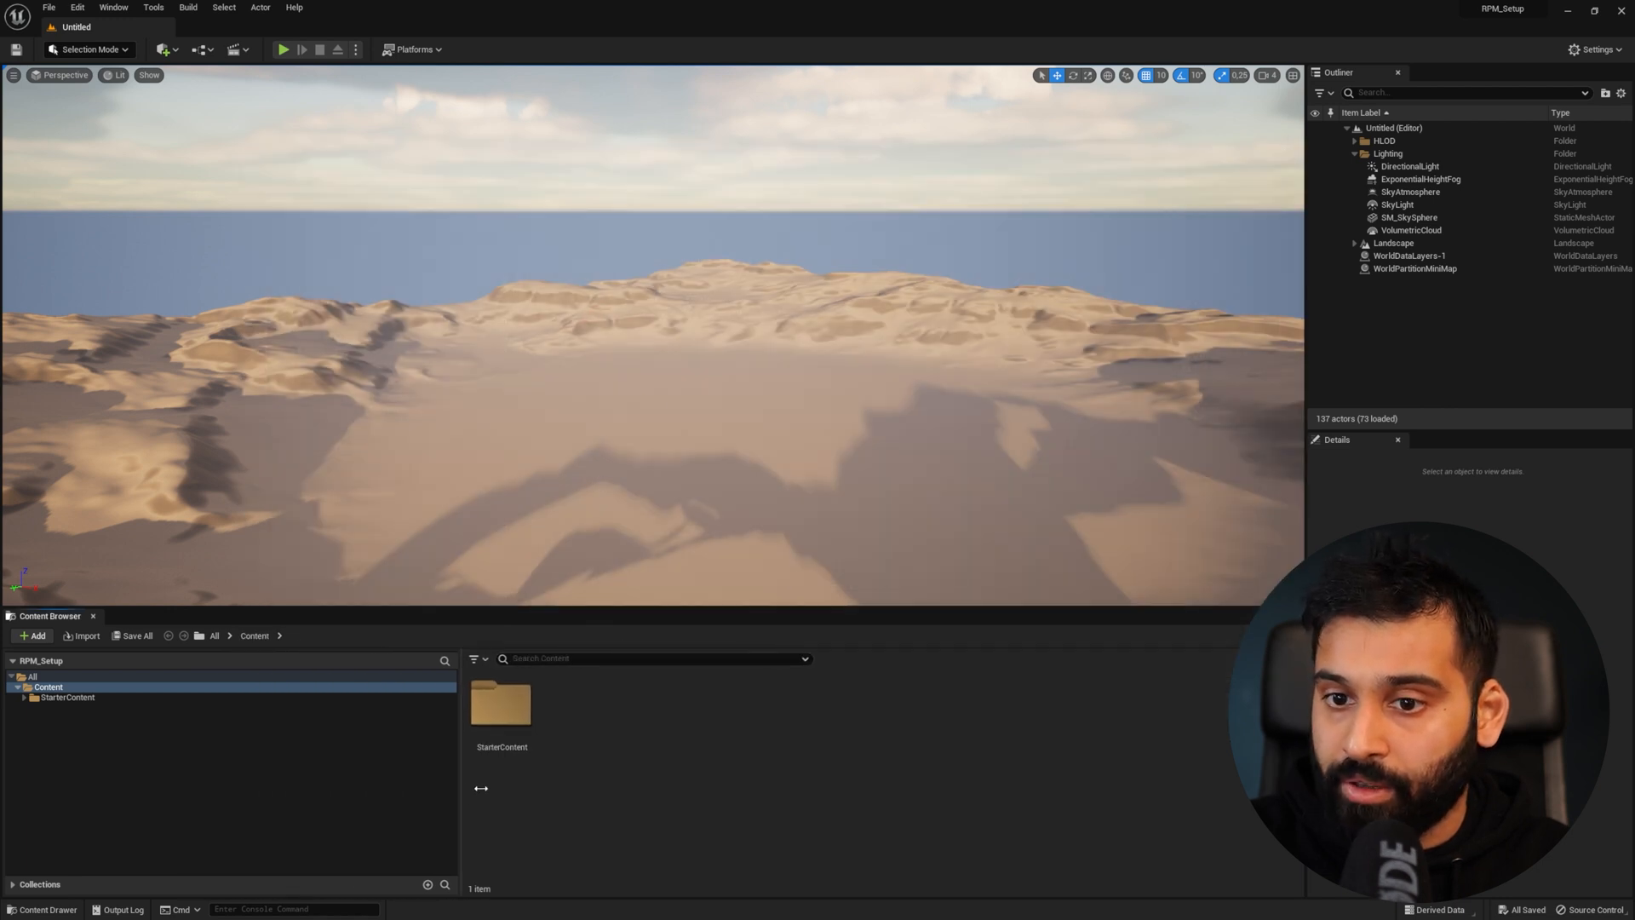
left_click_drag(461, 718, 560, 719)
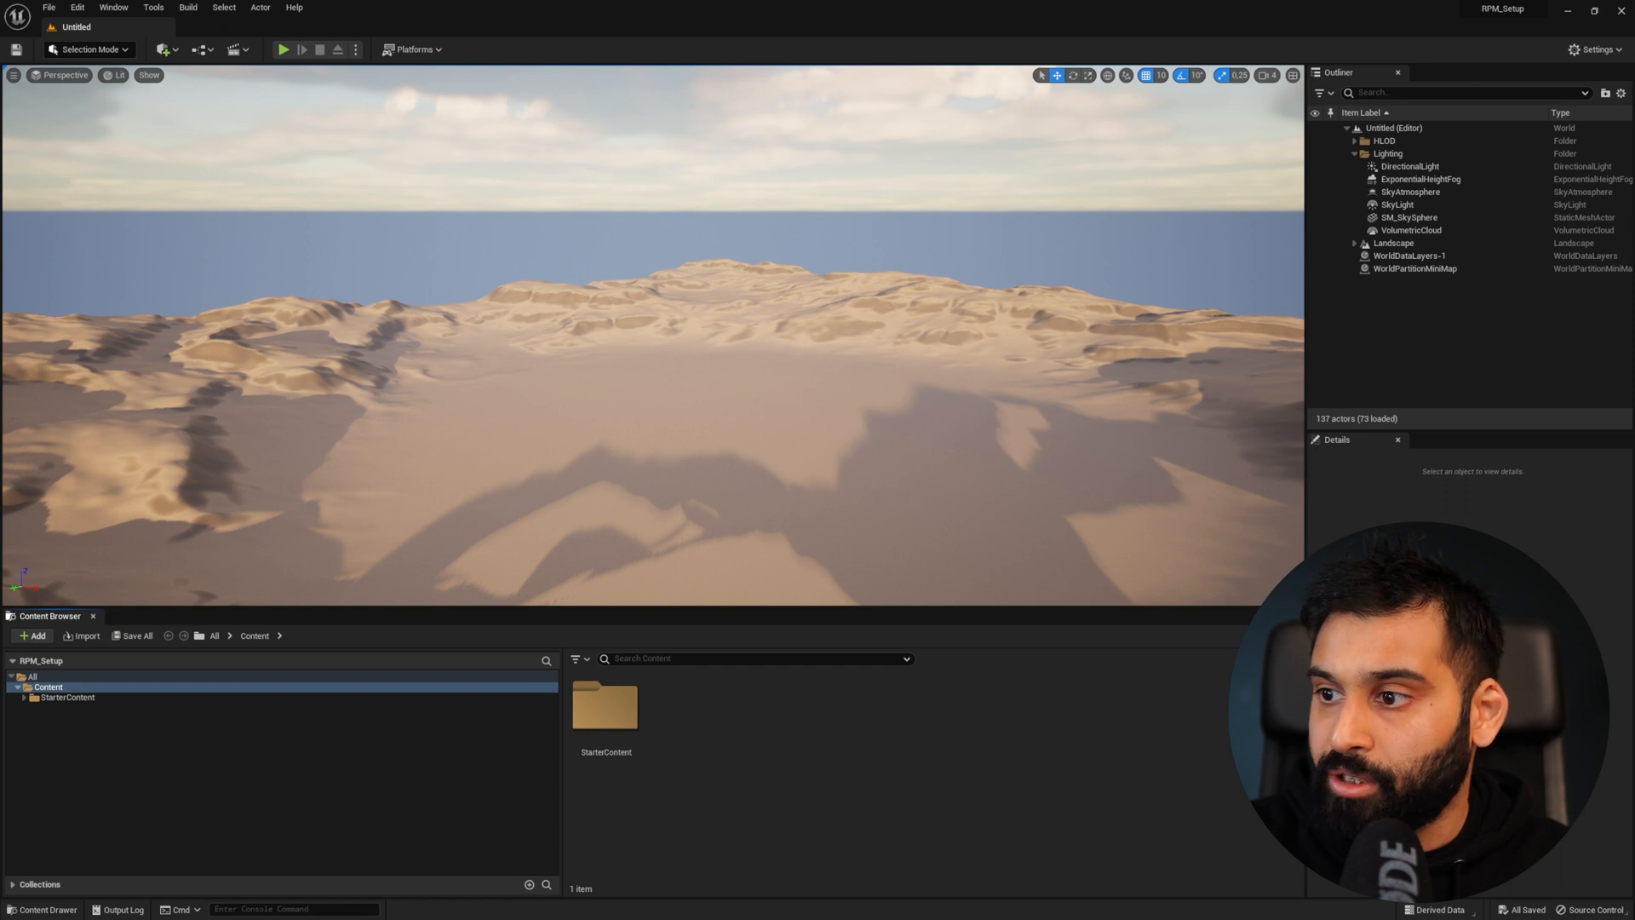
Enable Show Plugin Content in the Content Browser settings alongside engine content
left_click(579, 658)
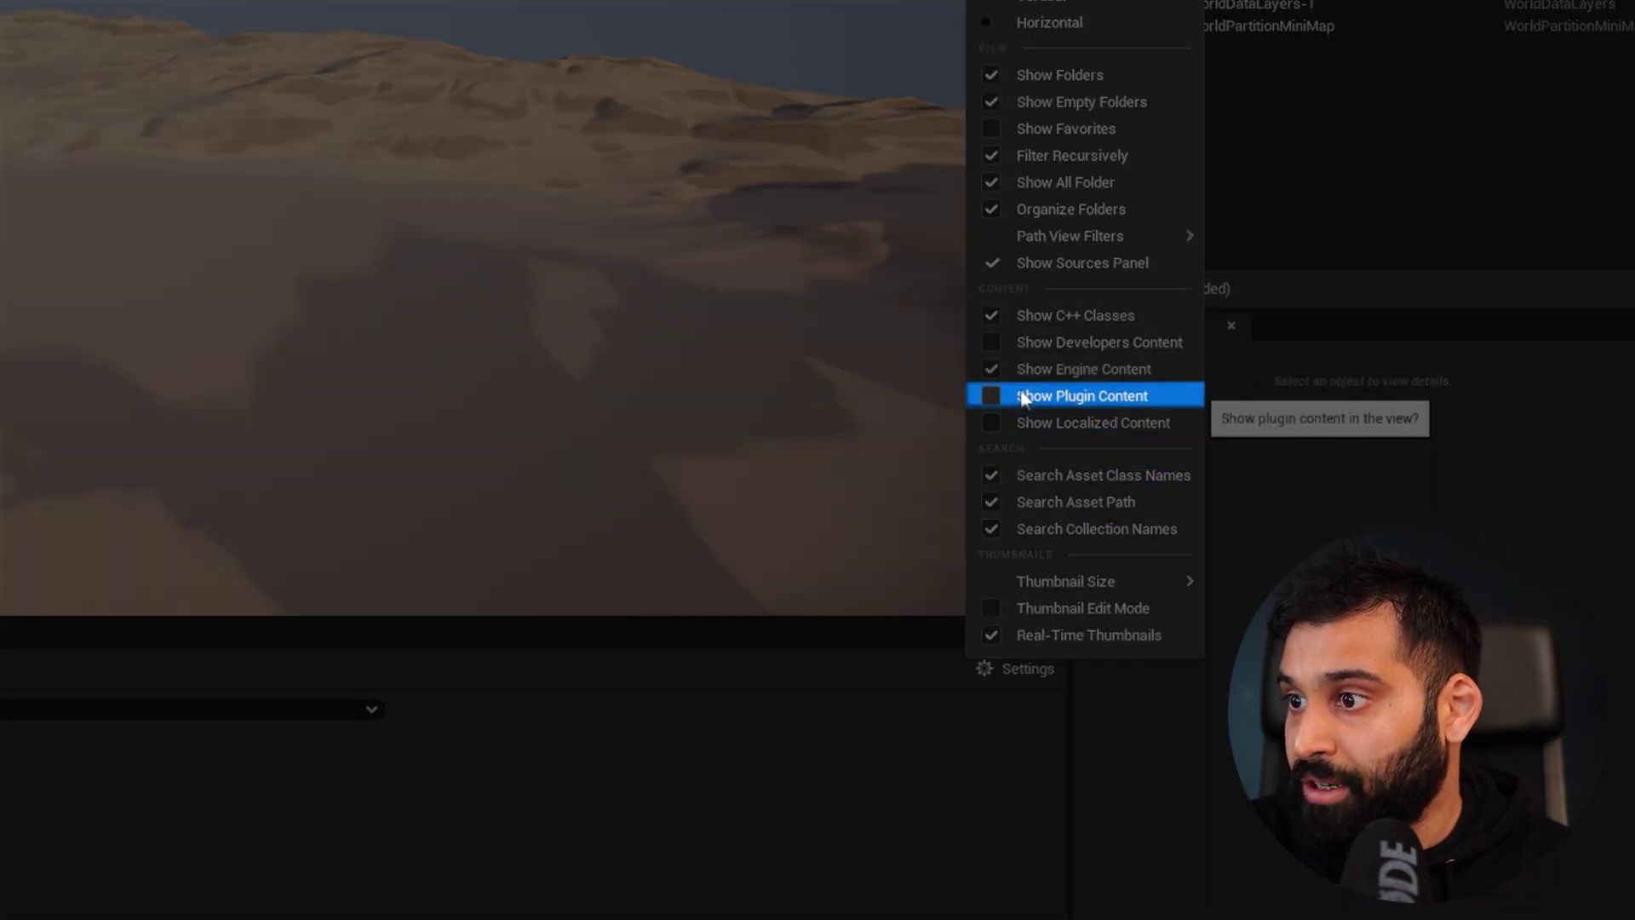
left_click(1082, 395)
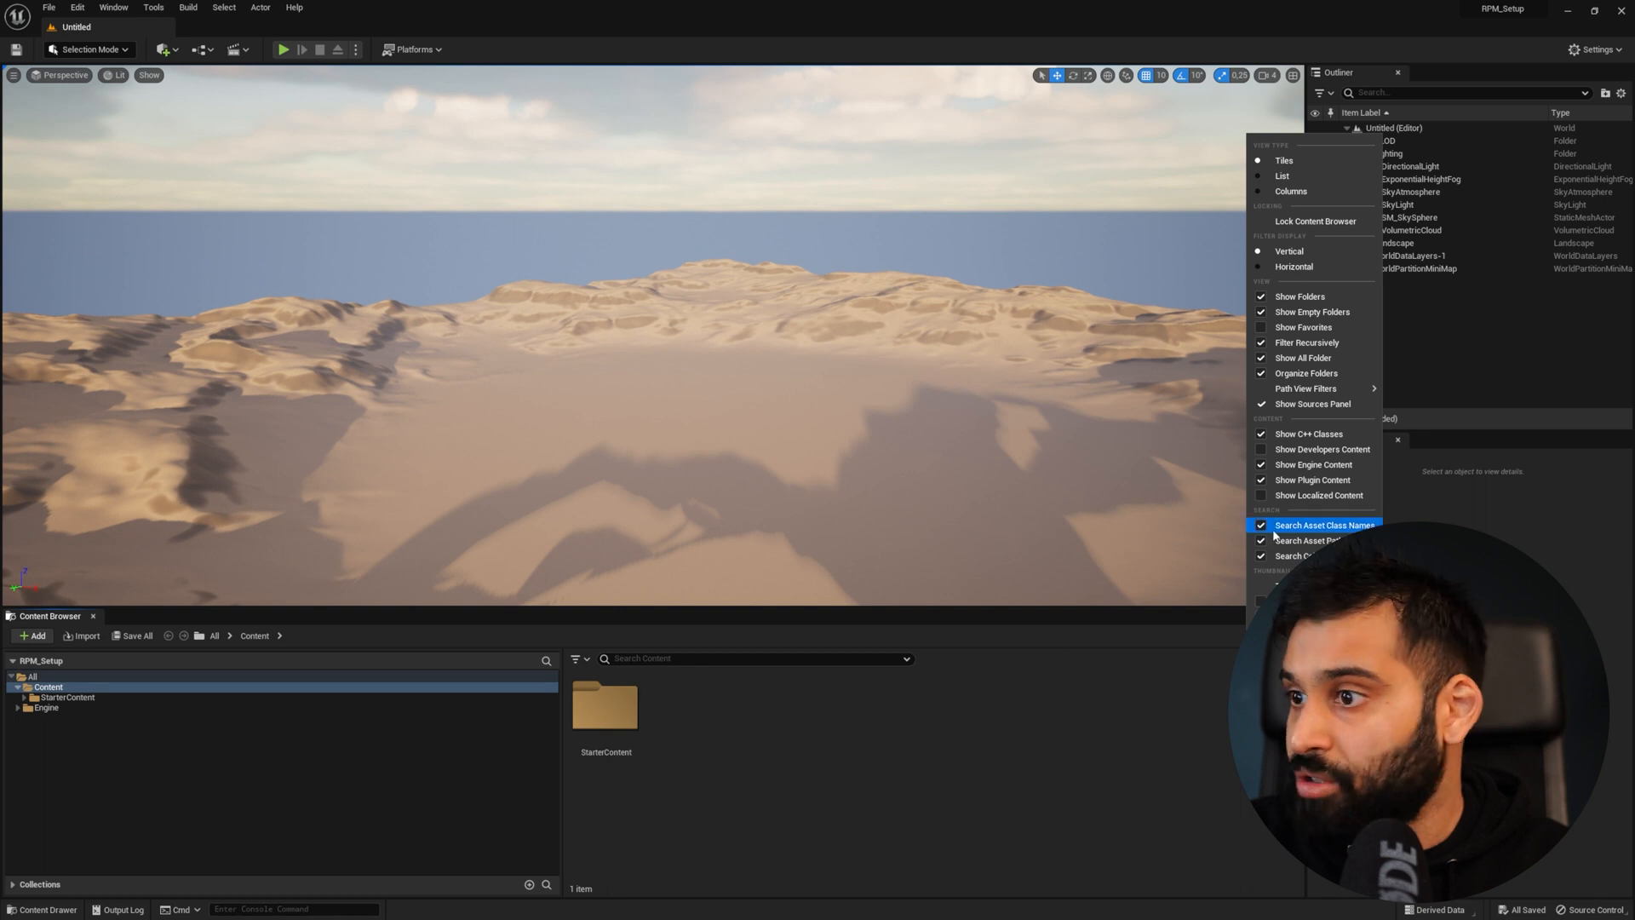
left_click(184, 705)
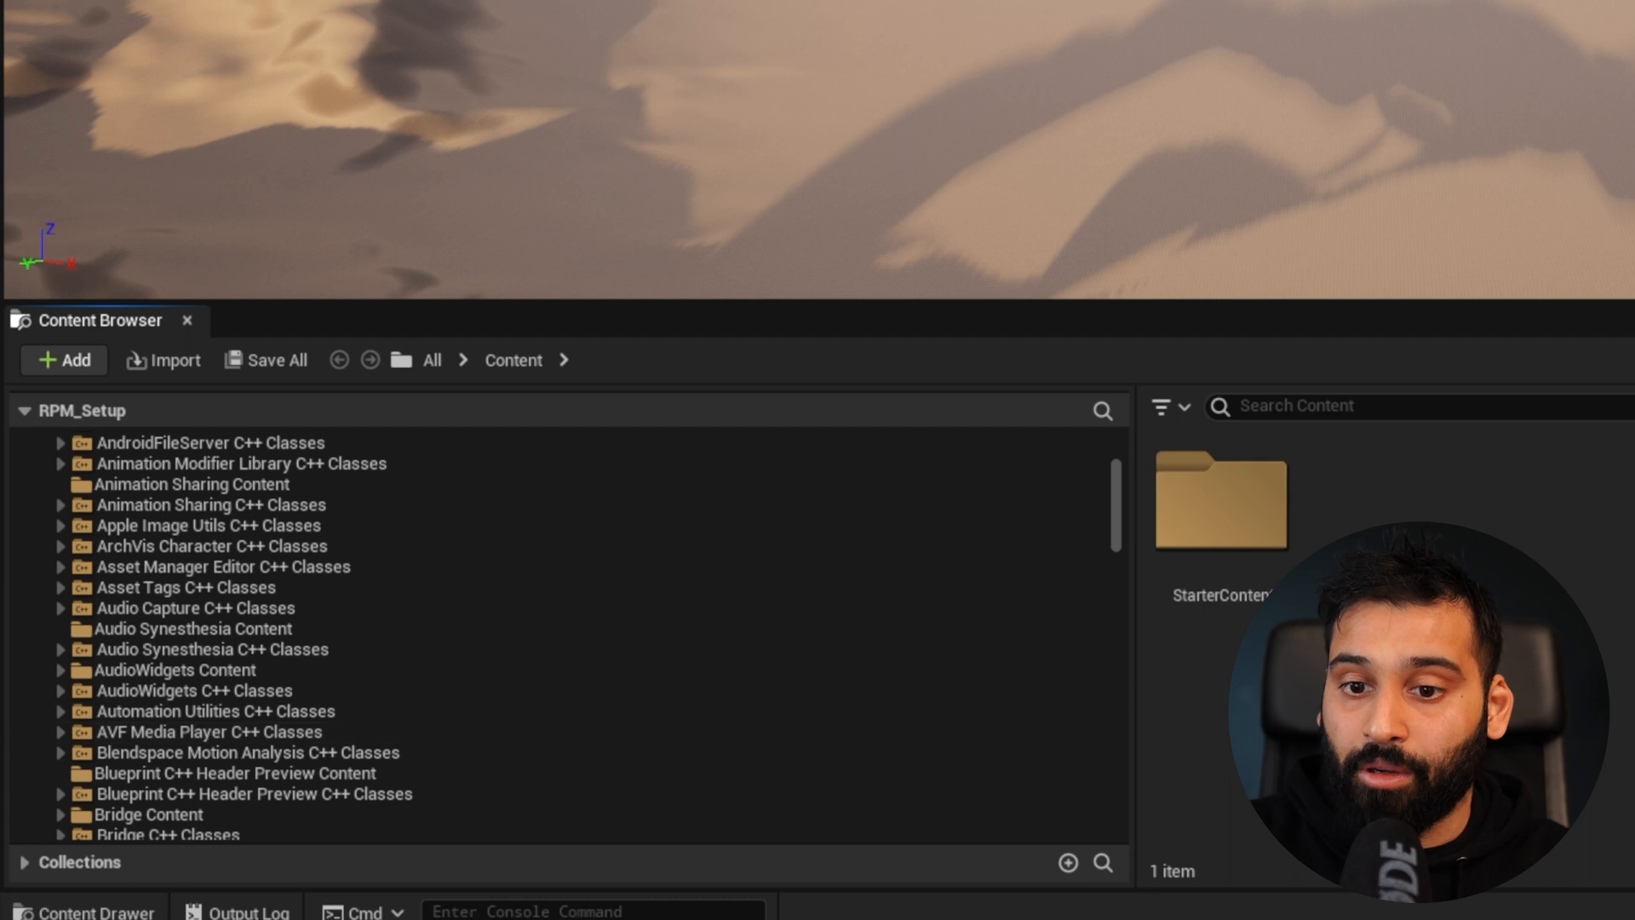
Scroll the sources tree and view the glTF Exporter Content and C++ Classes folders
scroll("down", 3)
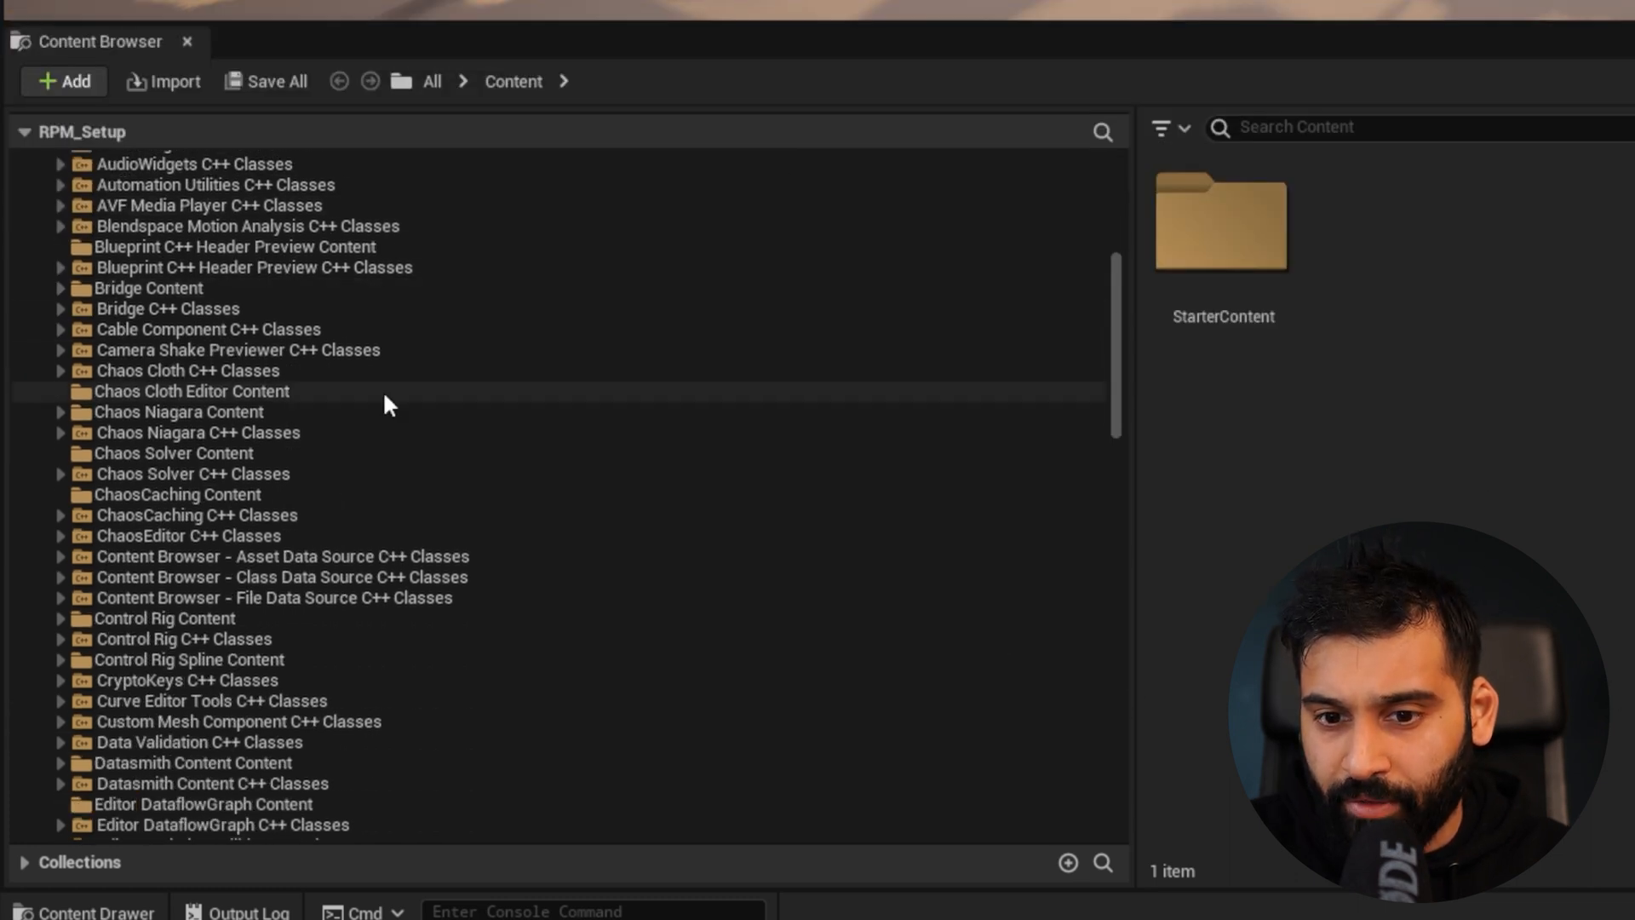
scroll("down", 3)
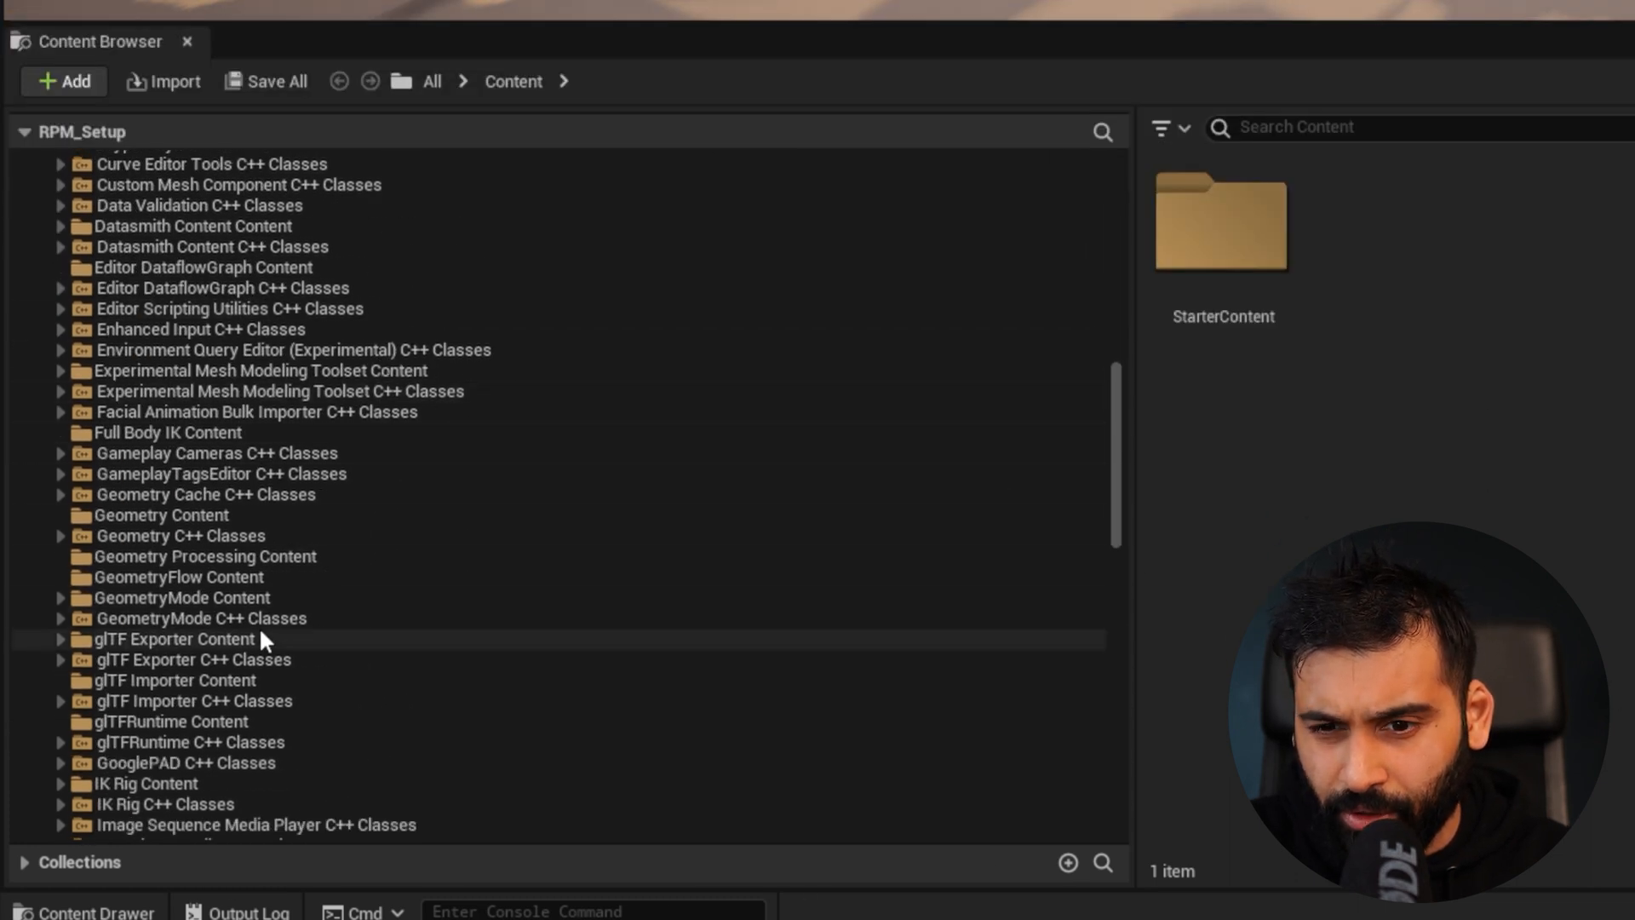
left_click(174, 638)
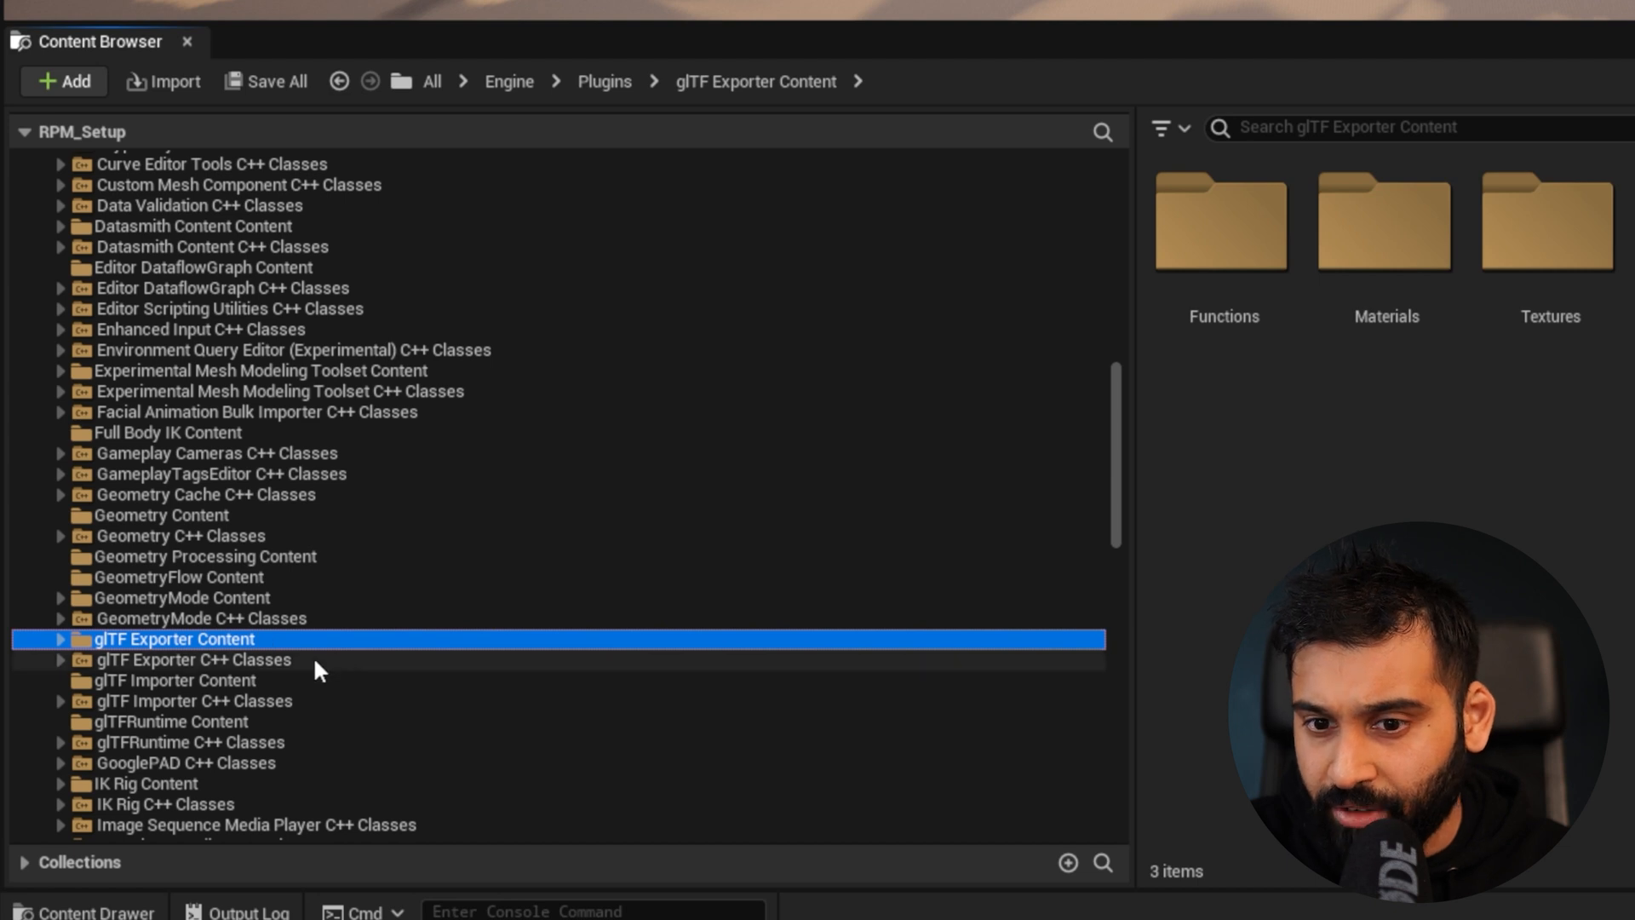
left_click(192, 659)
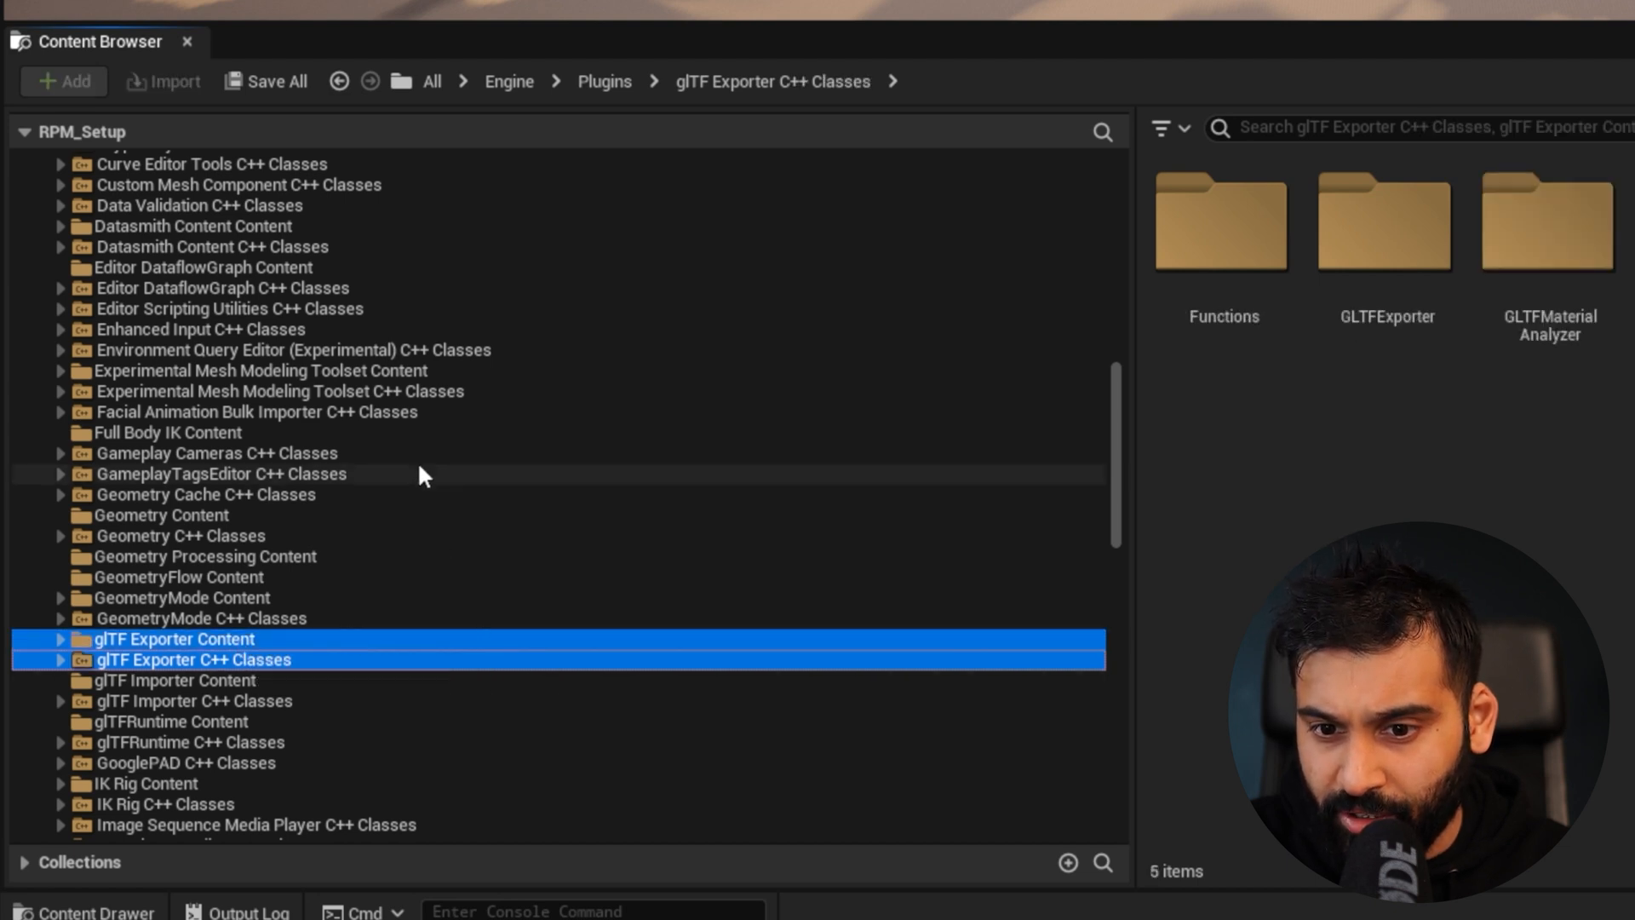
Select Ready Player Me Content with its C++ Classes, showing Blueprints, Character and Data
scroll("down", 3)
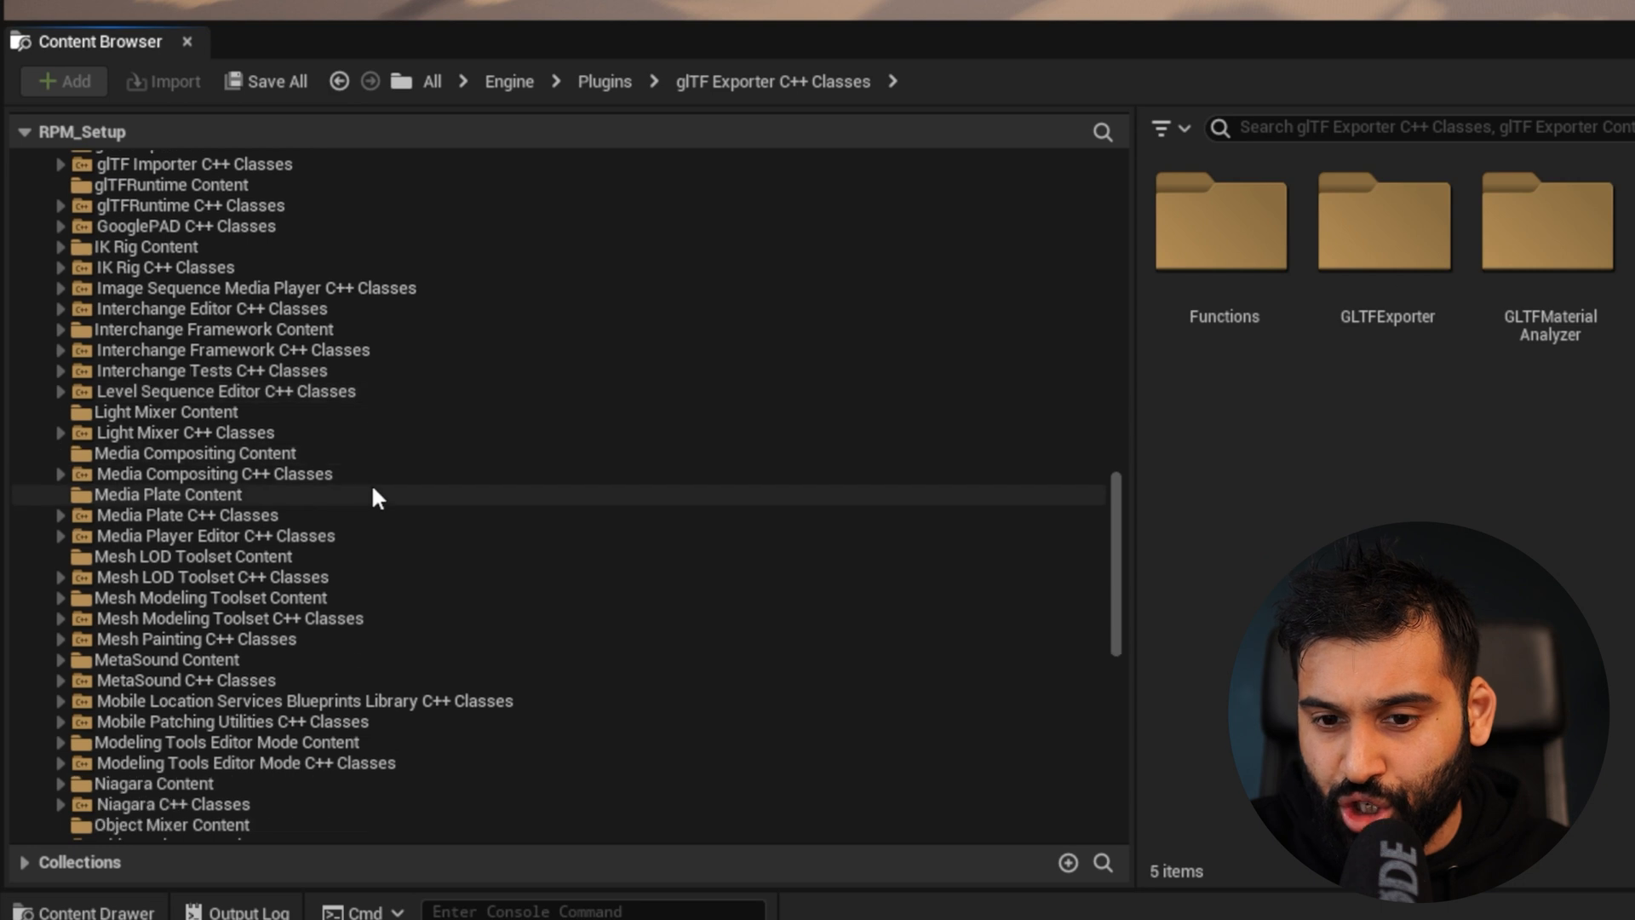
scroll("down", 3)
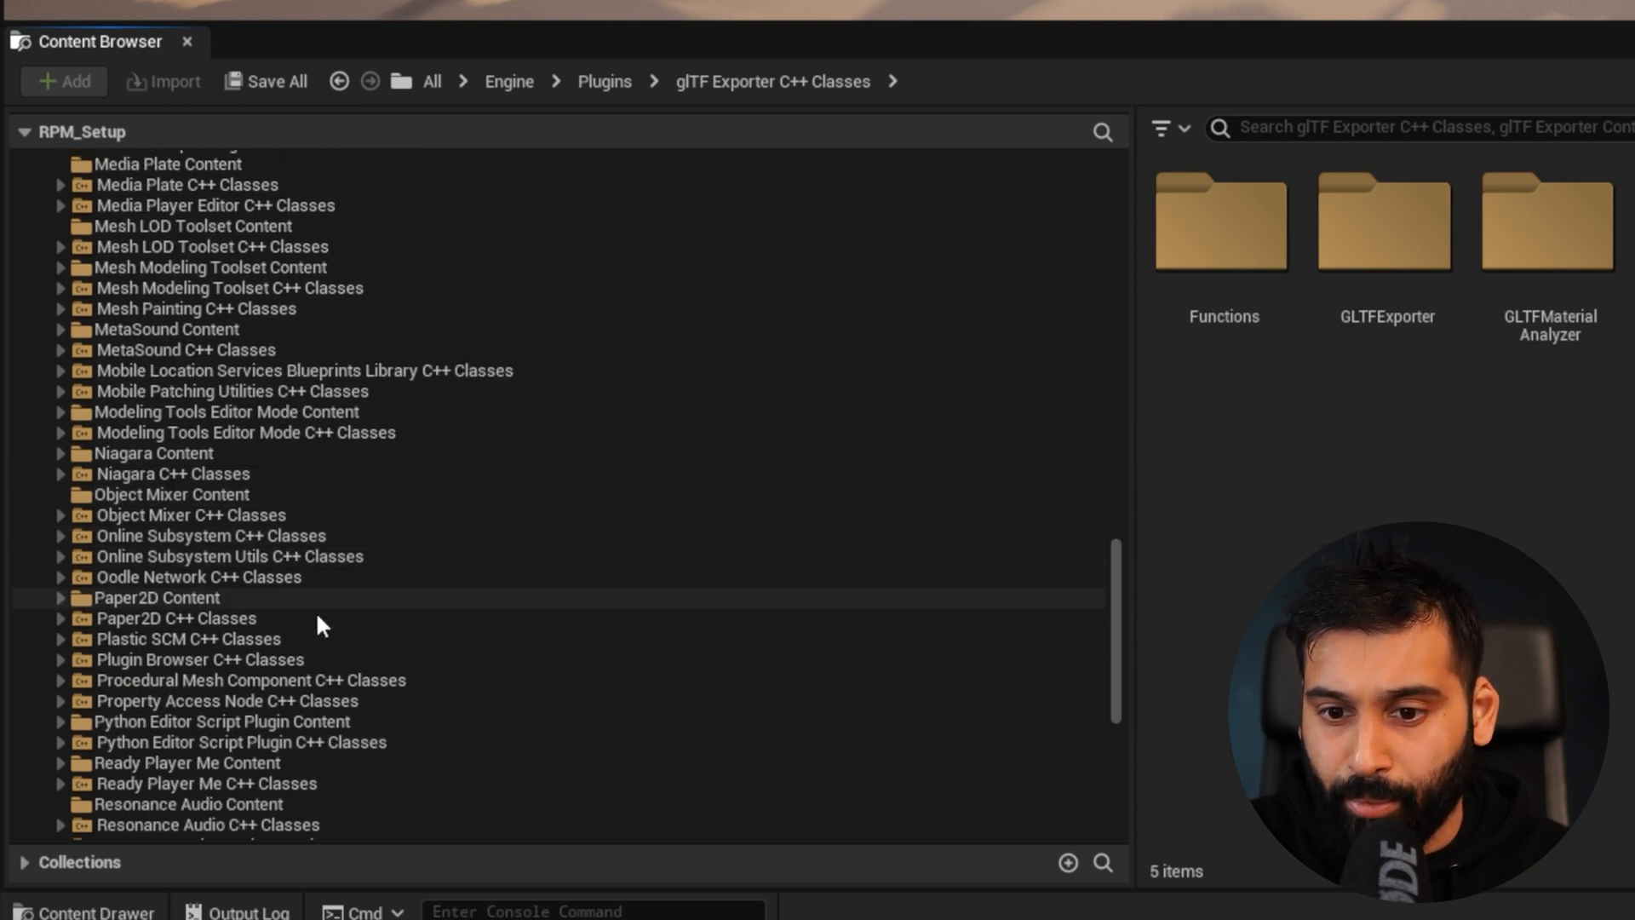
left_click(185, 763)
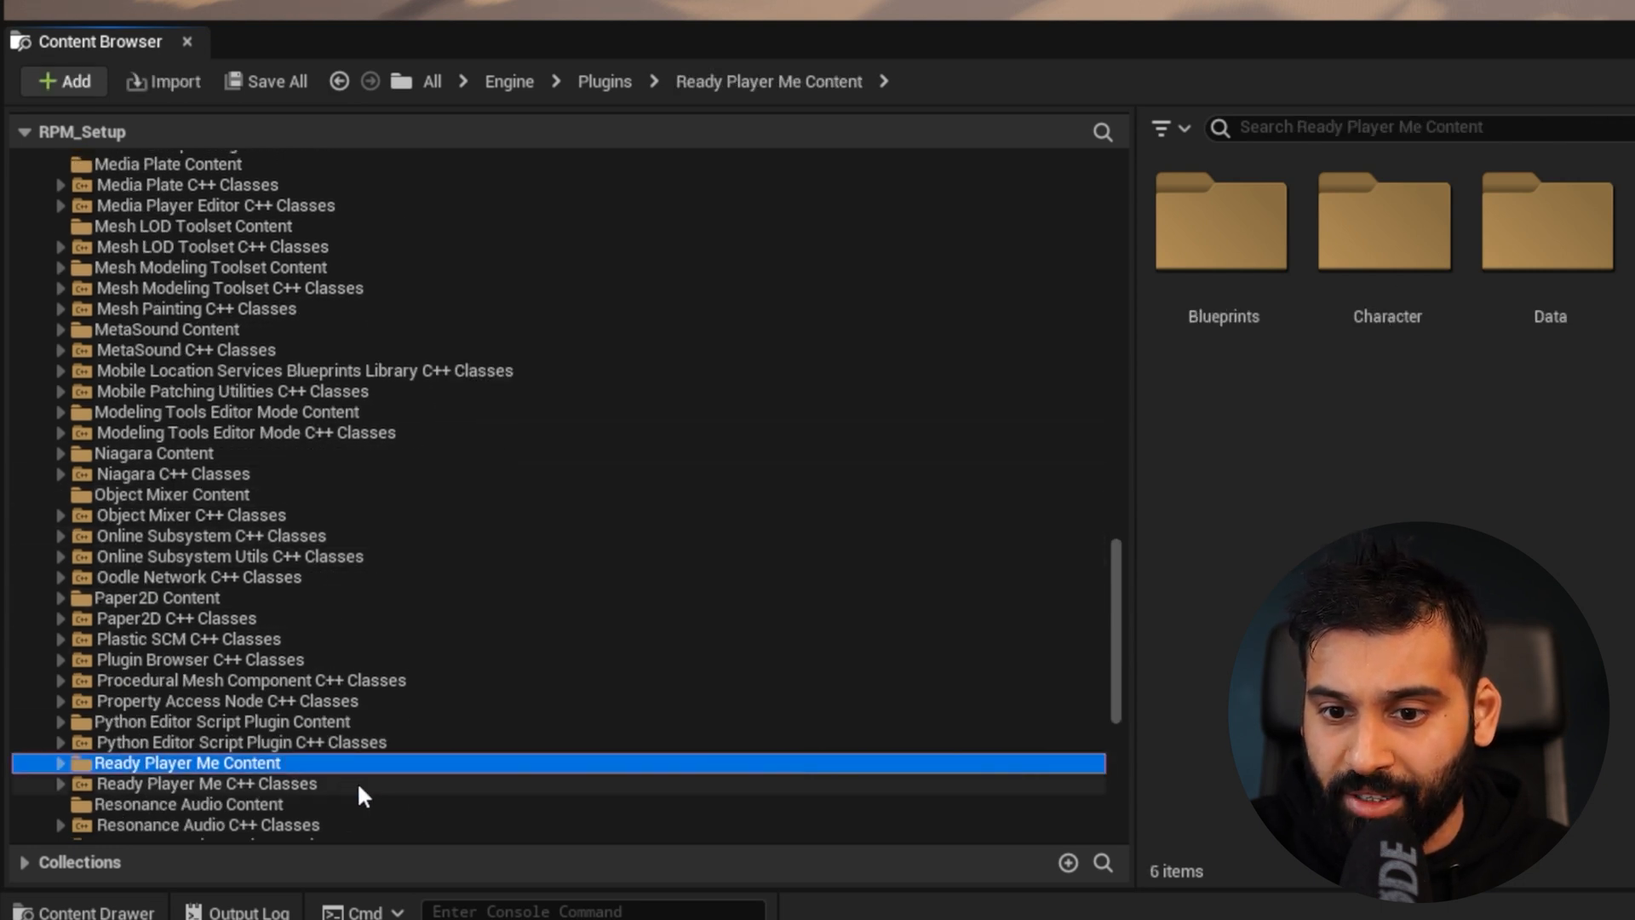
left_click(206, 784)
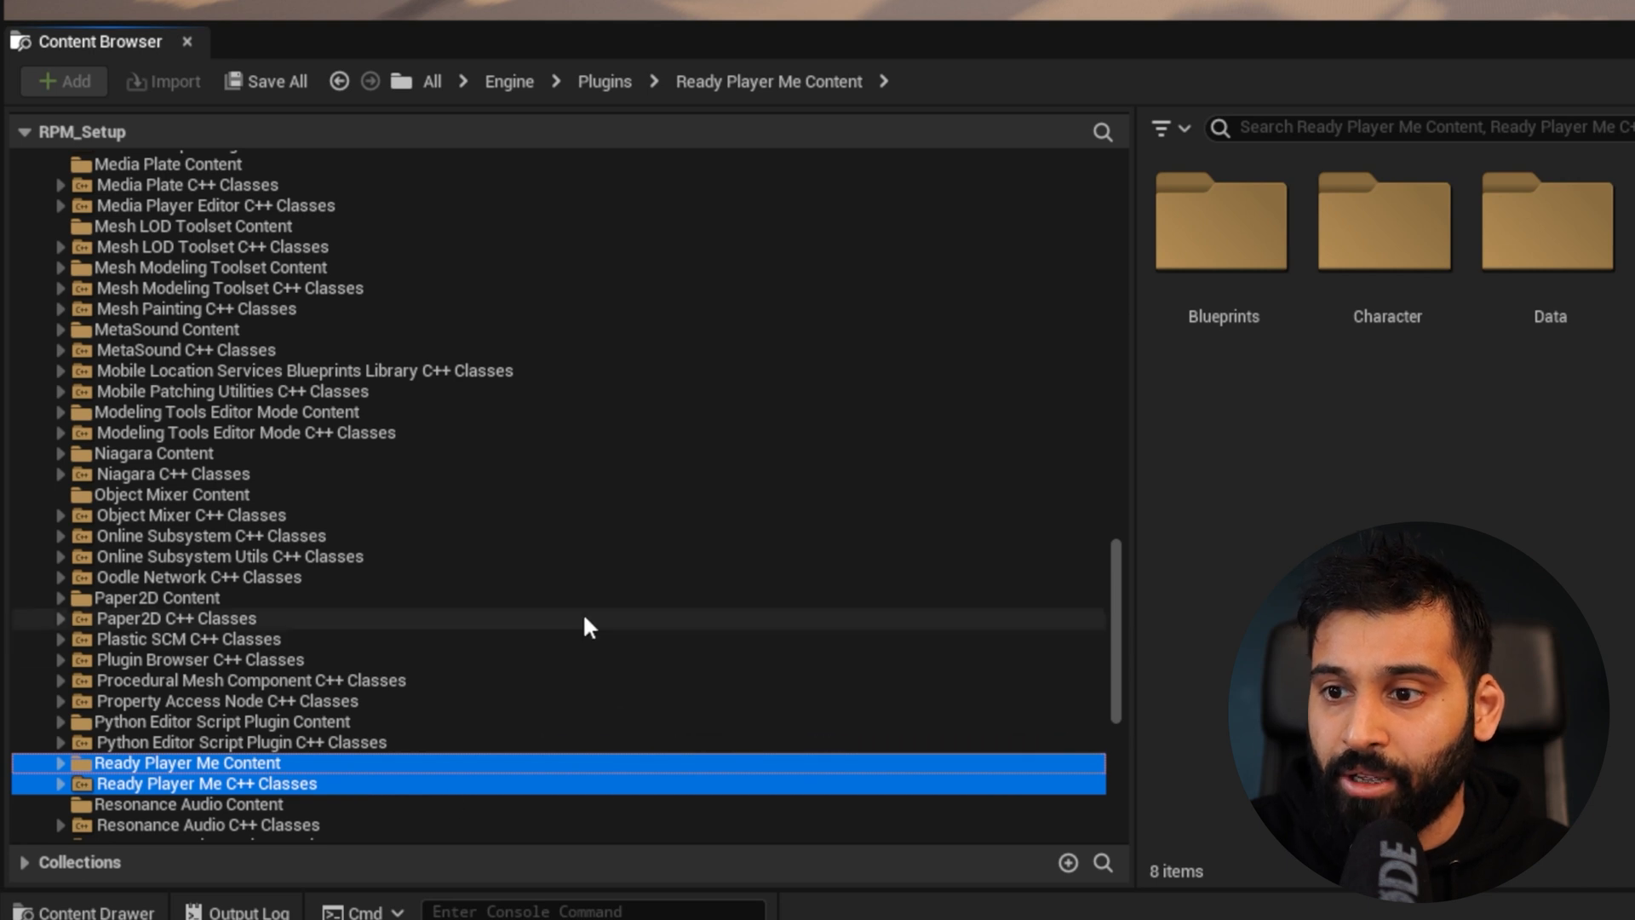
scroll("down", 3)
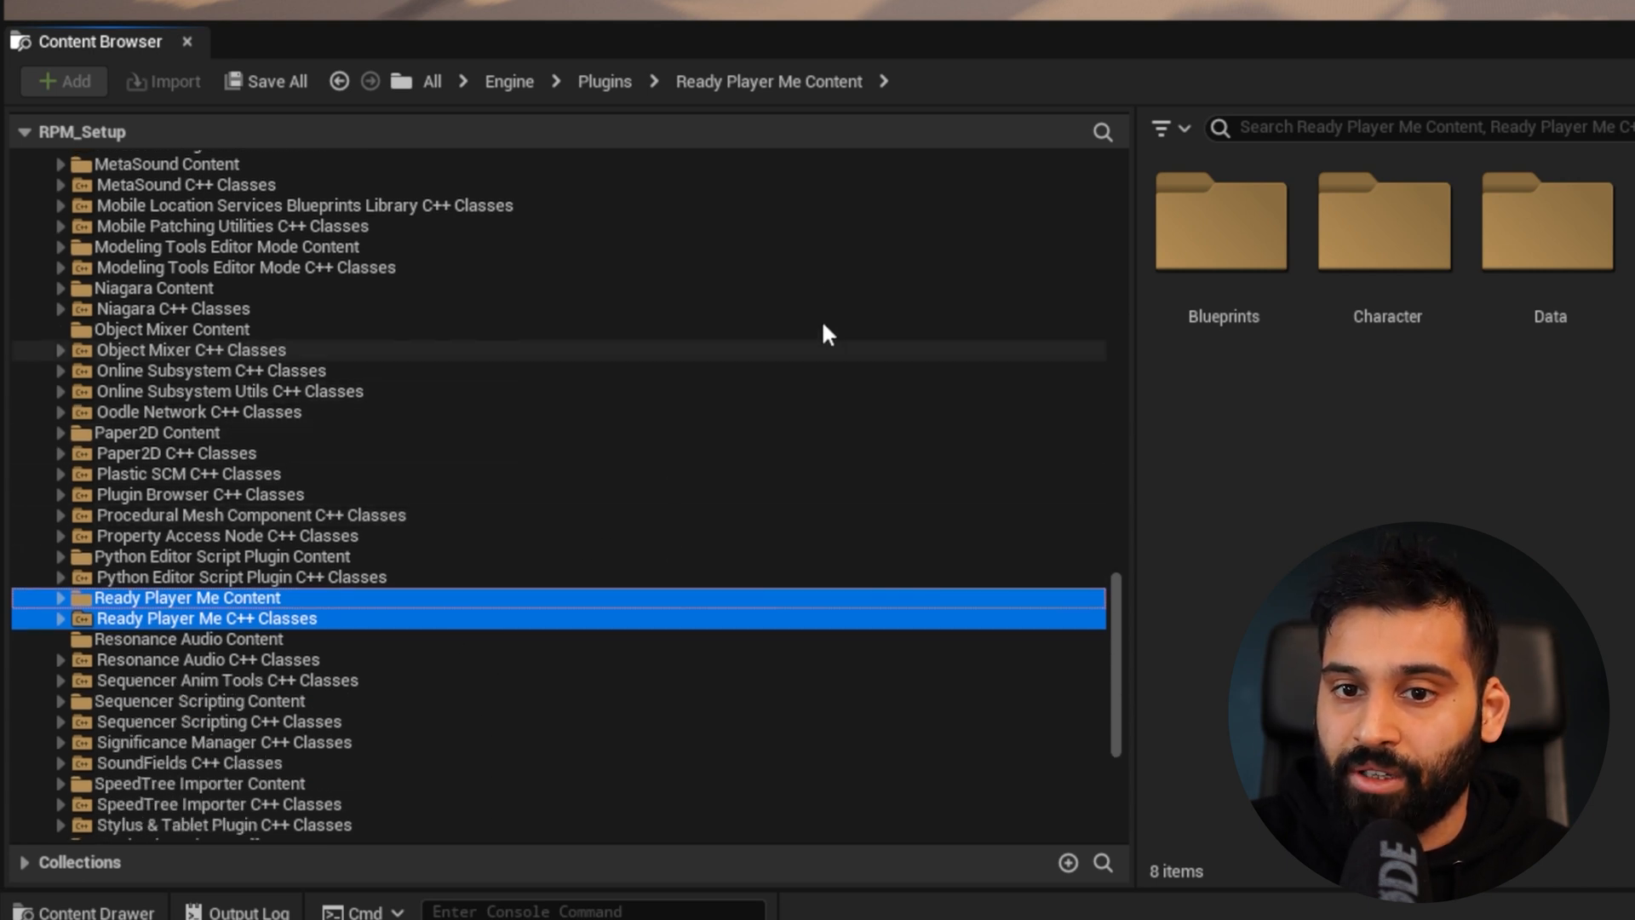
mouse_move(1622, 514)
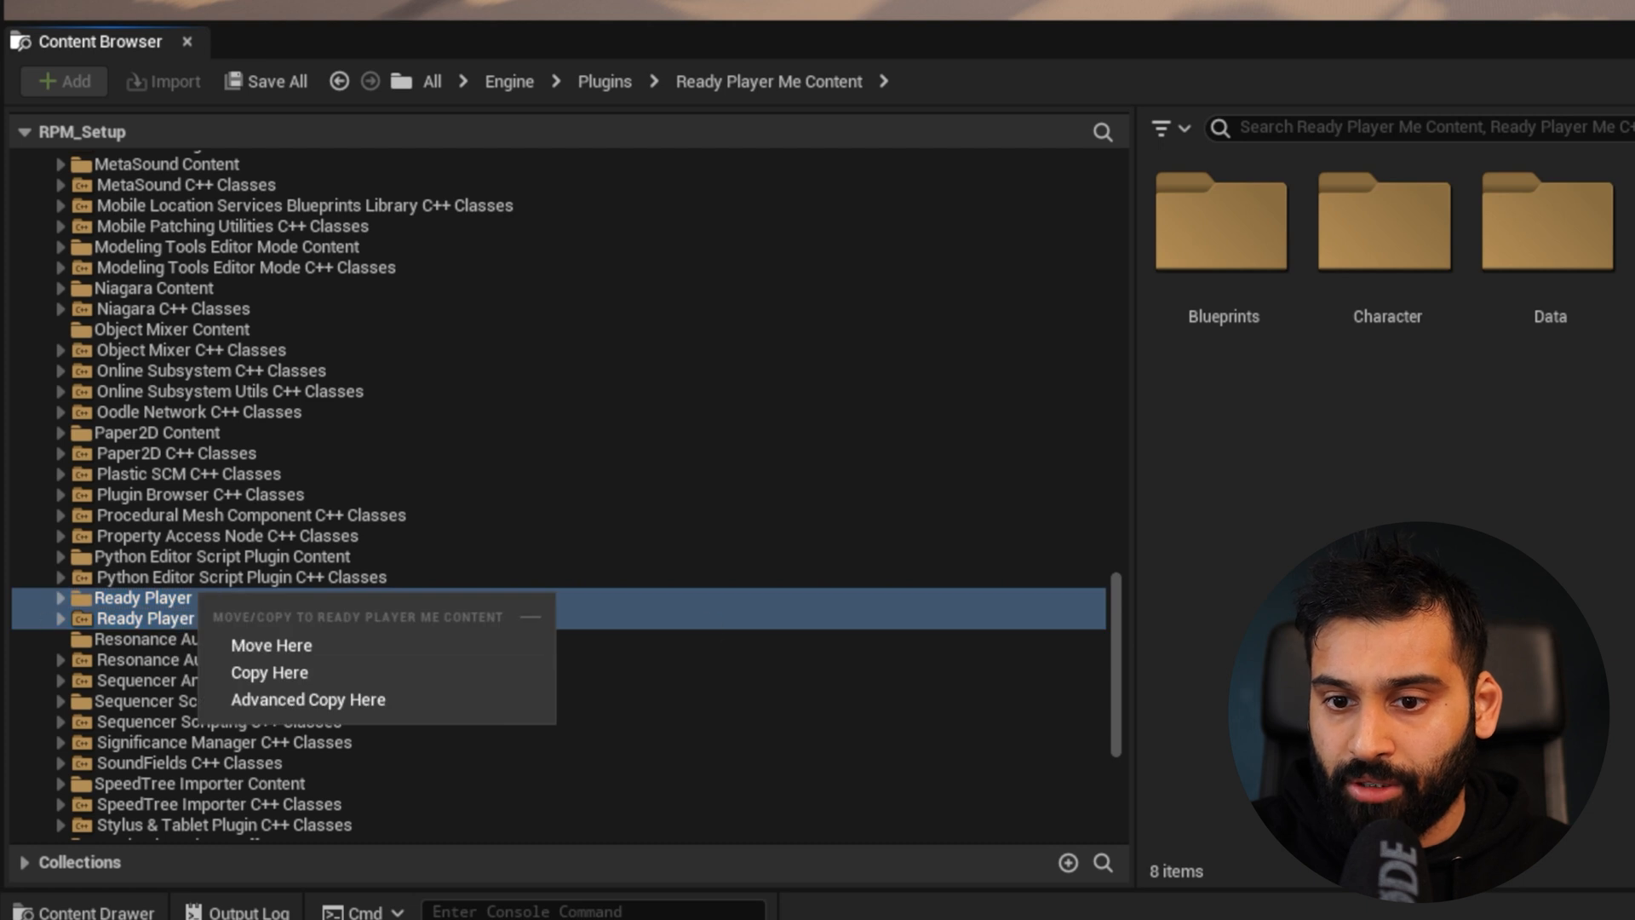
Expand Ready Player Me Content in the sources tree and open its Maps folder
left_click(61, 597)
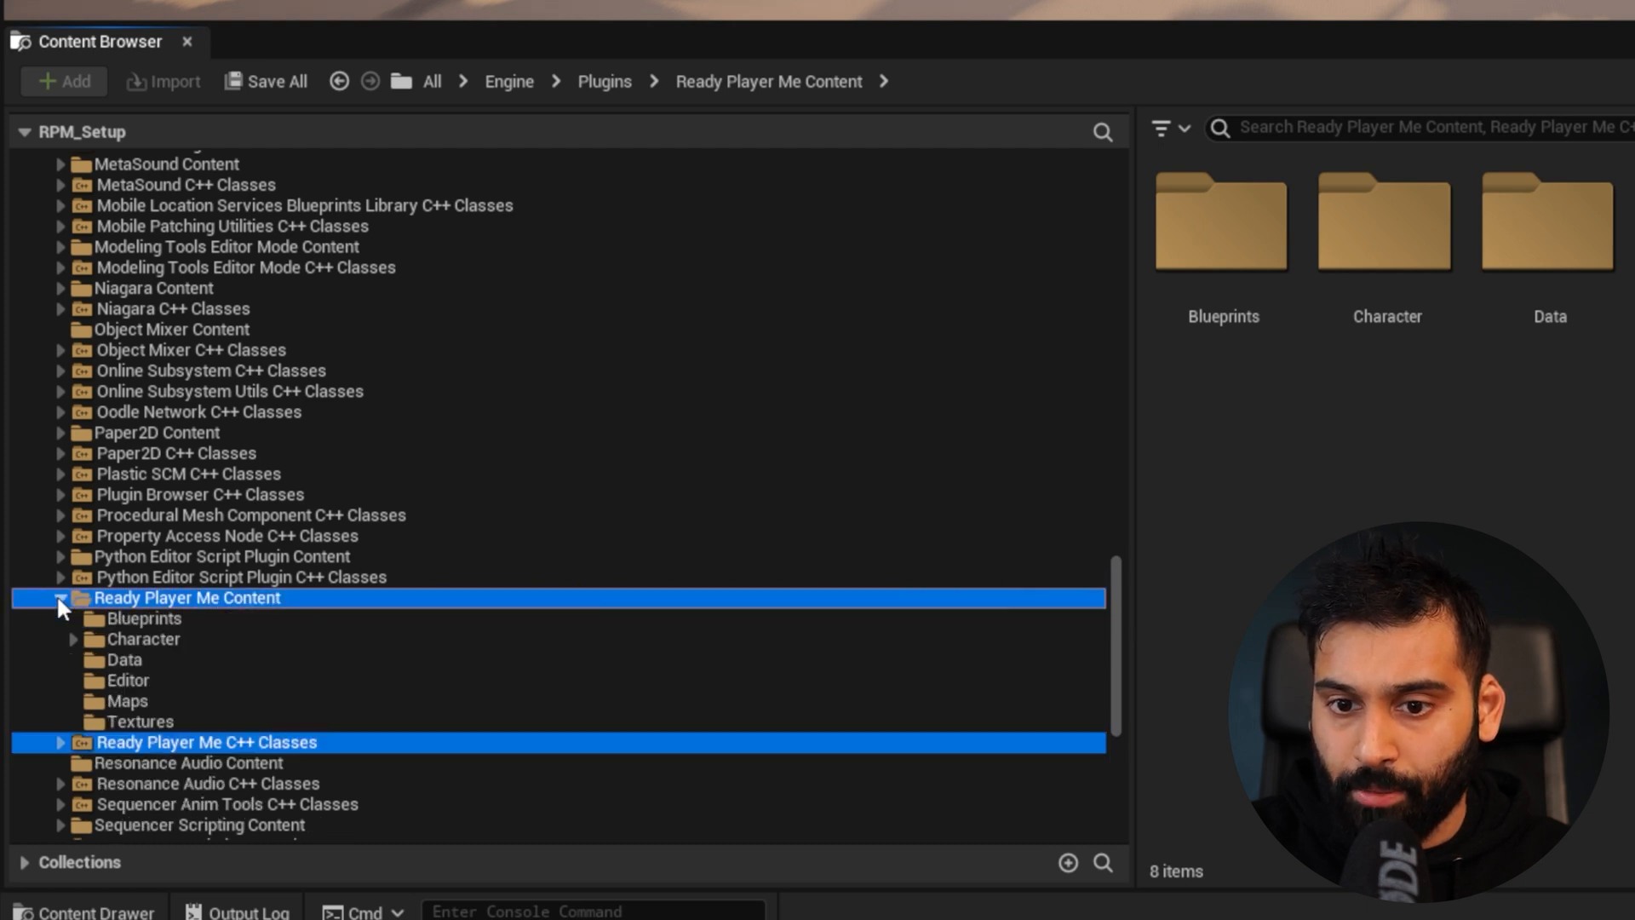
mouse_move(124, 700)
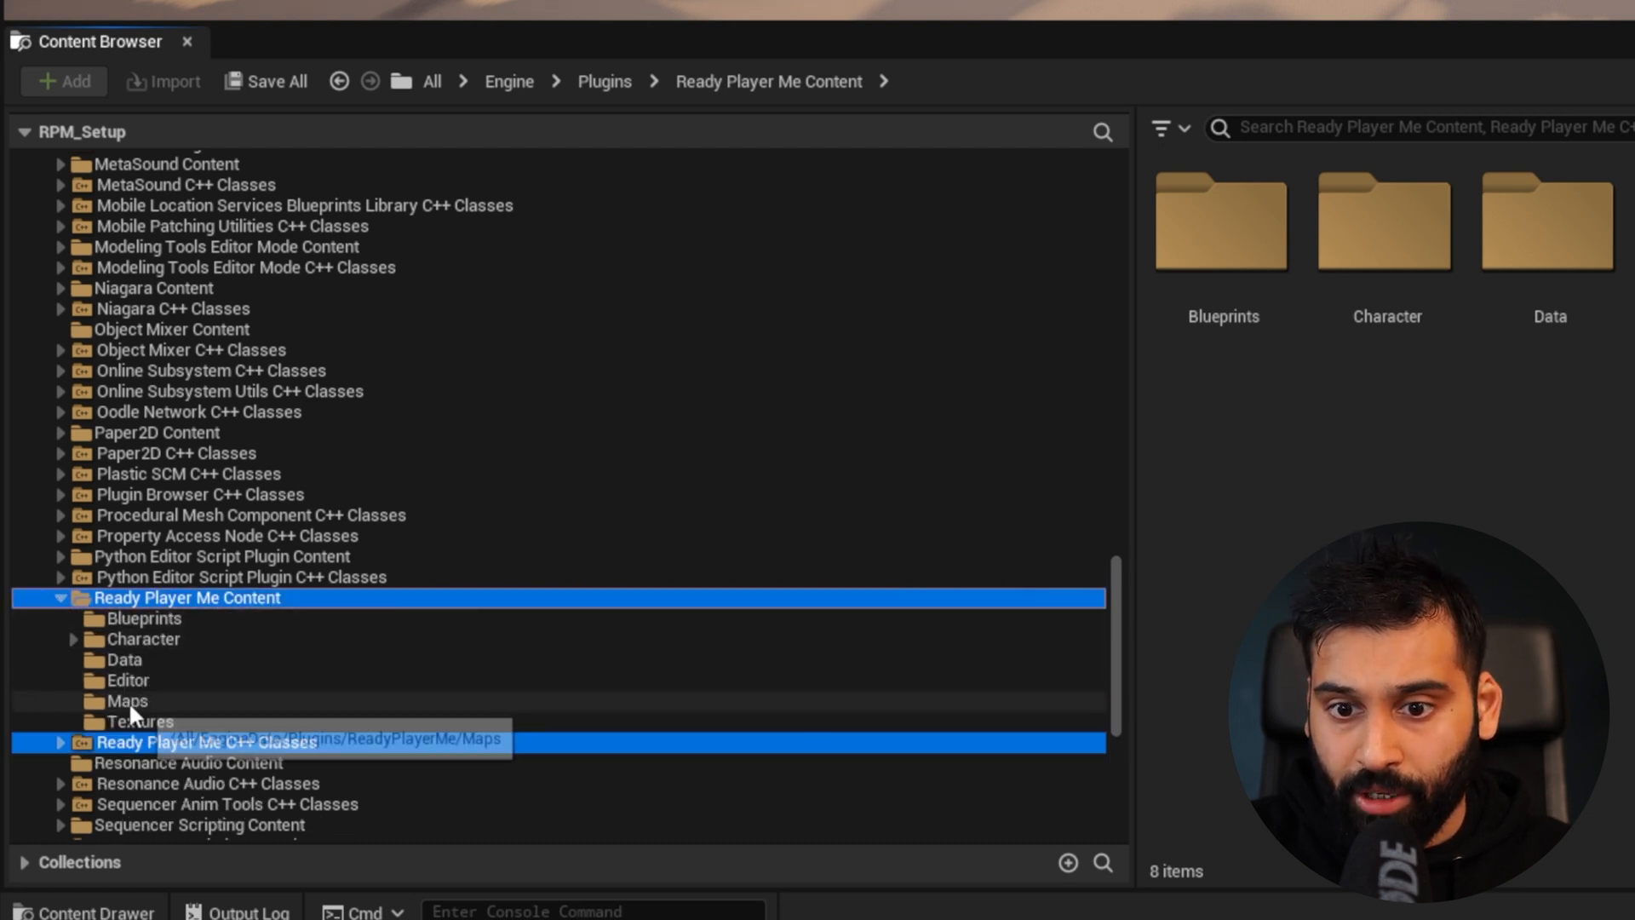
left_click(124, 700)
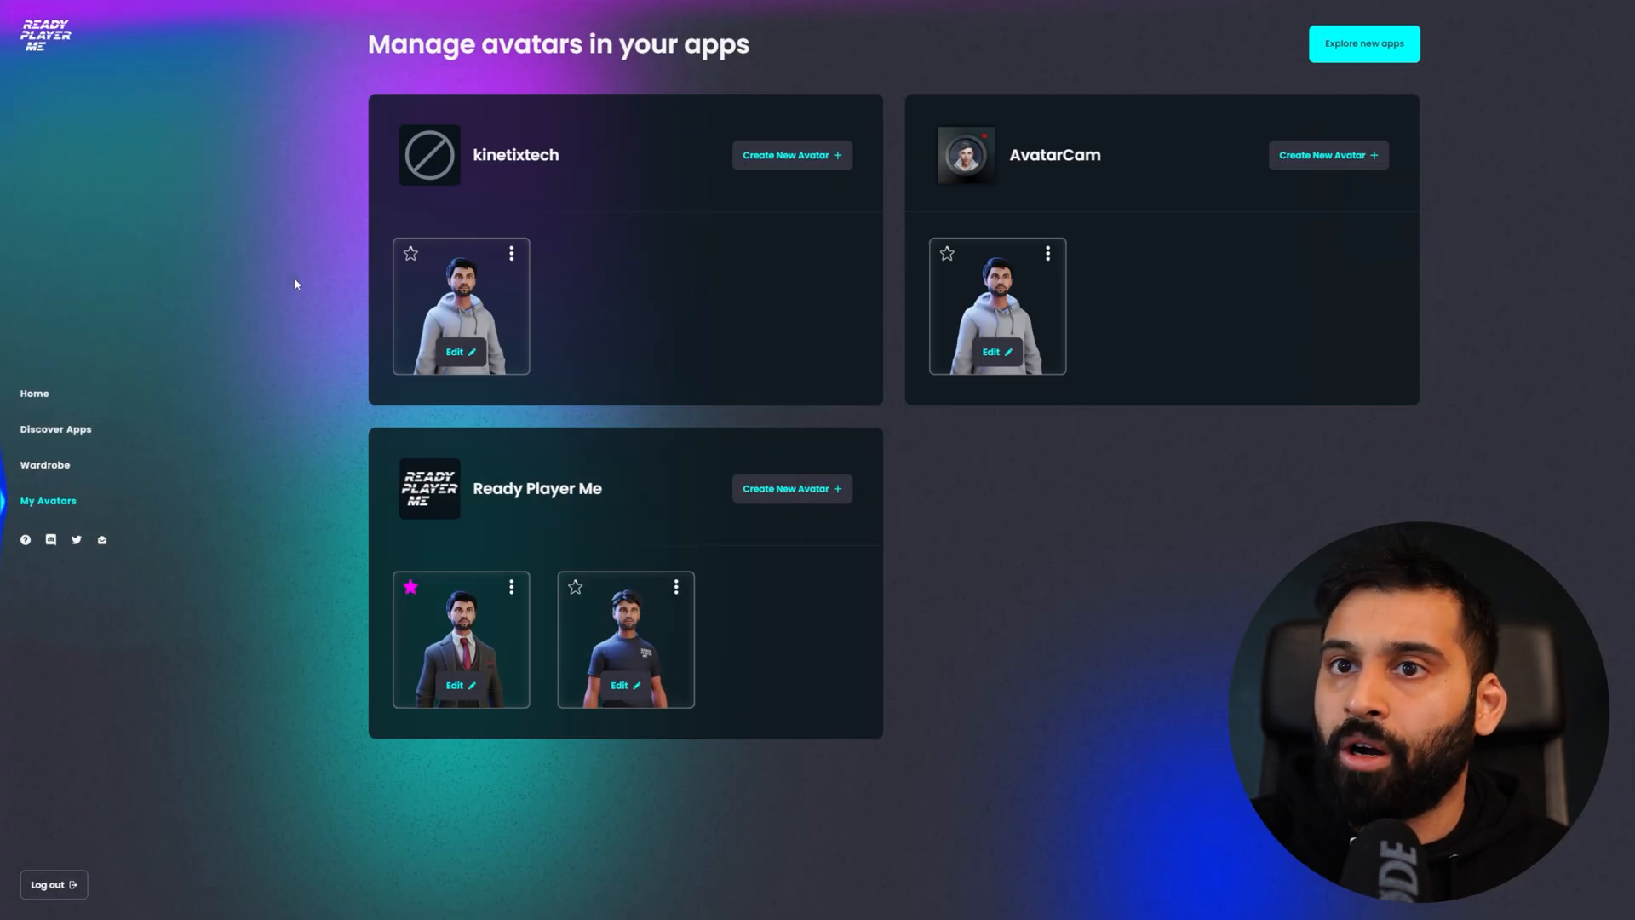
mouse_move(678, 594)
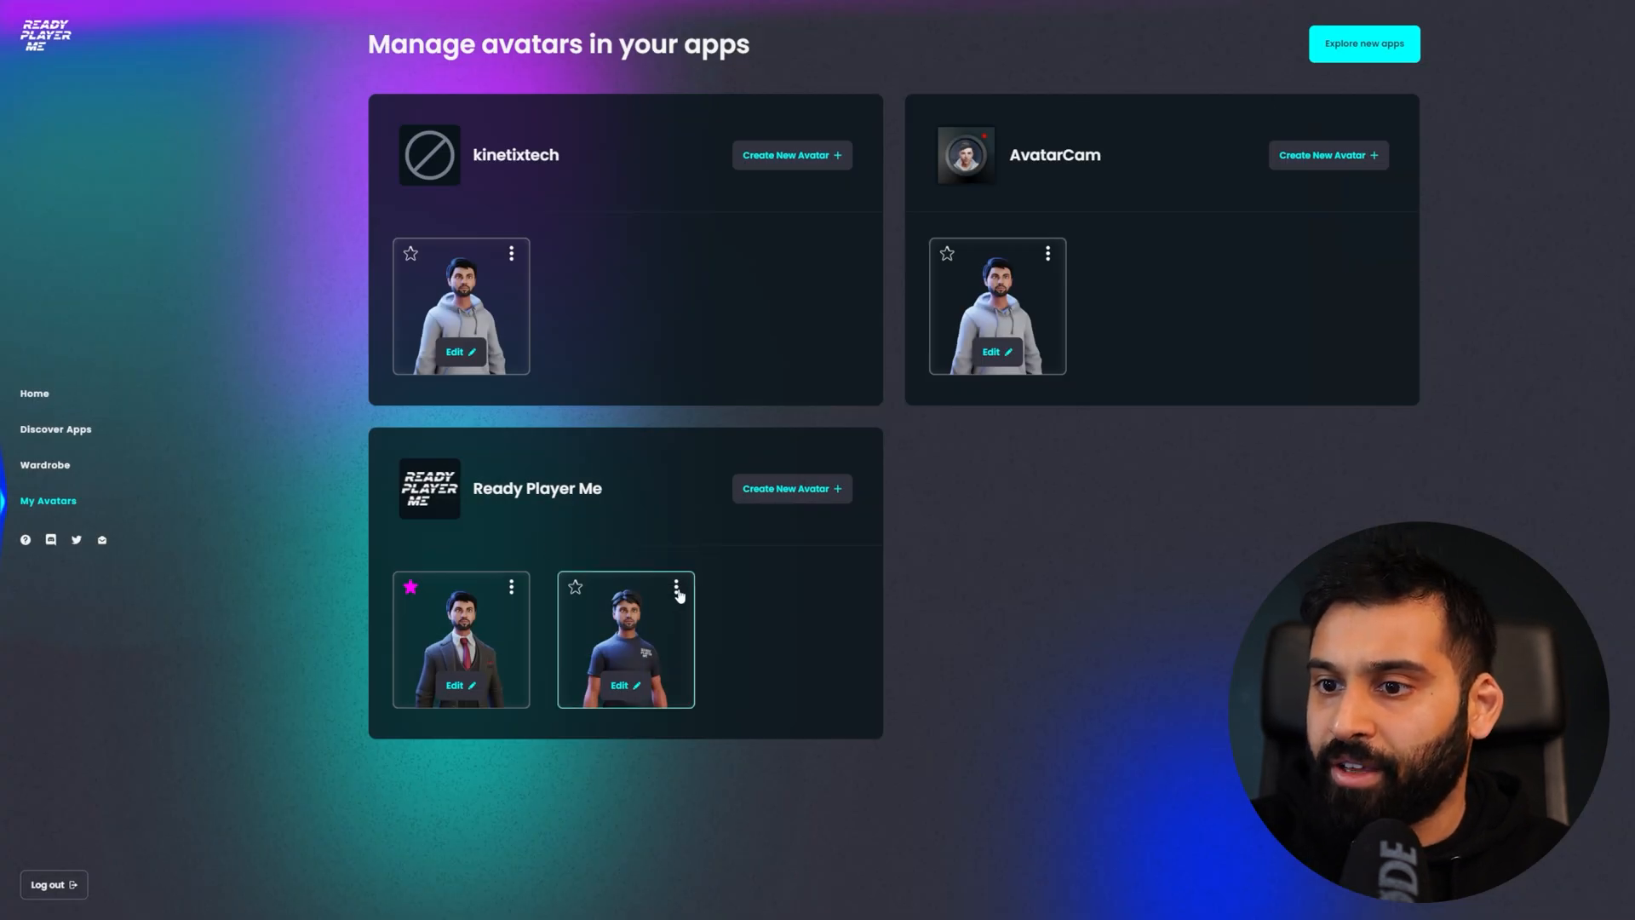
Bring up the options menu for the second Ready Player Me avatar to copy its .glb URL
left_click(680, 586)
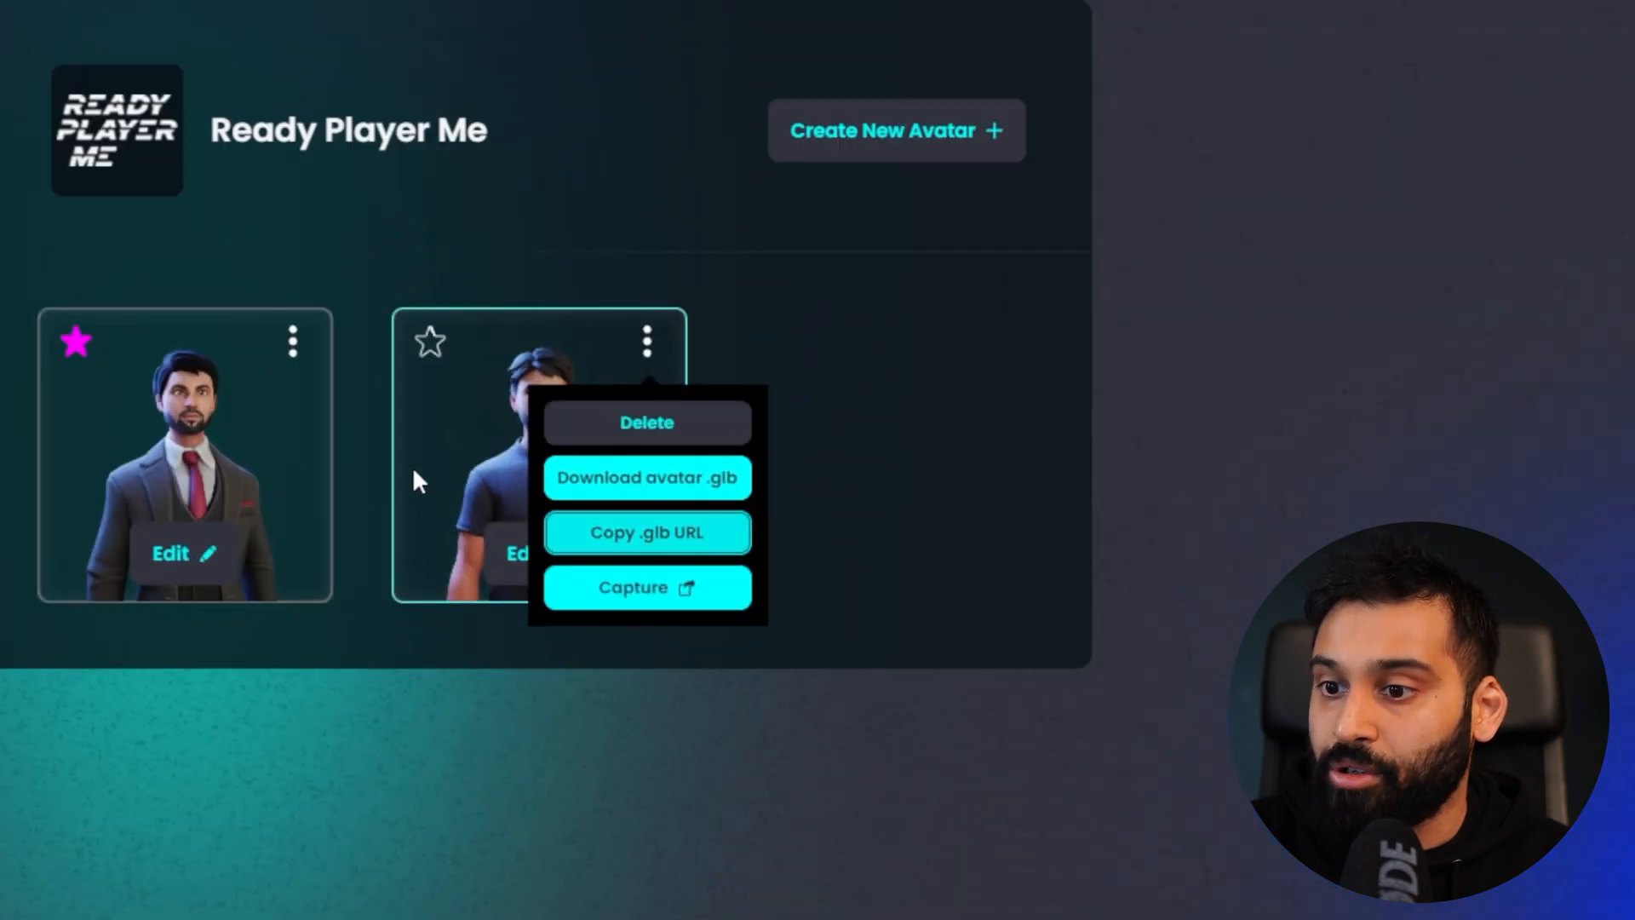
mouse_move(1371, 344)
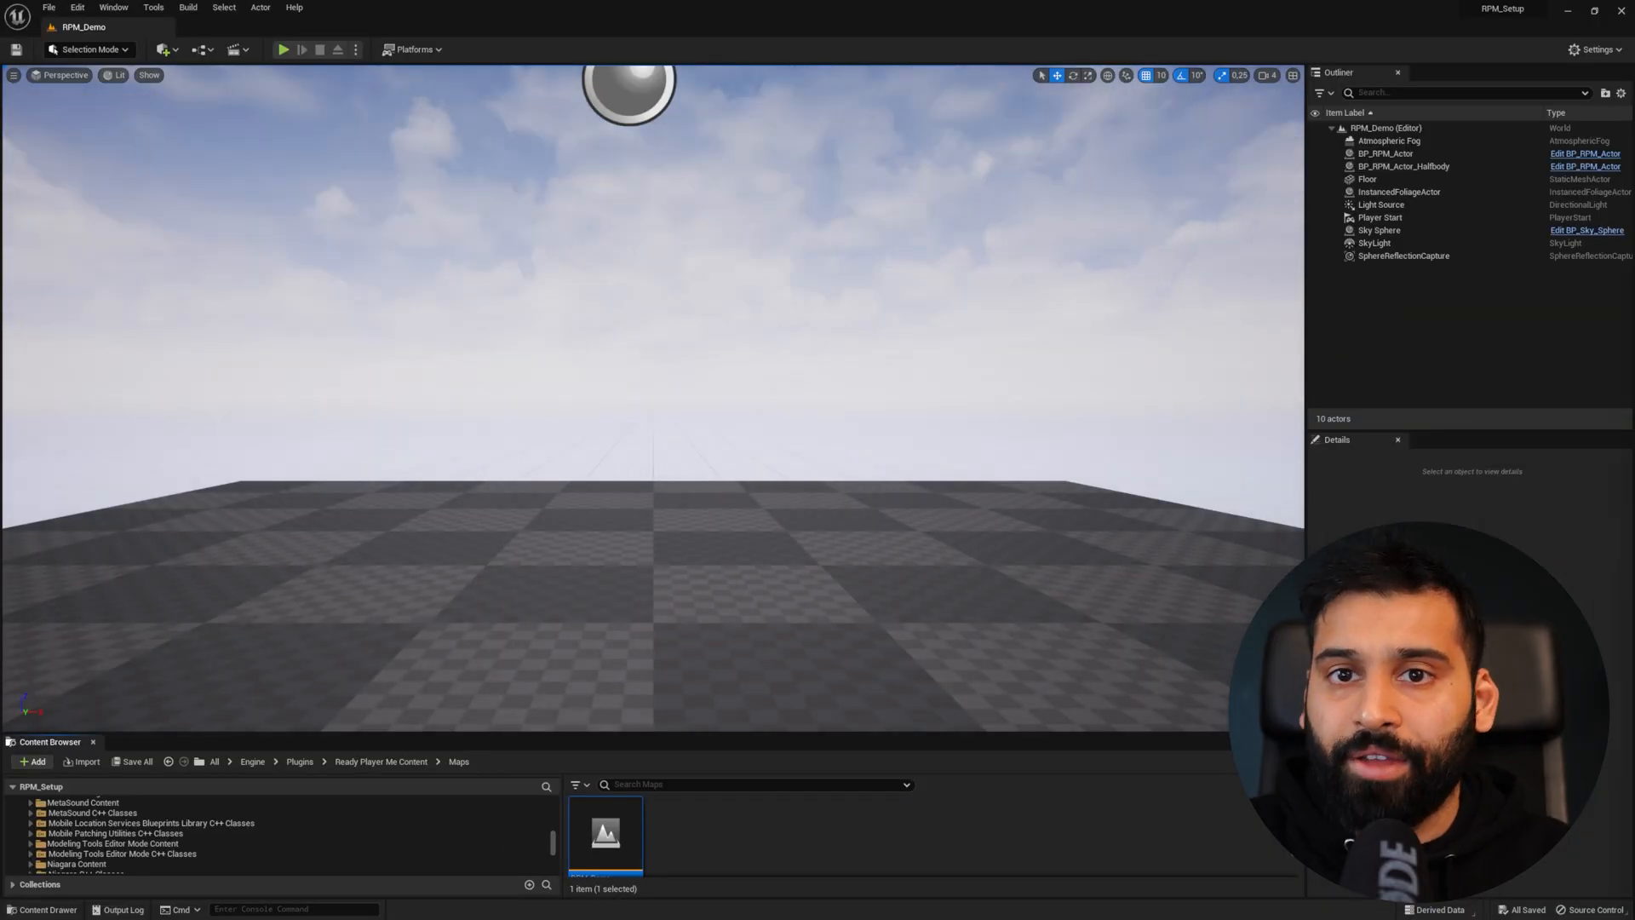
mouse_move(1400, 366)
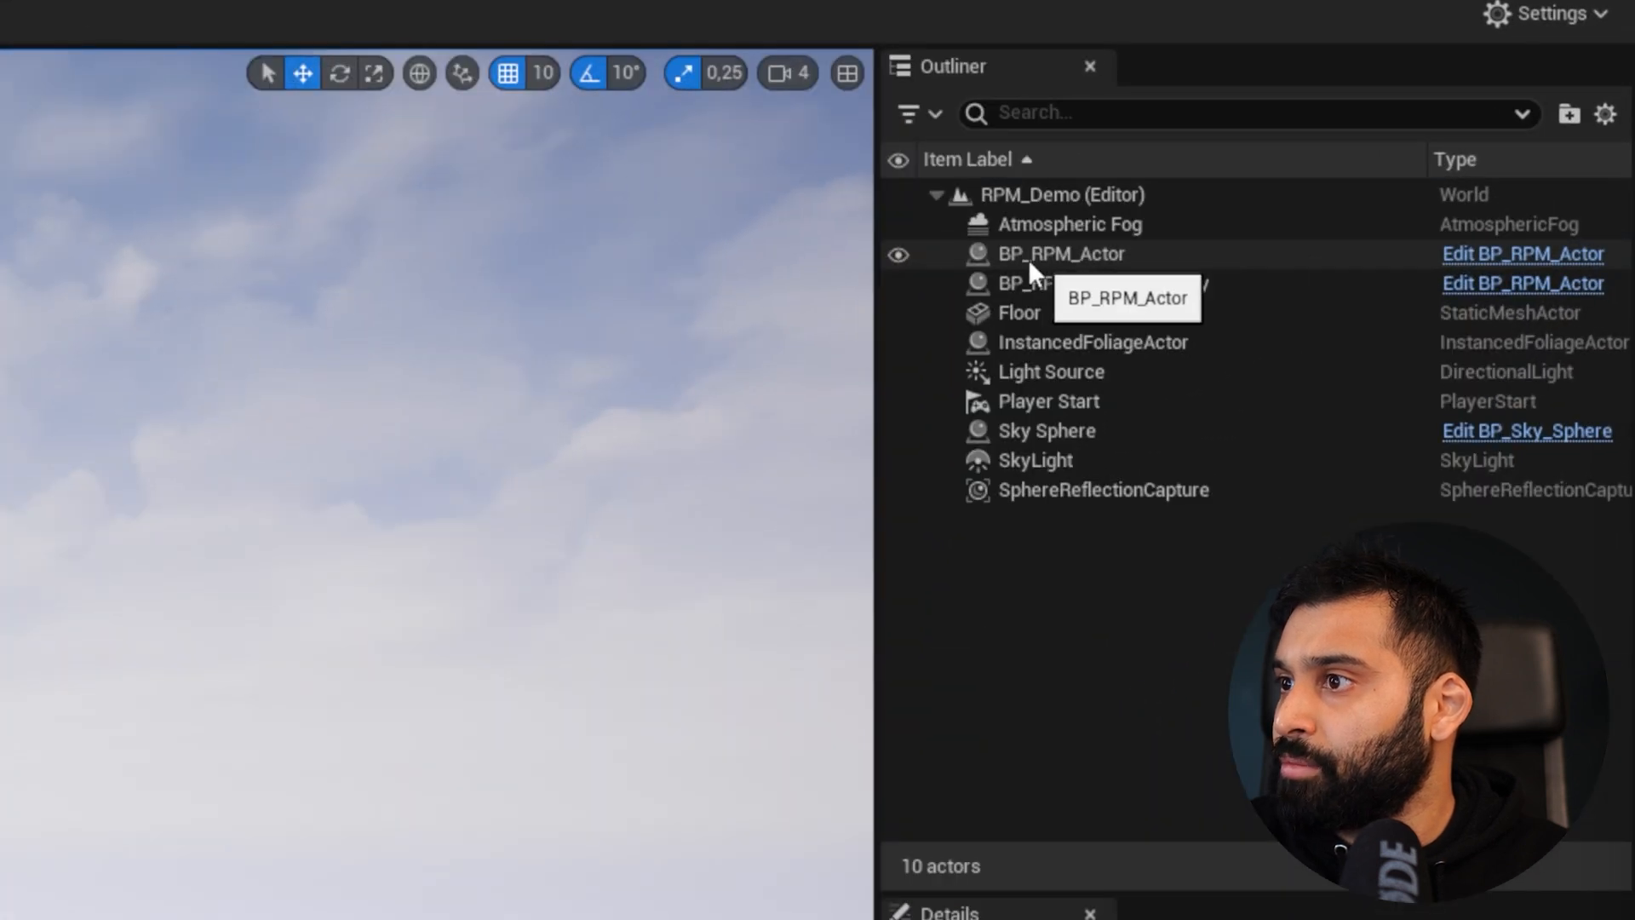
mouse_move(1090, 297)
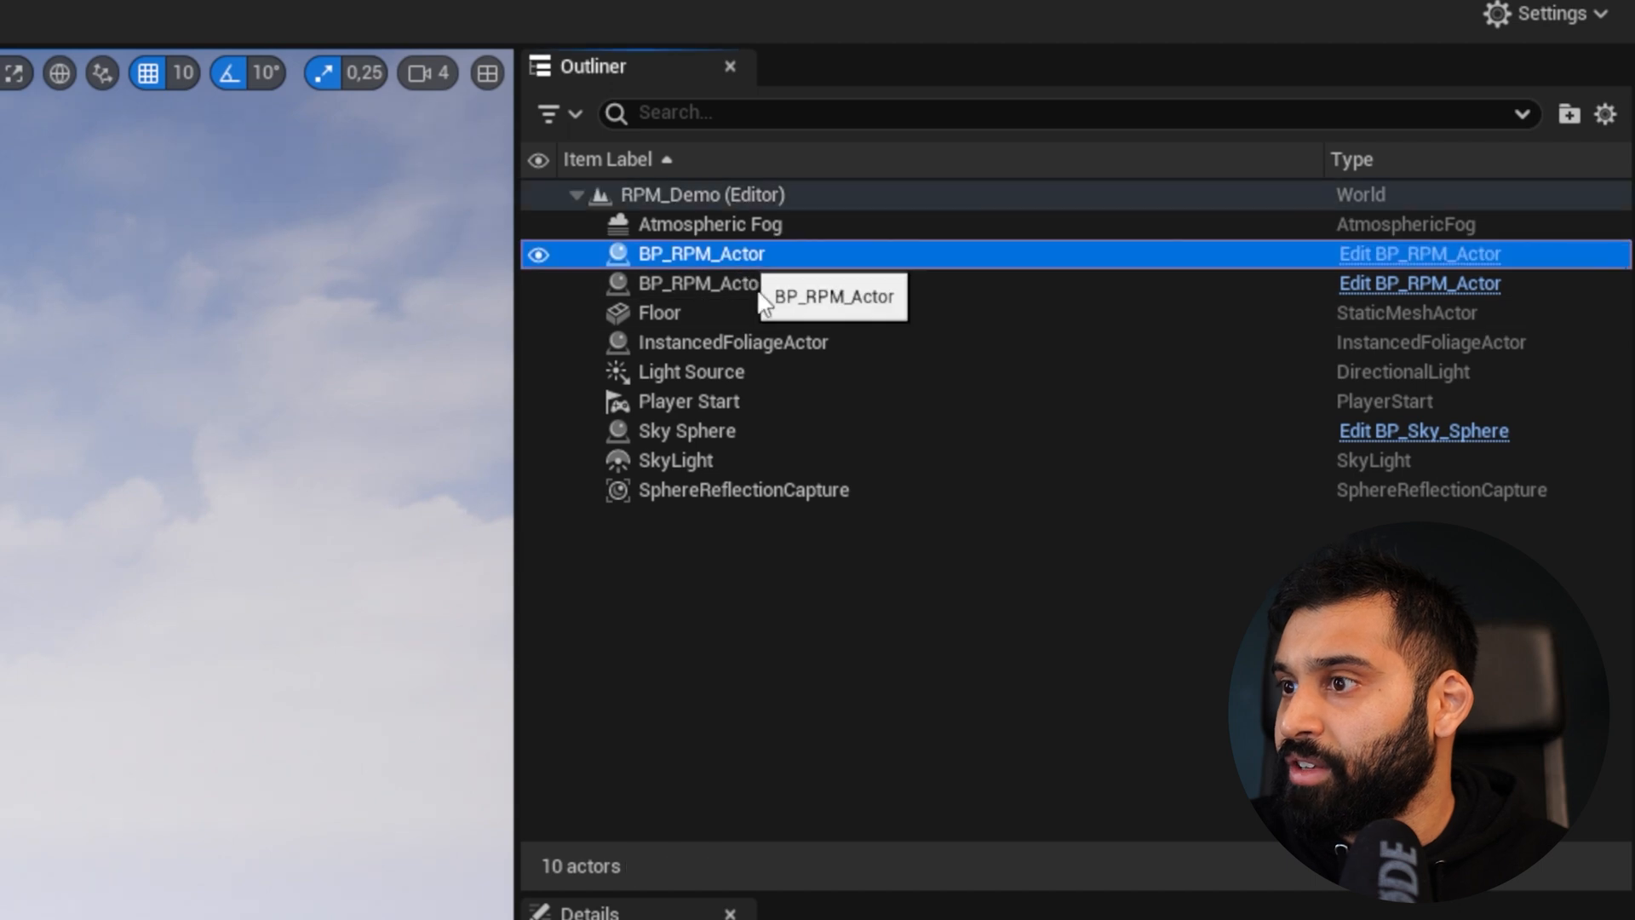
Select BP_RPM_Actor in the Outliner so its Details are editable
left_click(700, 253)
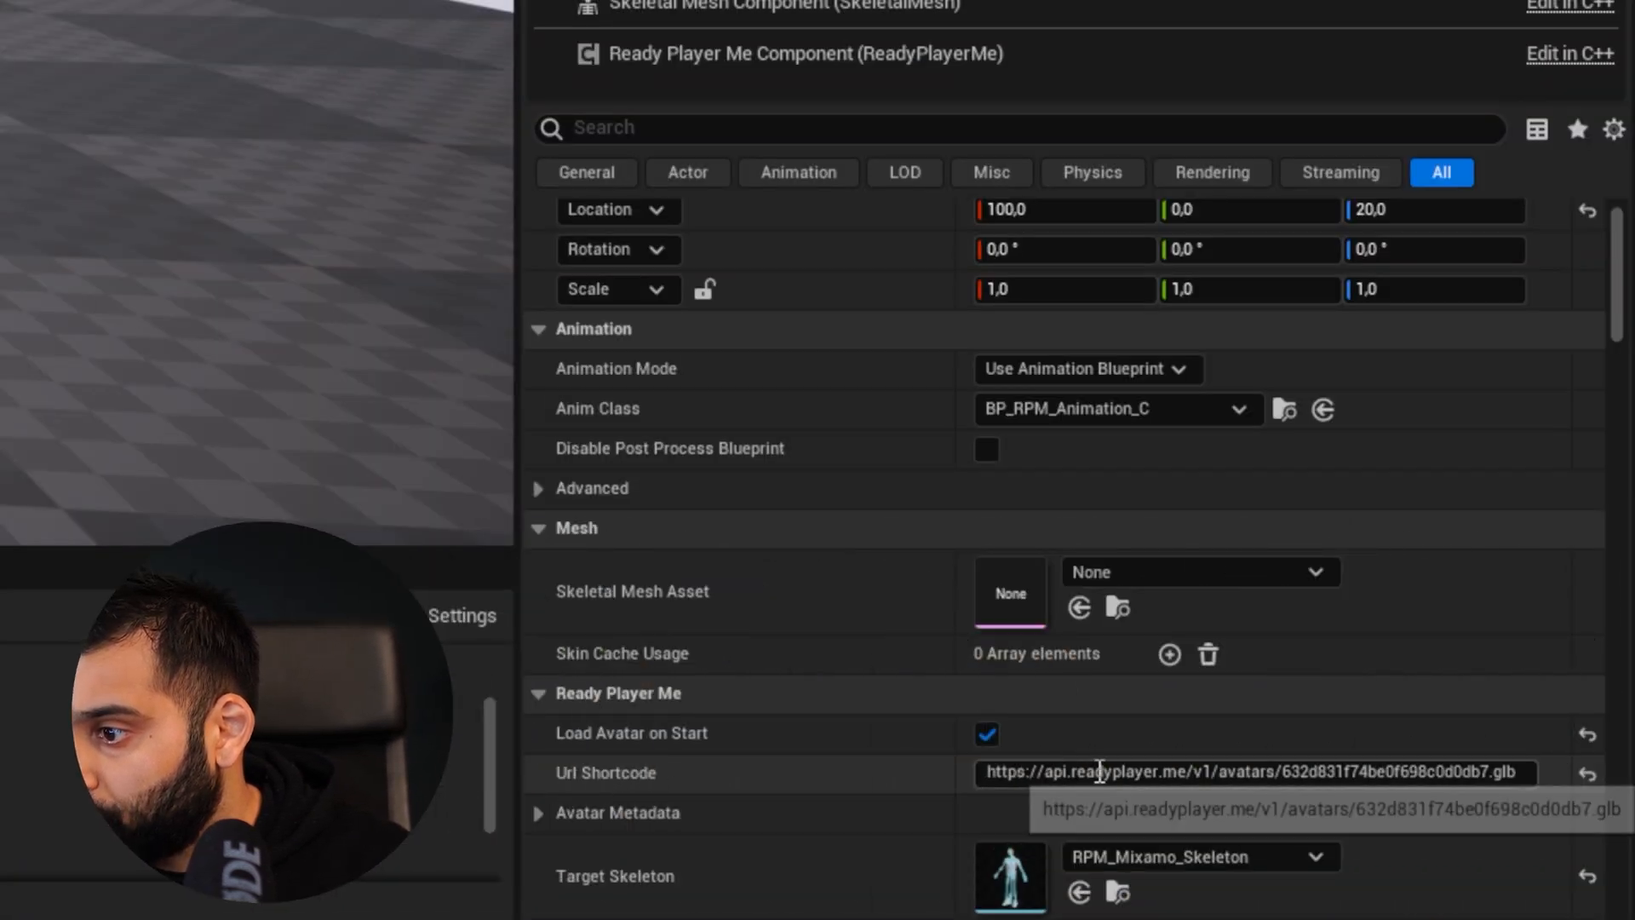
type("https://models.readyplayer.me/643ff83bdb1175ea30af39b9.glb")
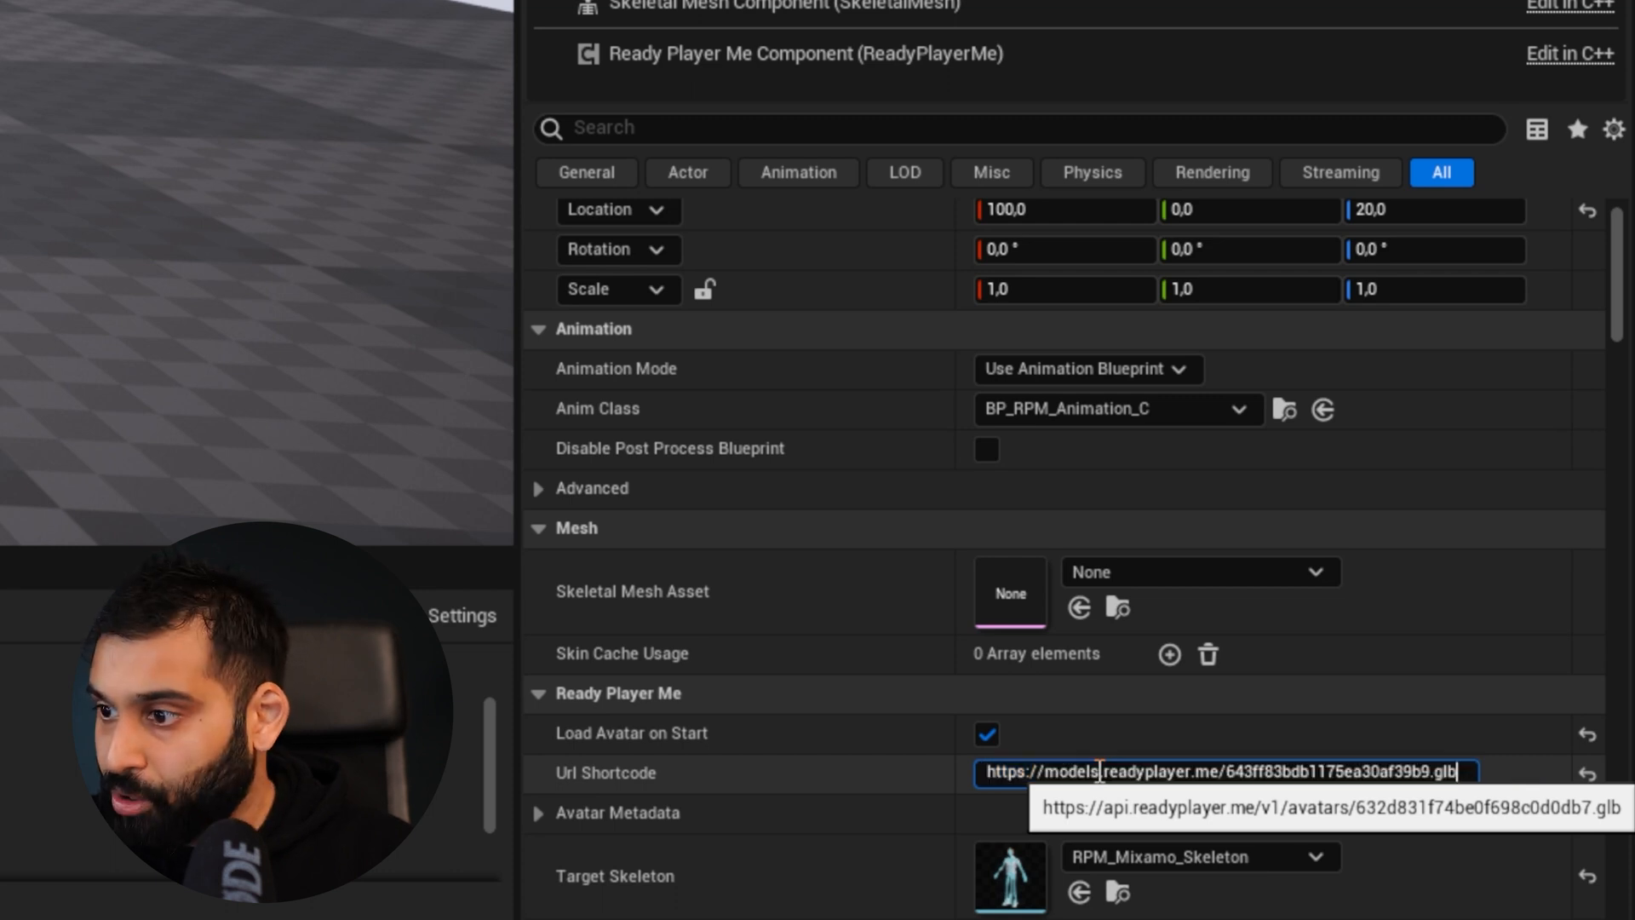